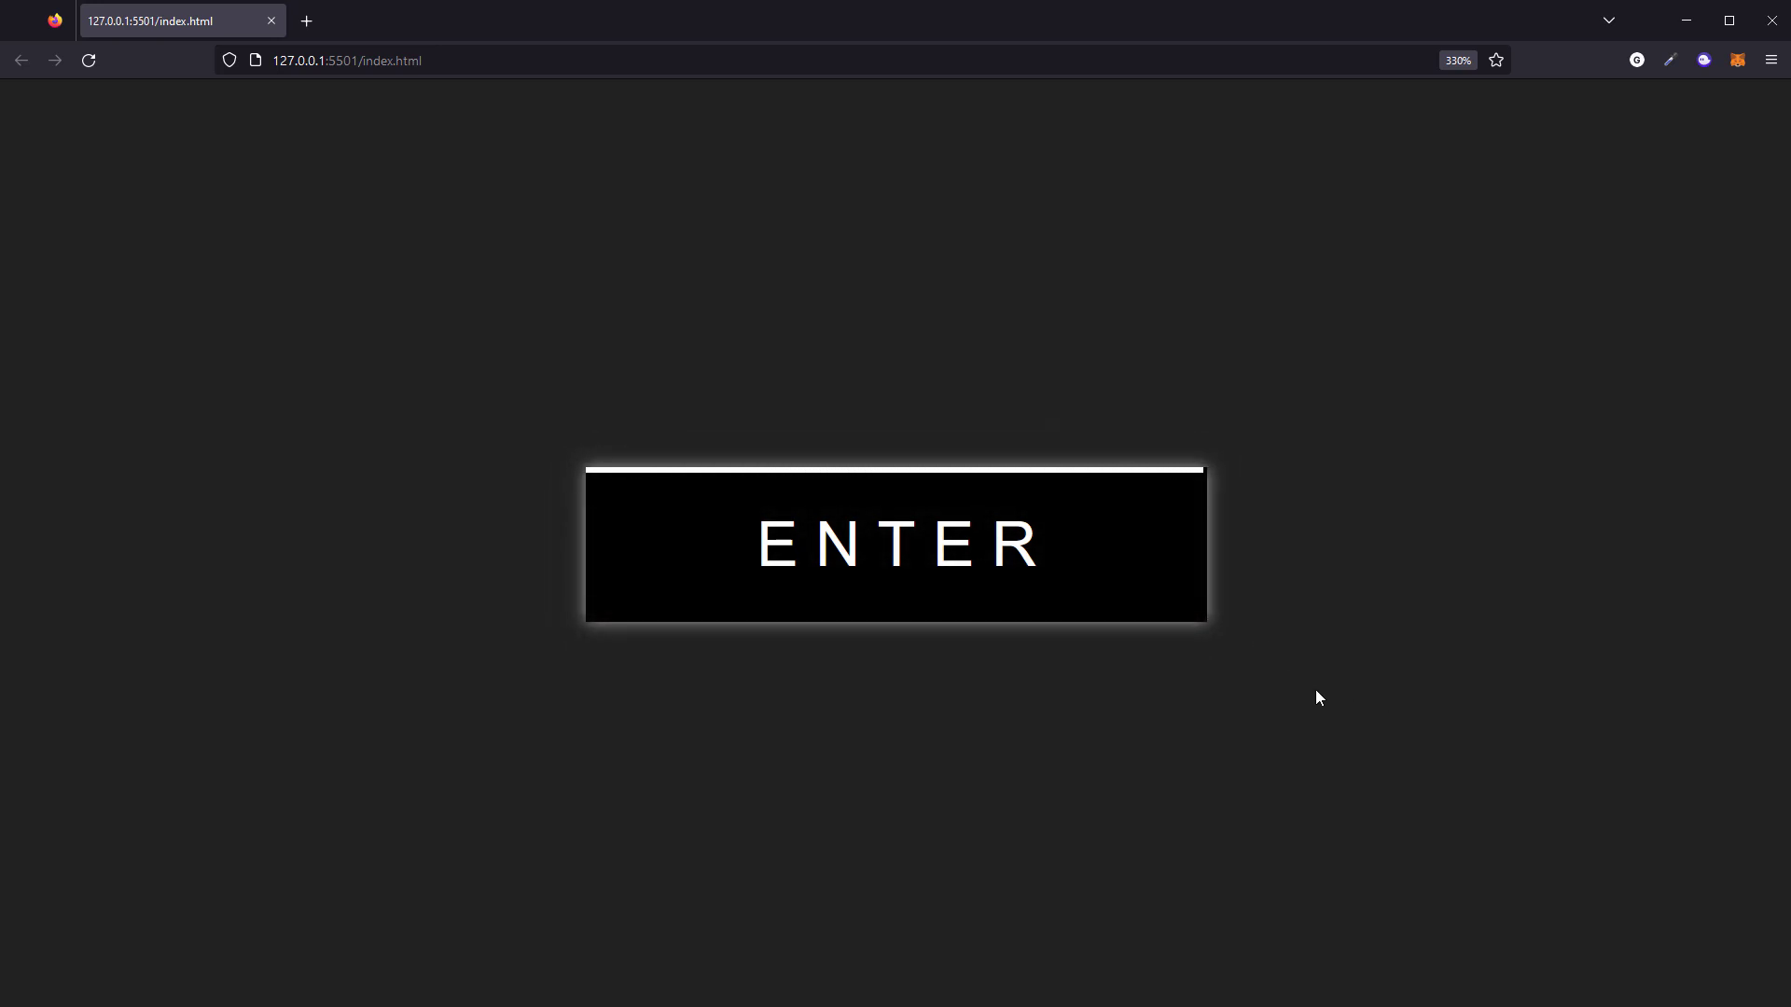
mouse_move(1077, 580)
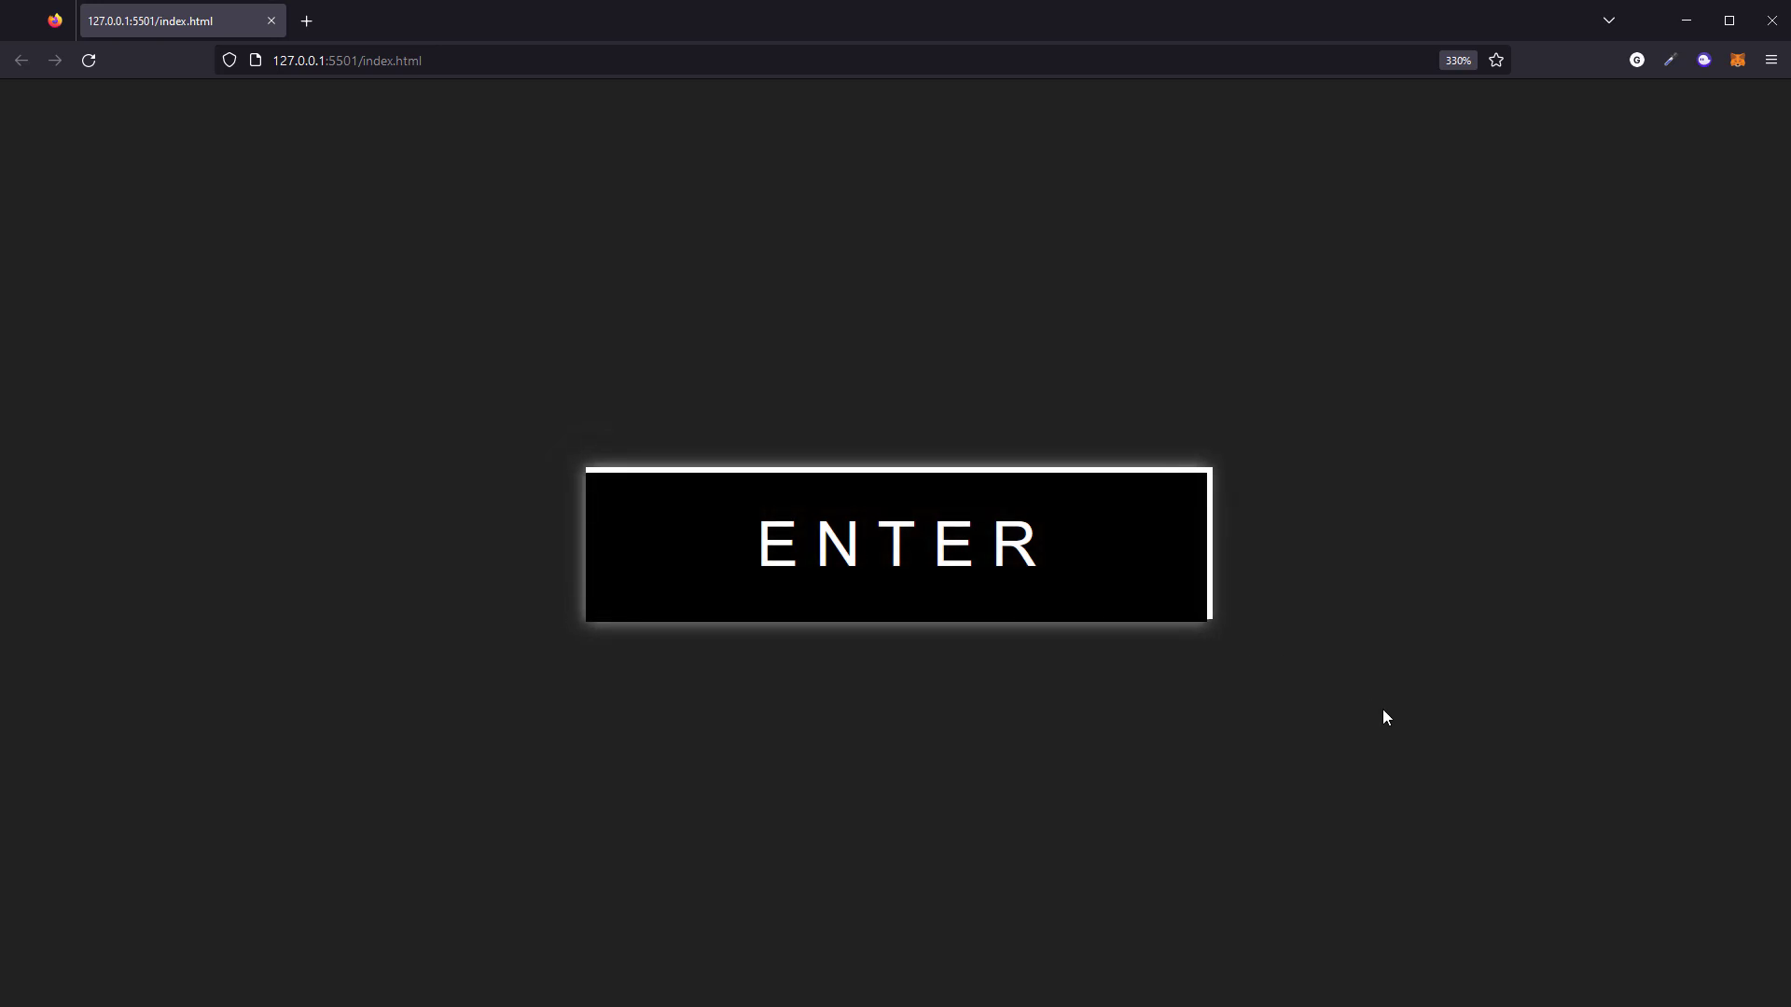
mouse_move(1042, 580)
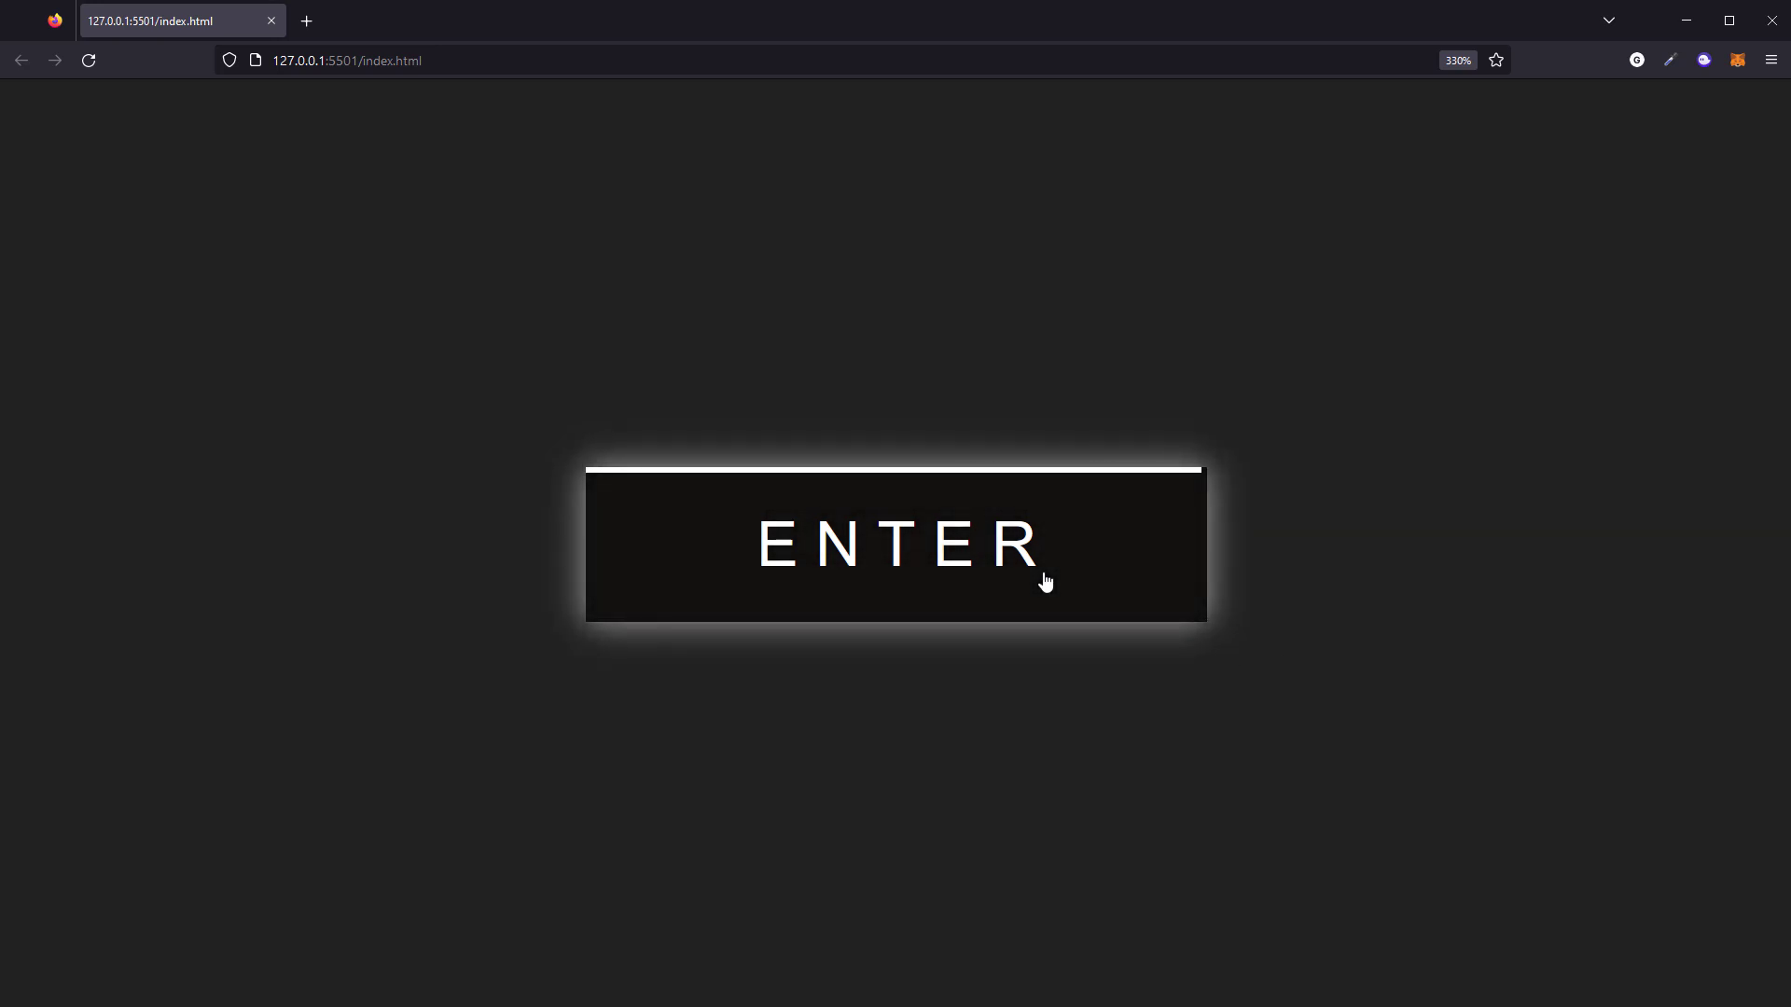
Step: Add <div class="button">LOGIN</div> inside the body of index.html
click(896, 545)
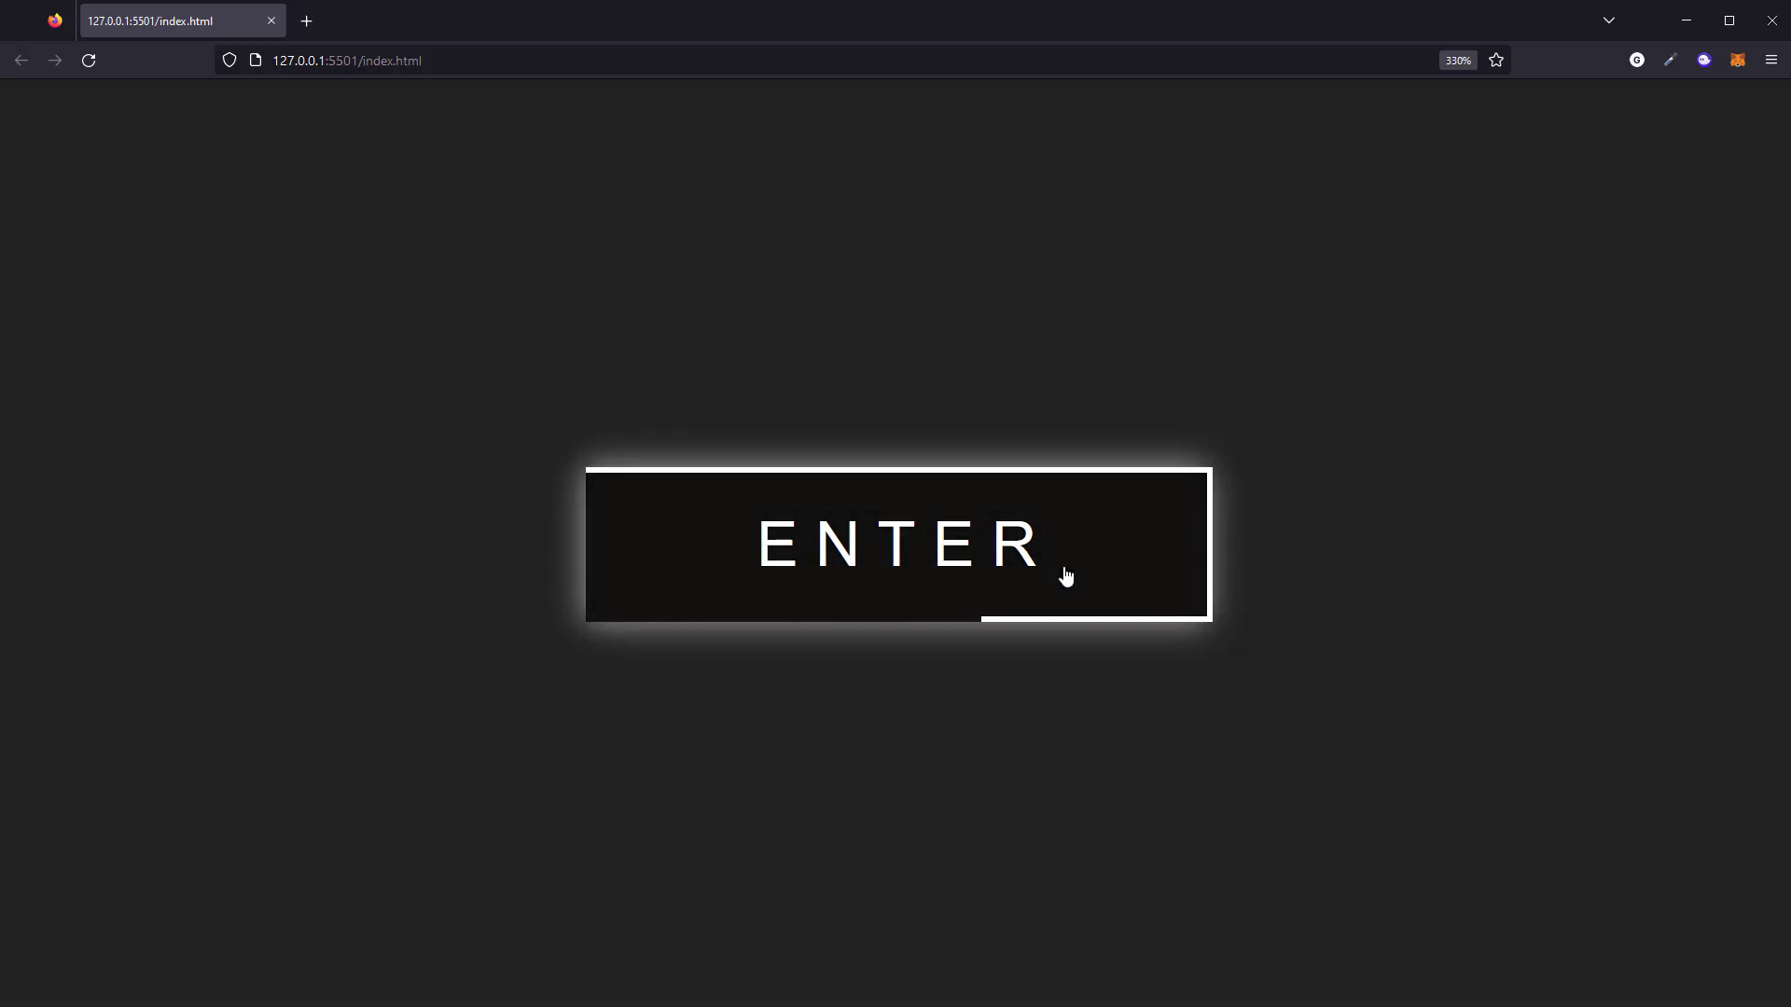
mouse_move(1406, 728)
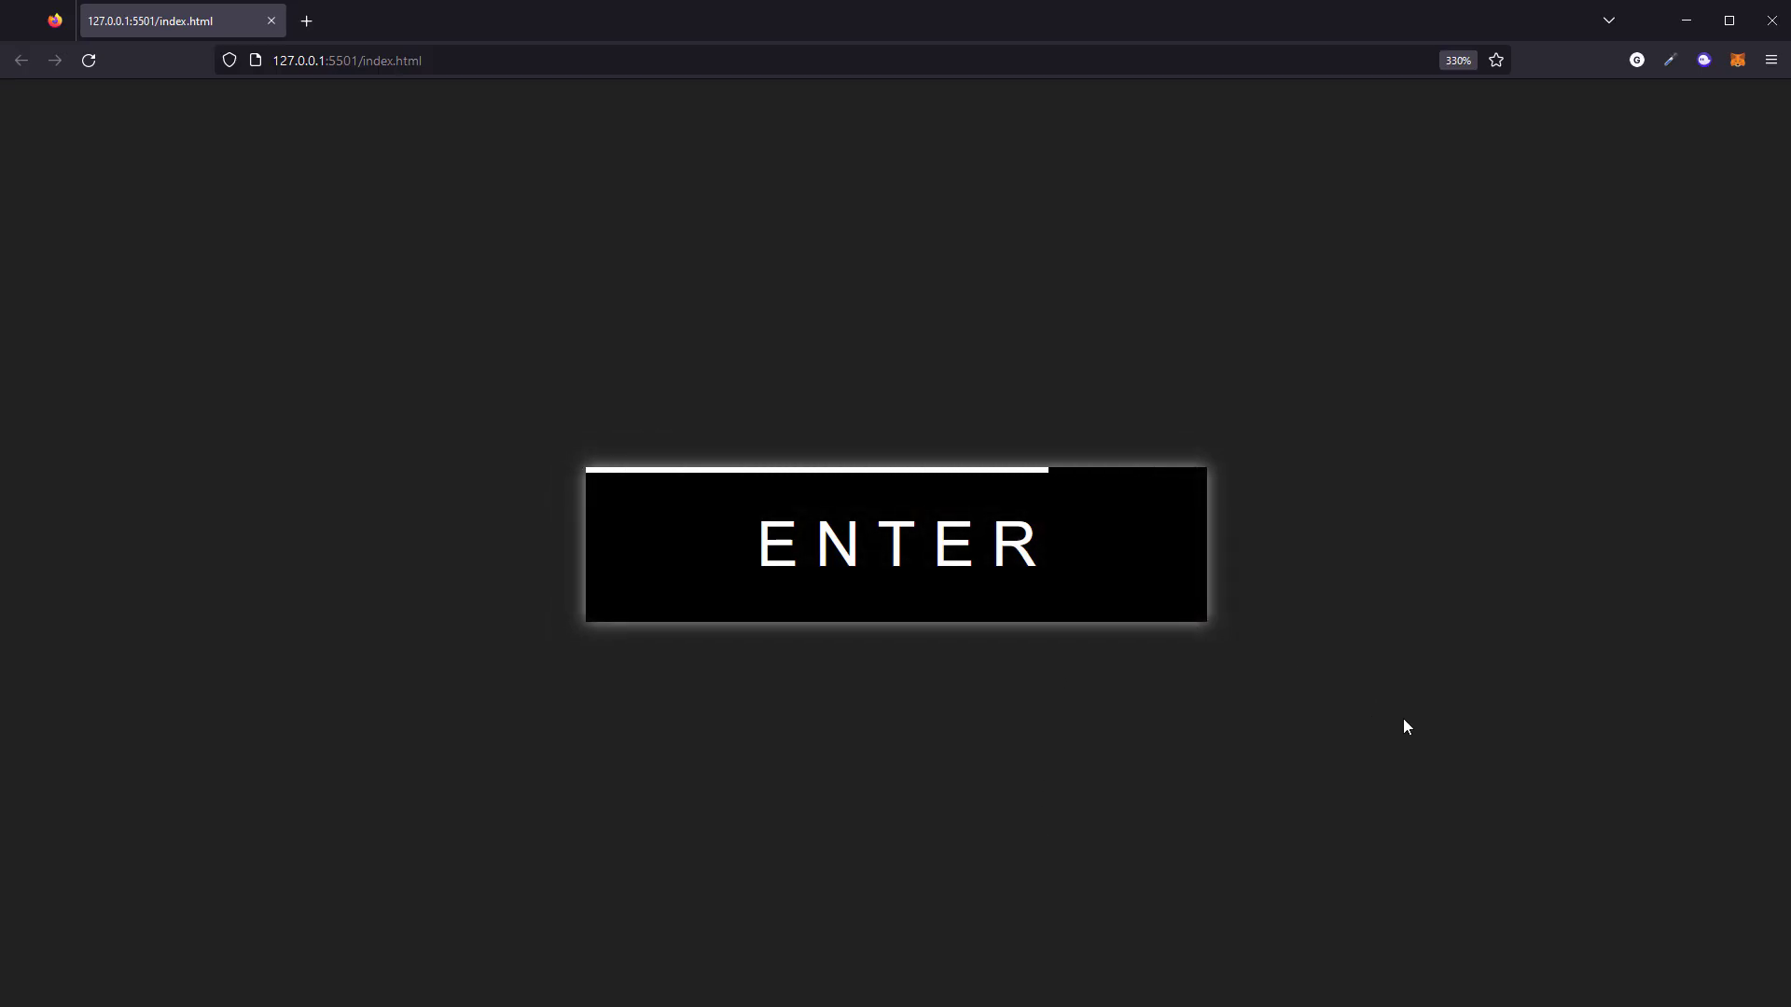
mouse_move(1075, 576)
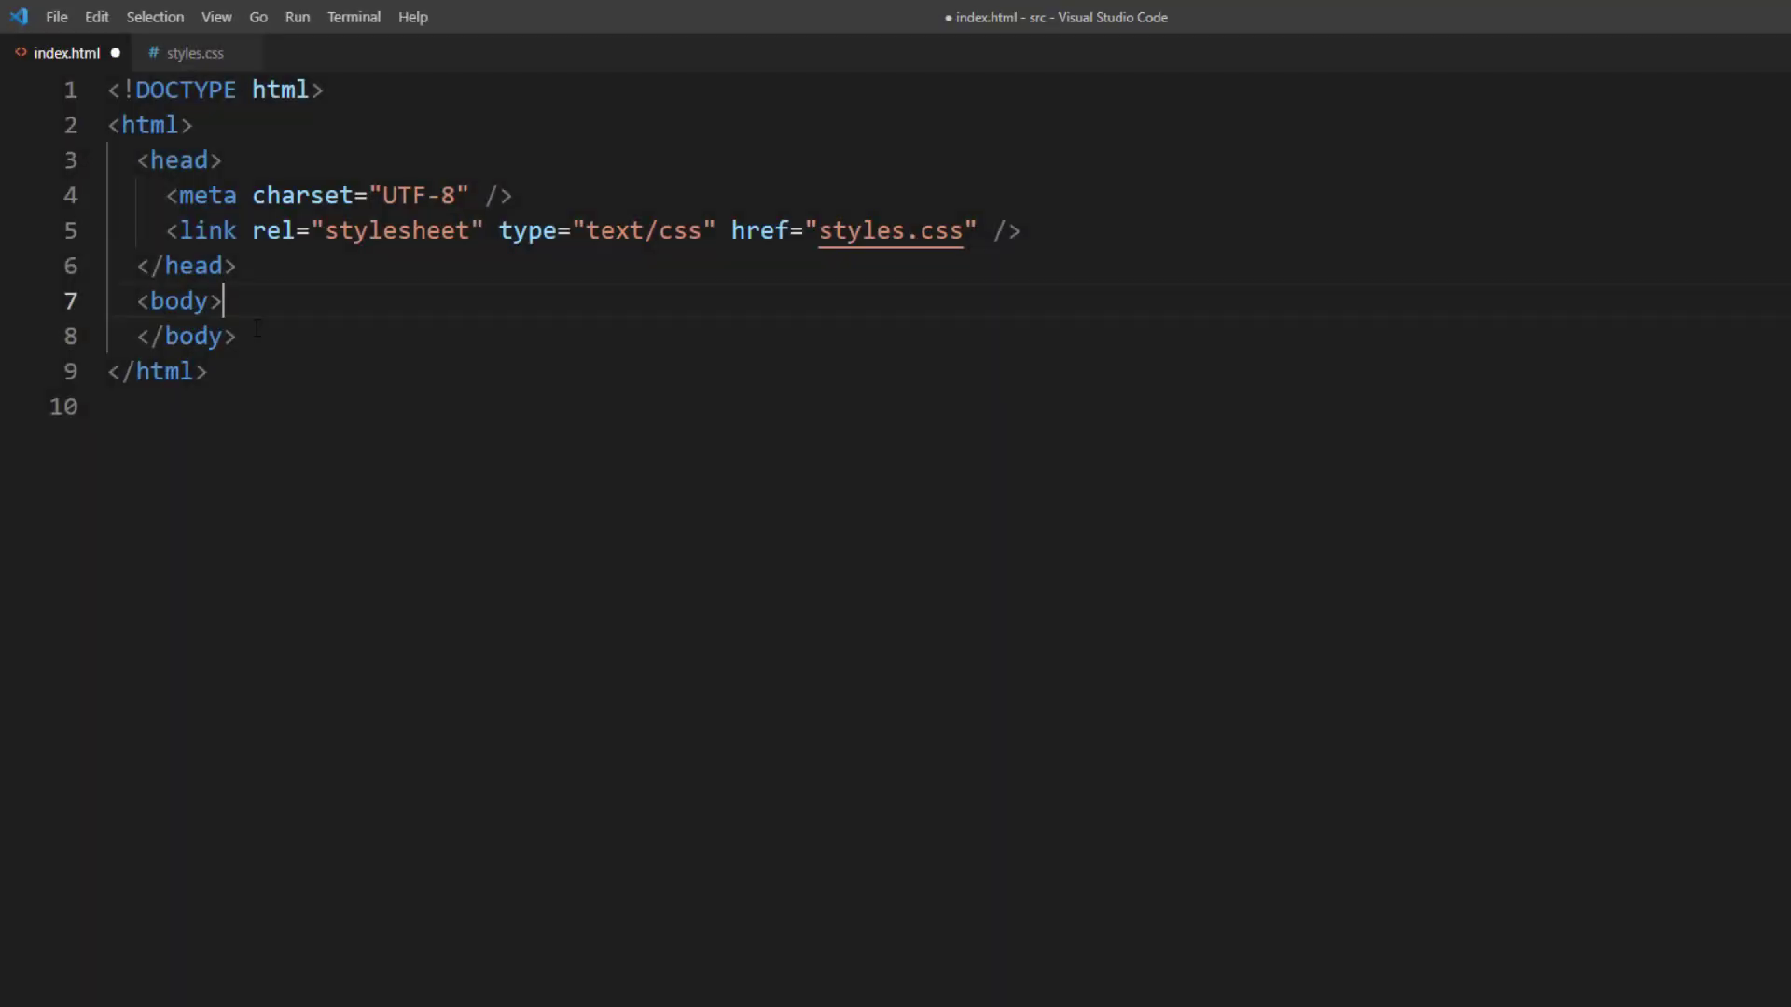
text(<div clas)
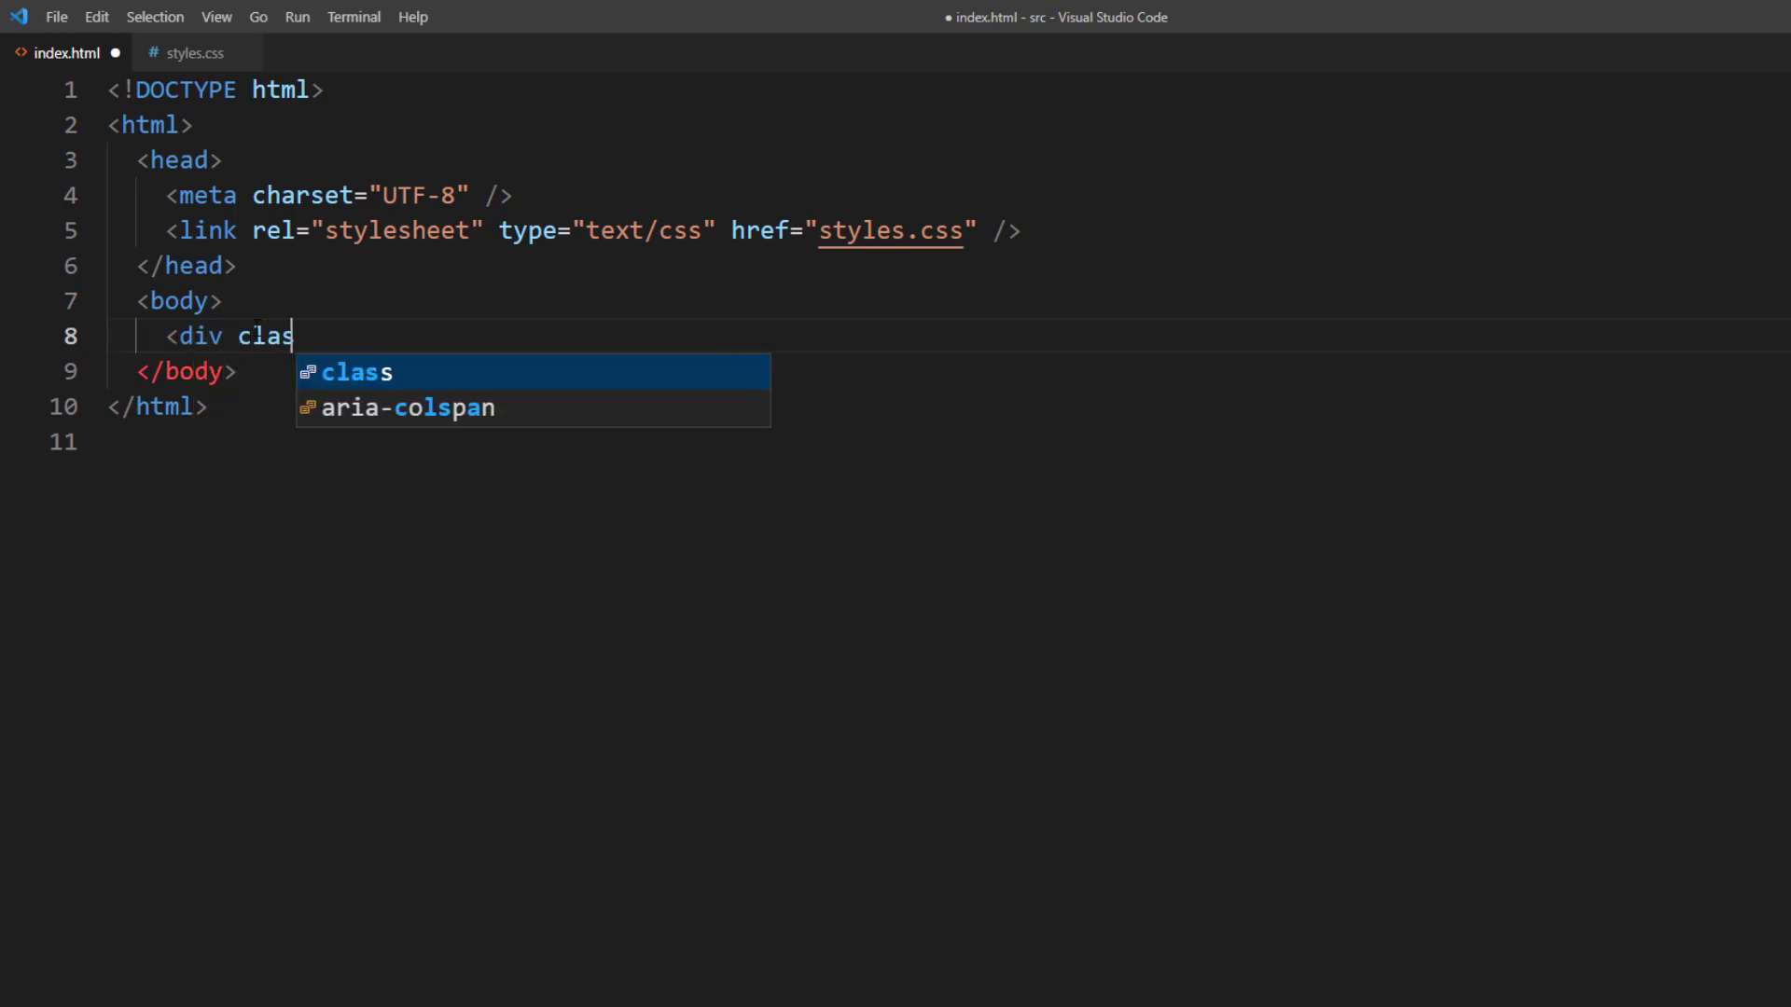
text(="button">LOGIN</div>)
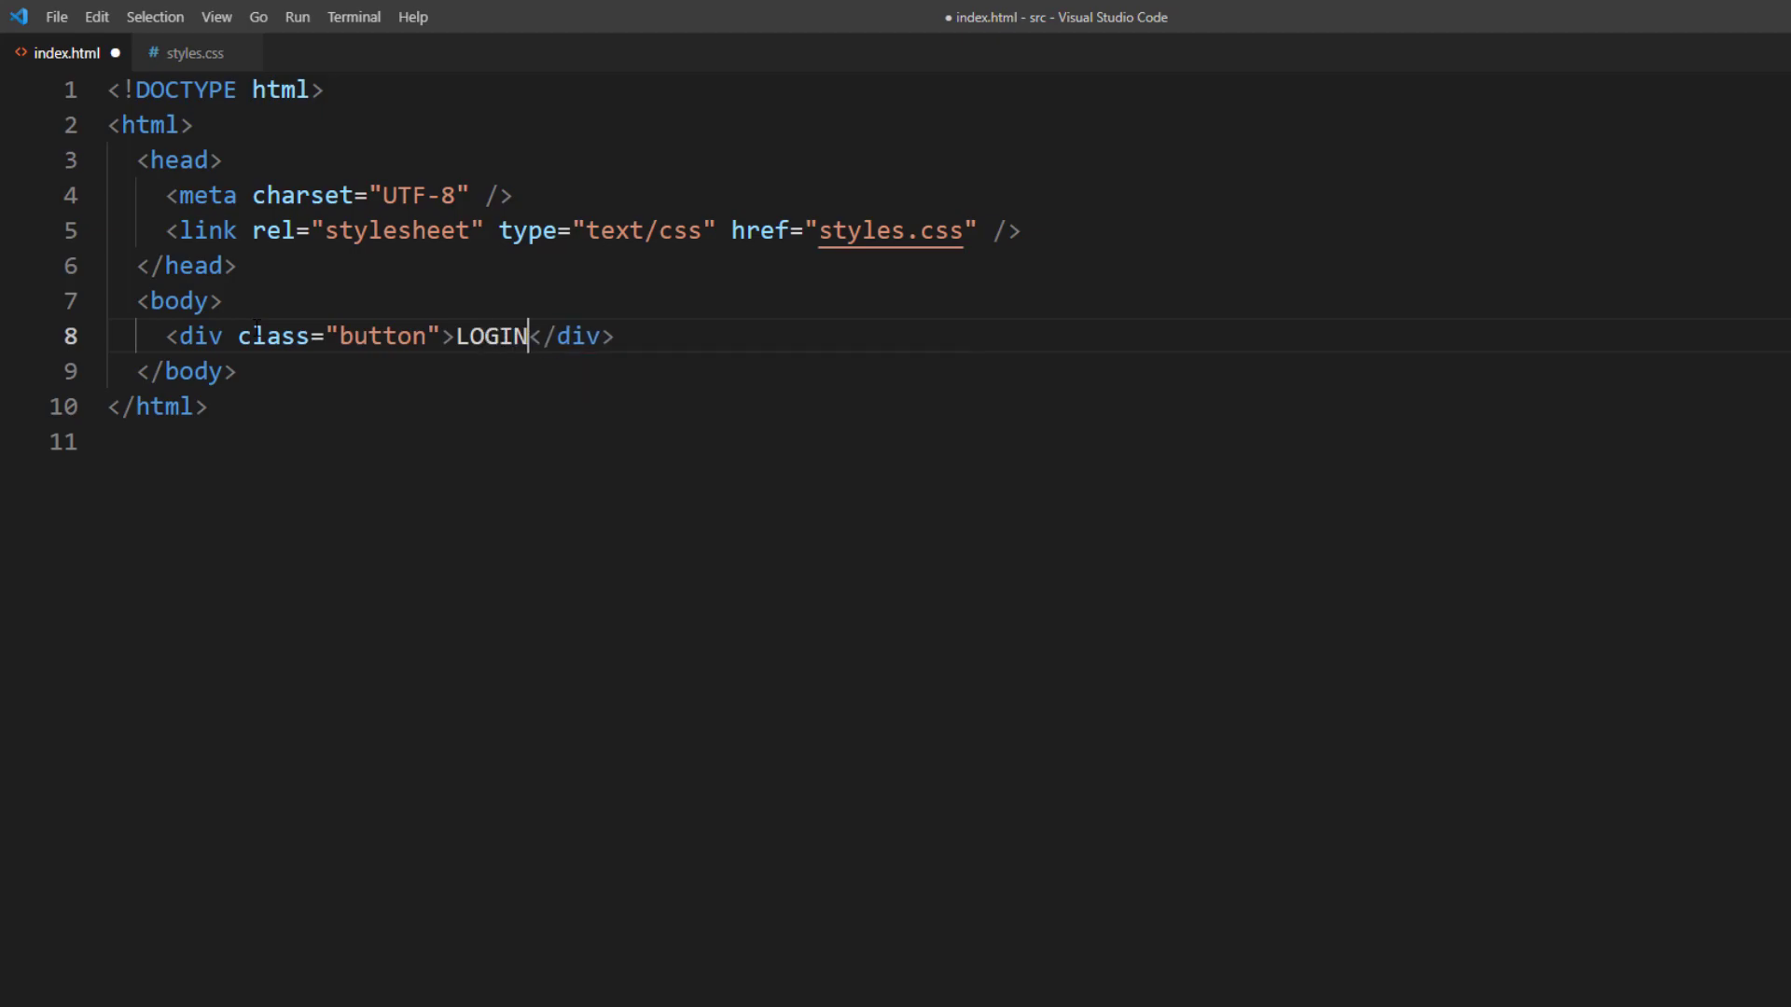
click(183, 52)
text(width:200px)
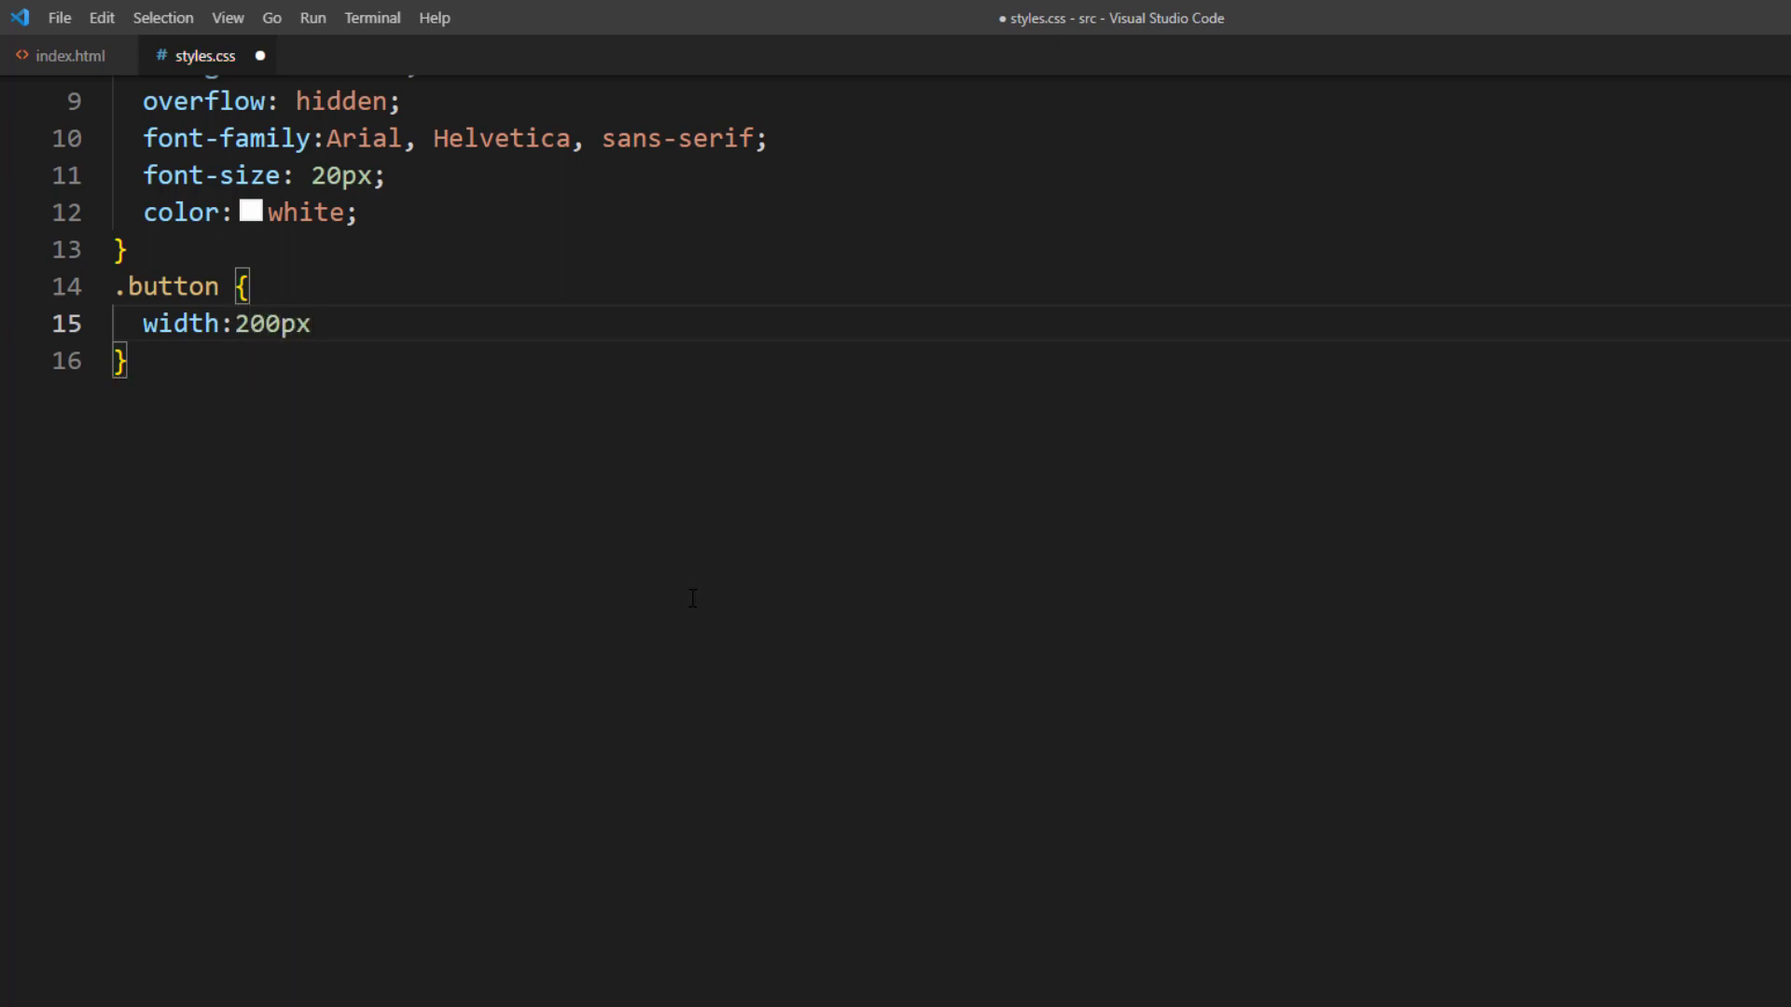
Step: Give .button height 50px, position relative, centered flex layout and a pointer cursor
text(height:50)
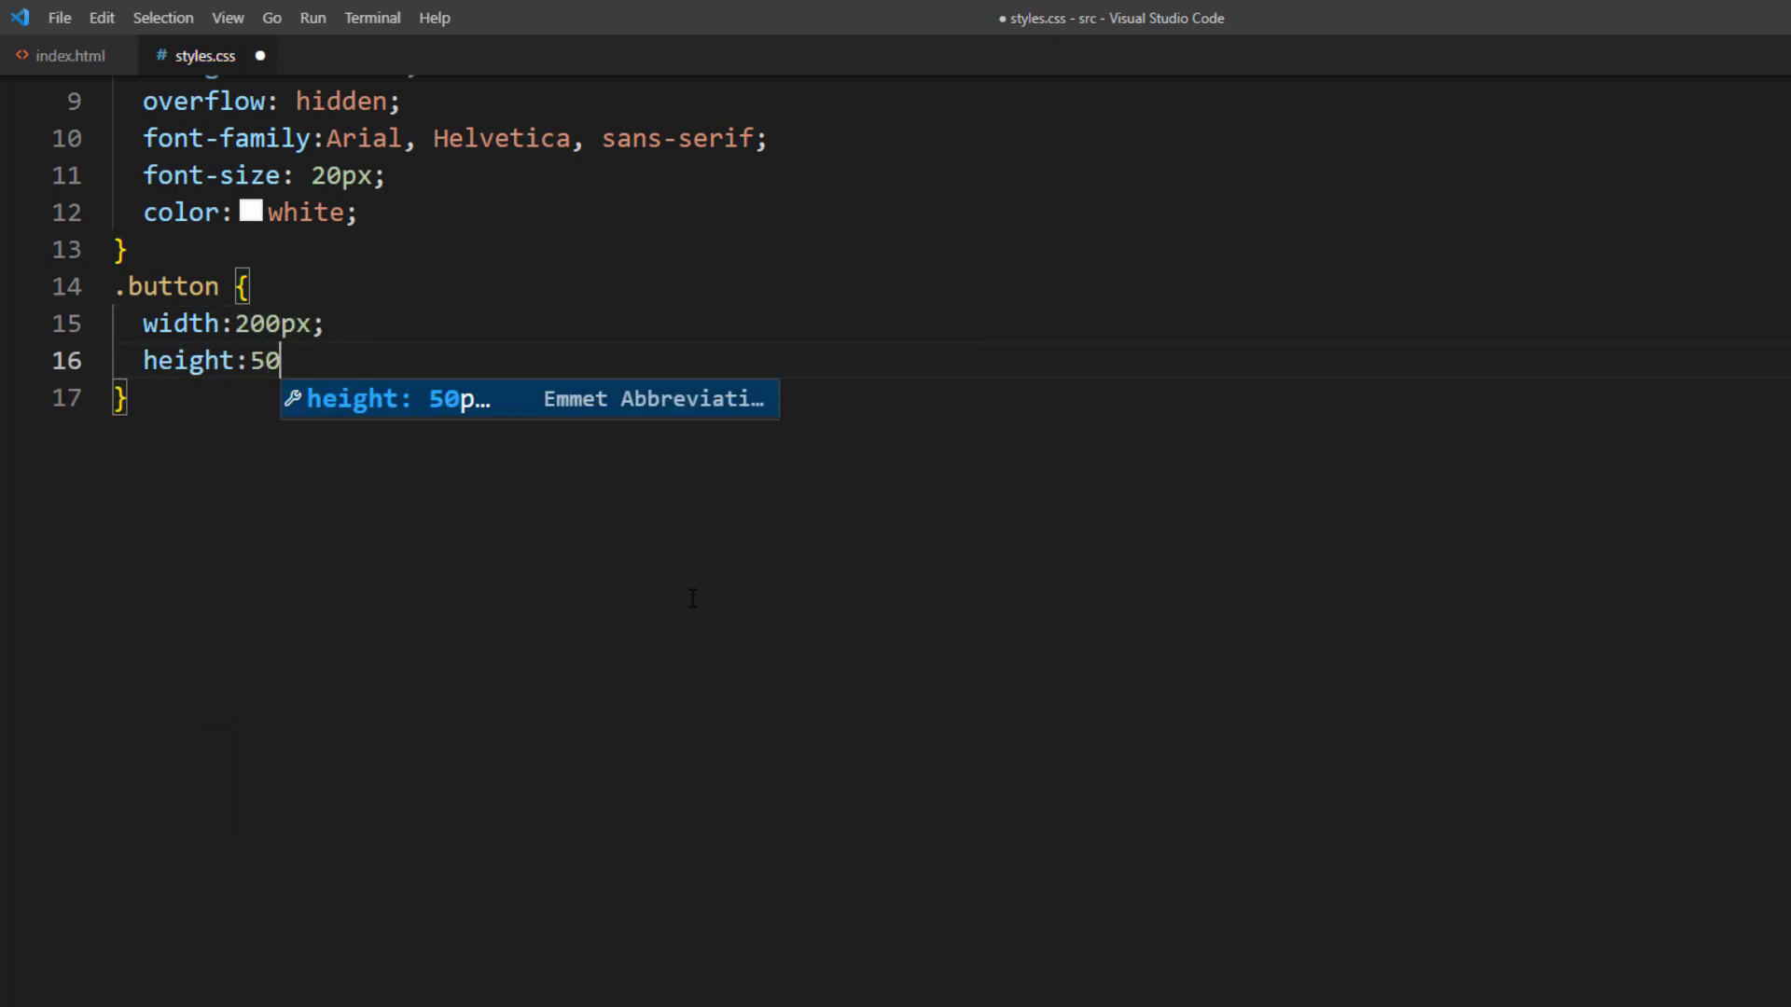
text(px;)
text(background: black;)
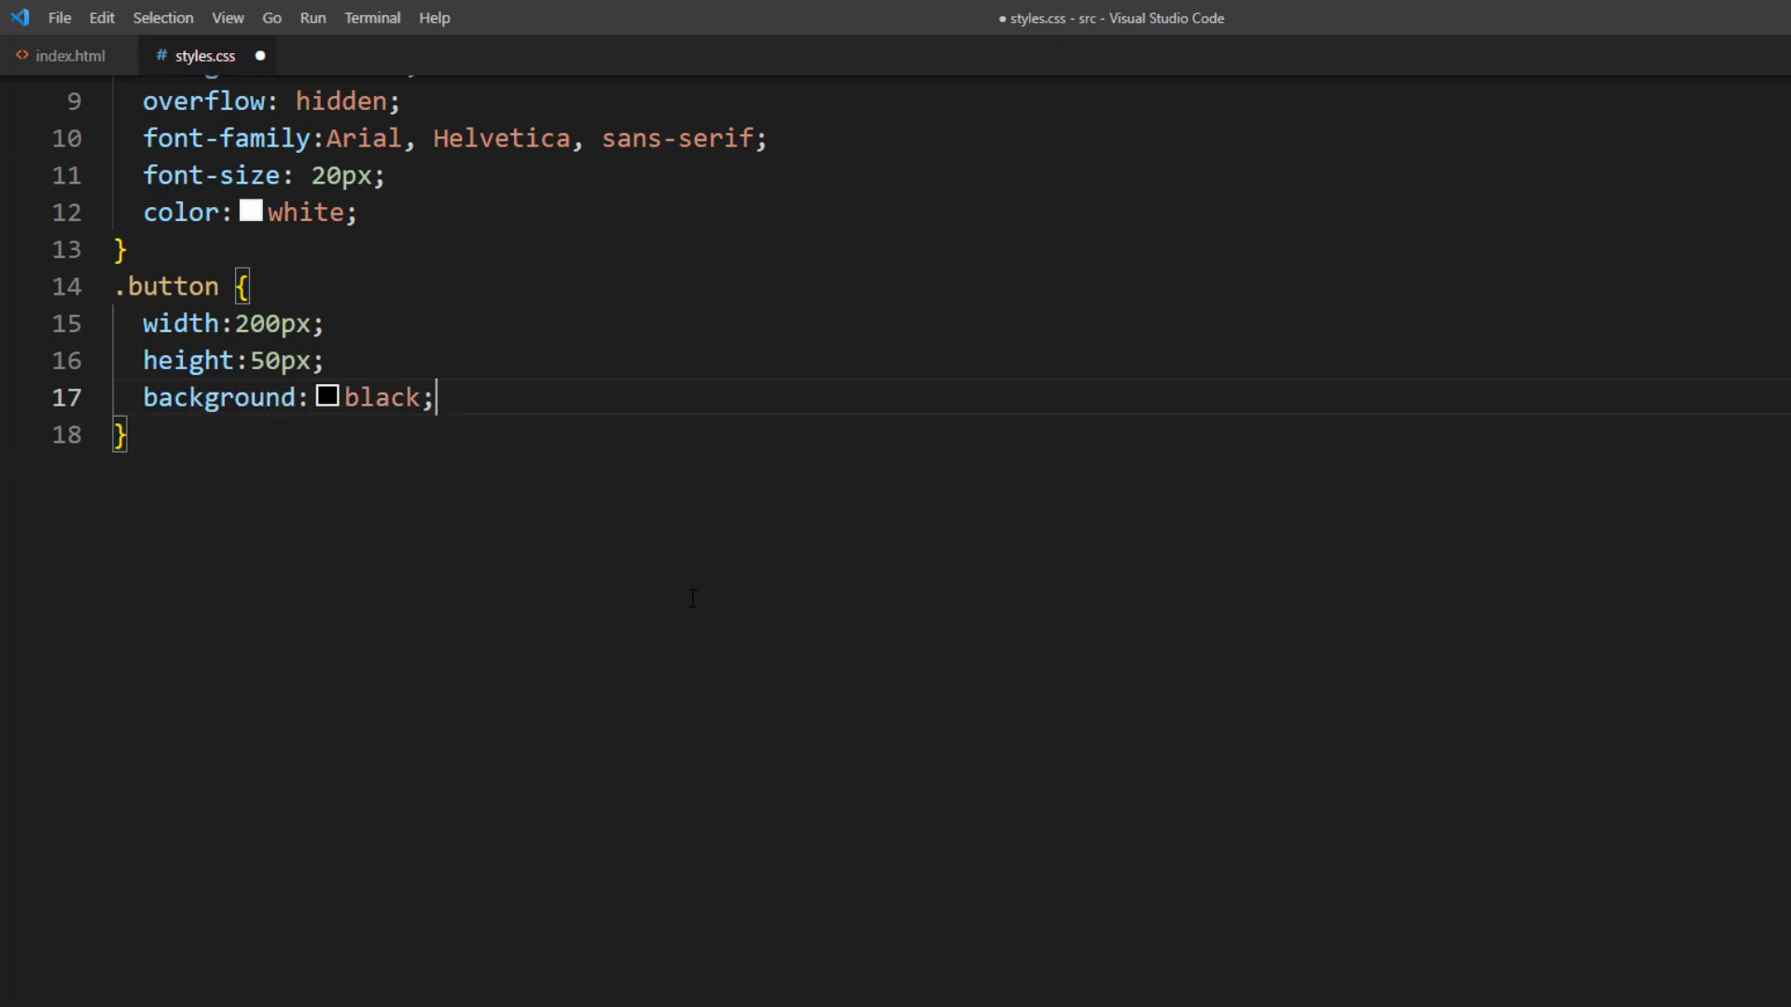
text(position: relative;)
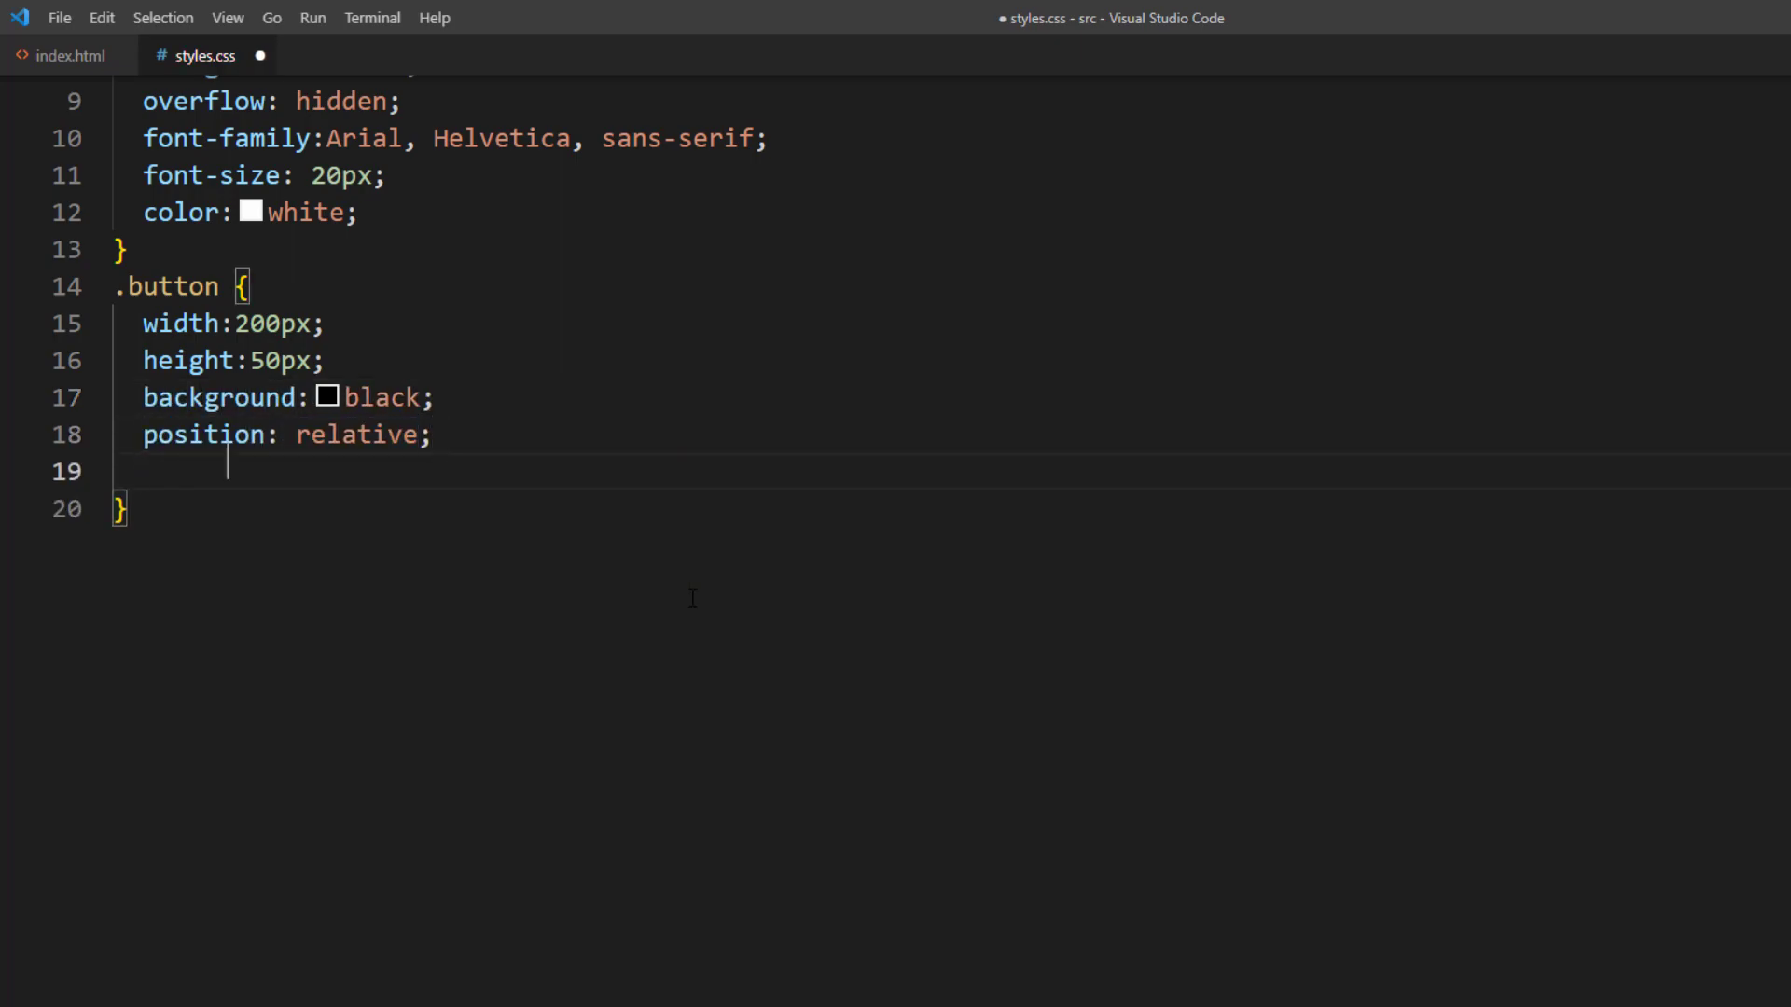
text(display: flex;)
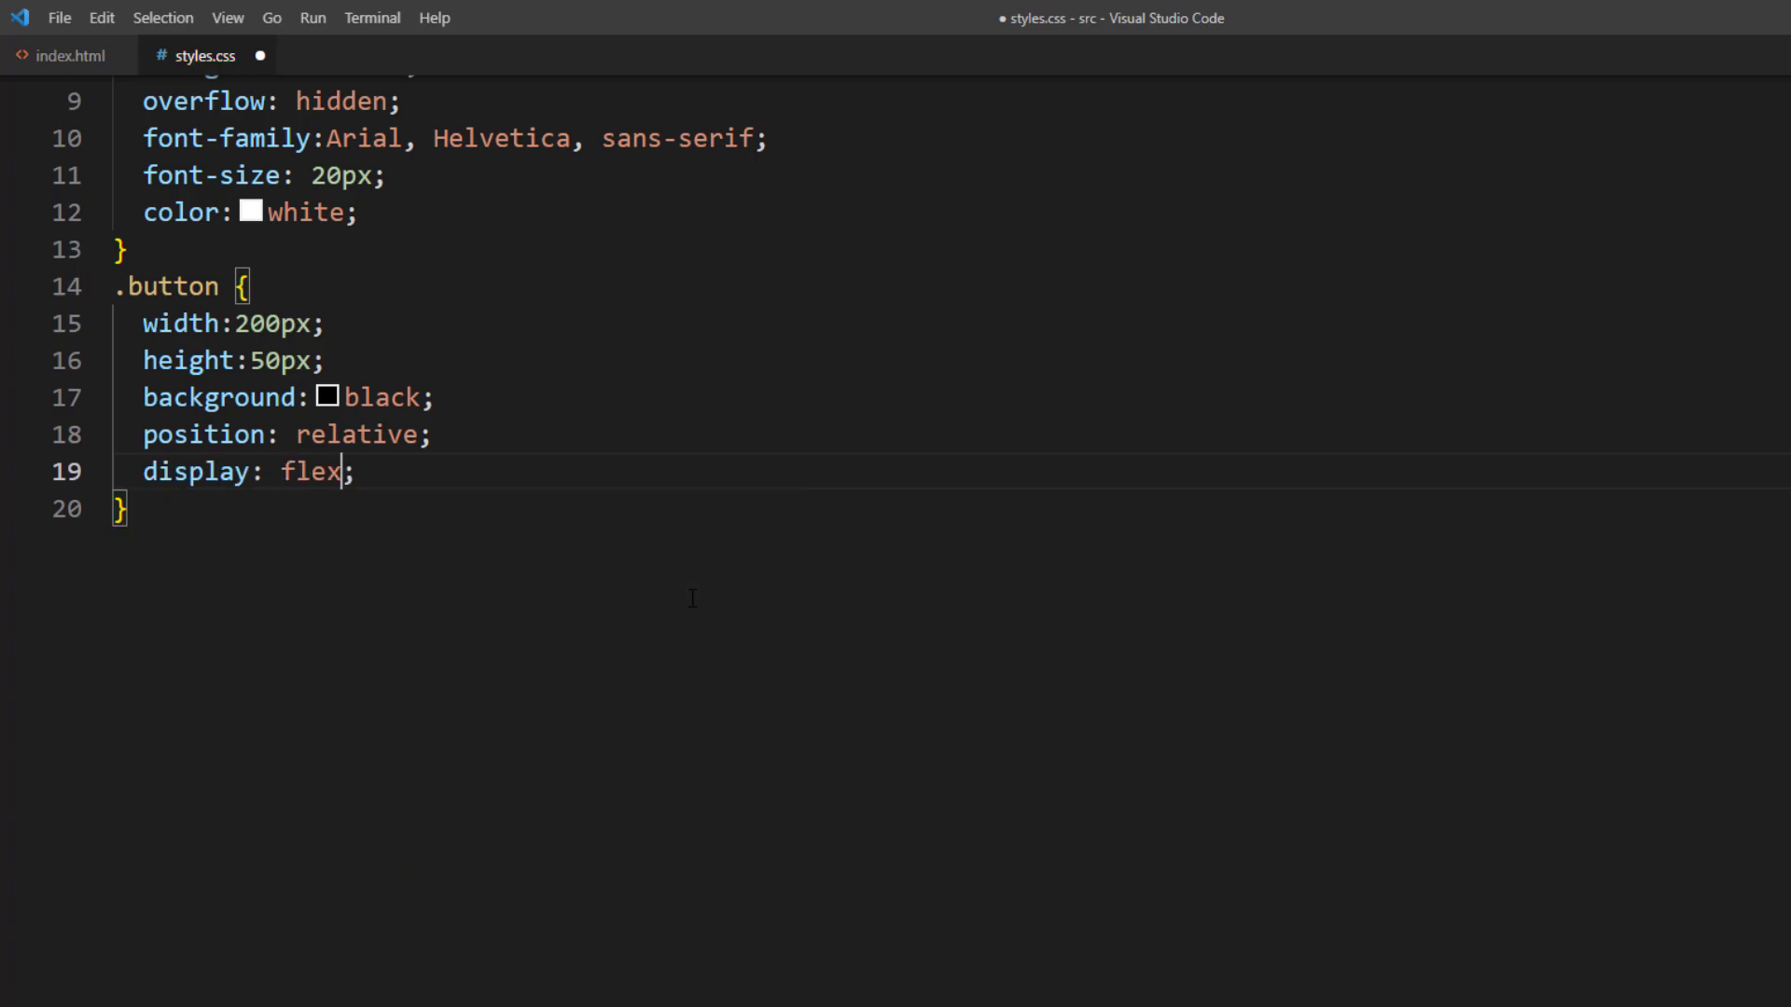
text(align-items: center;)
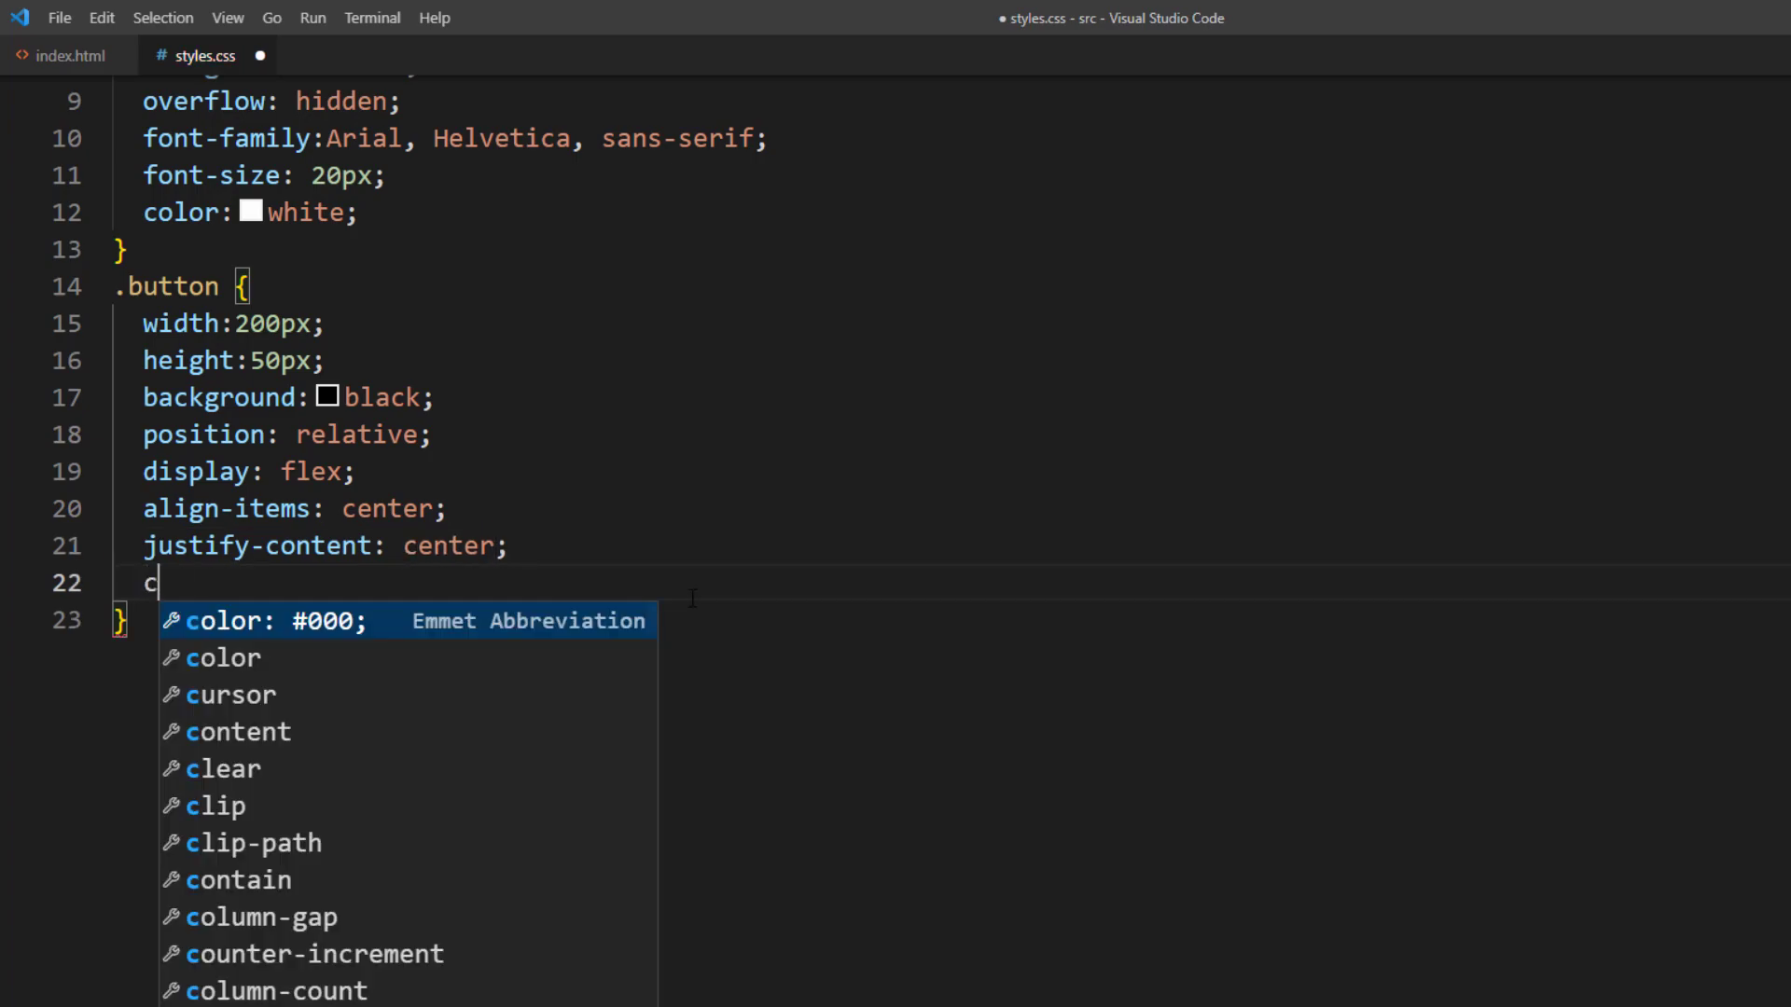
text(ursor: pointer;)
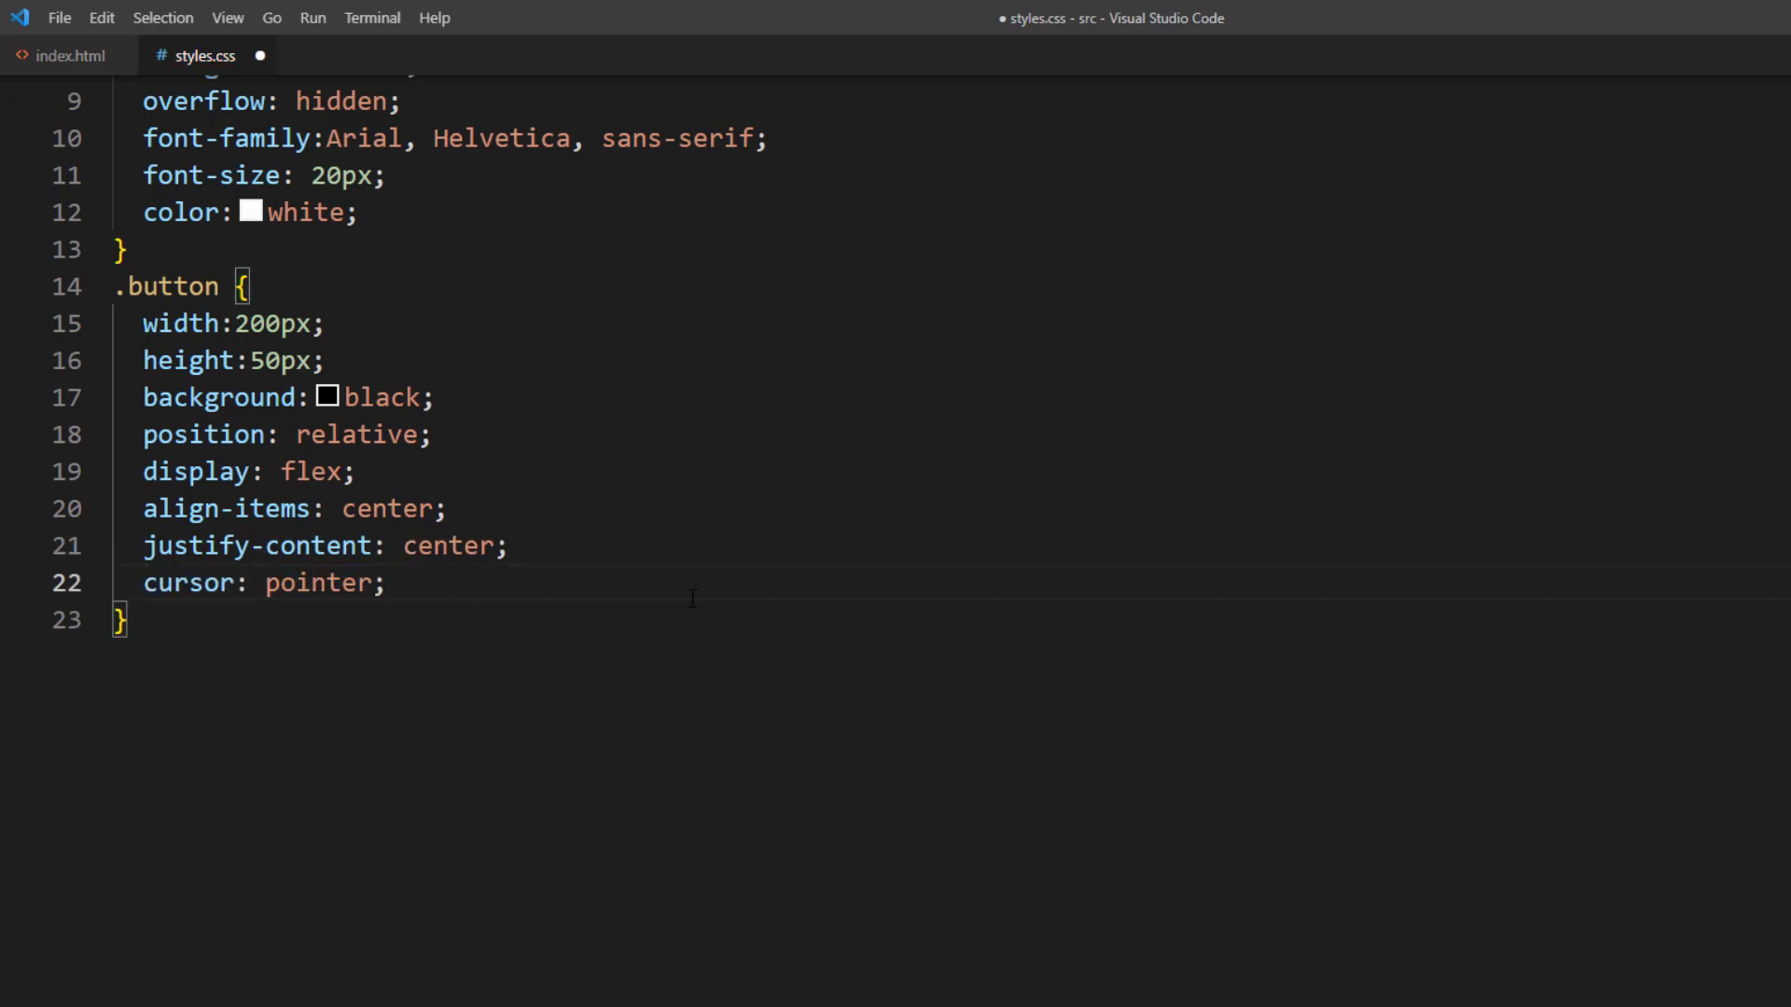
text(.butt)
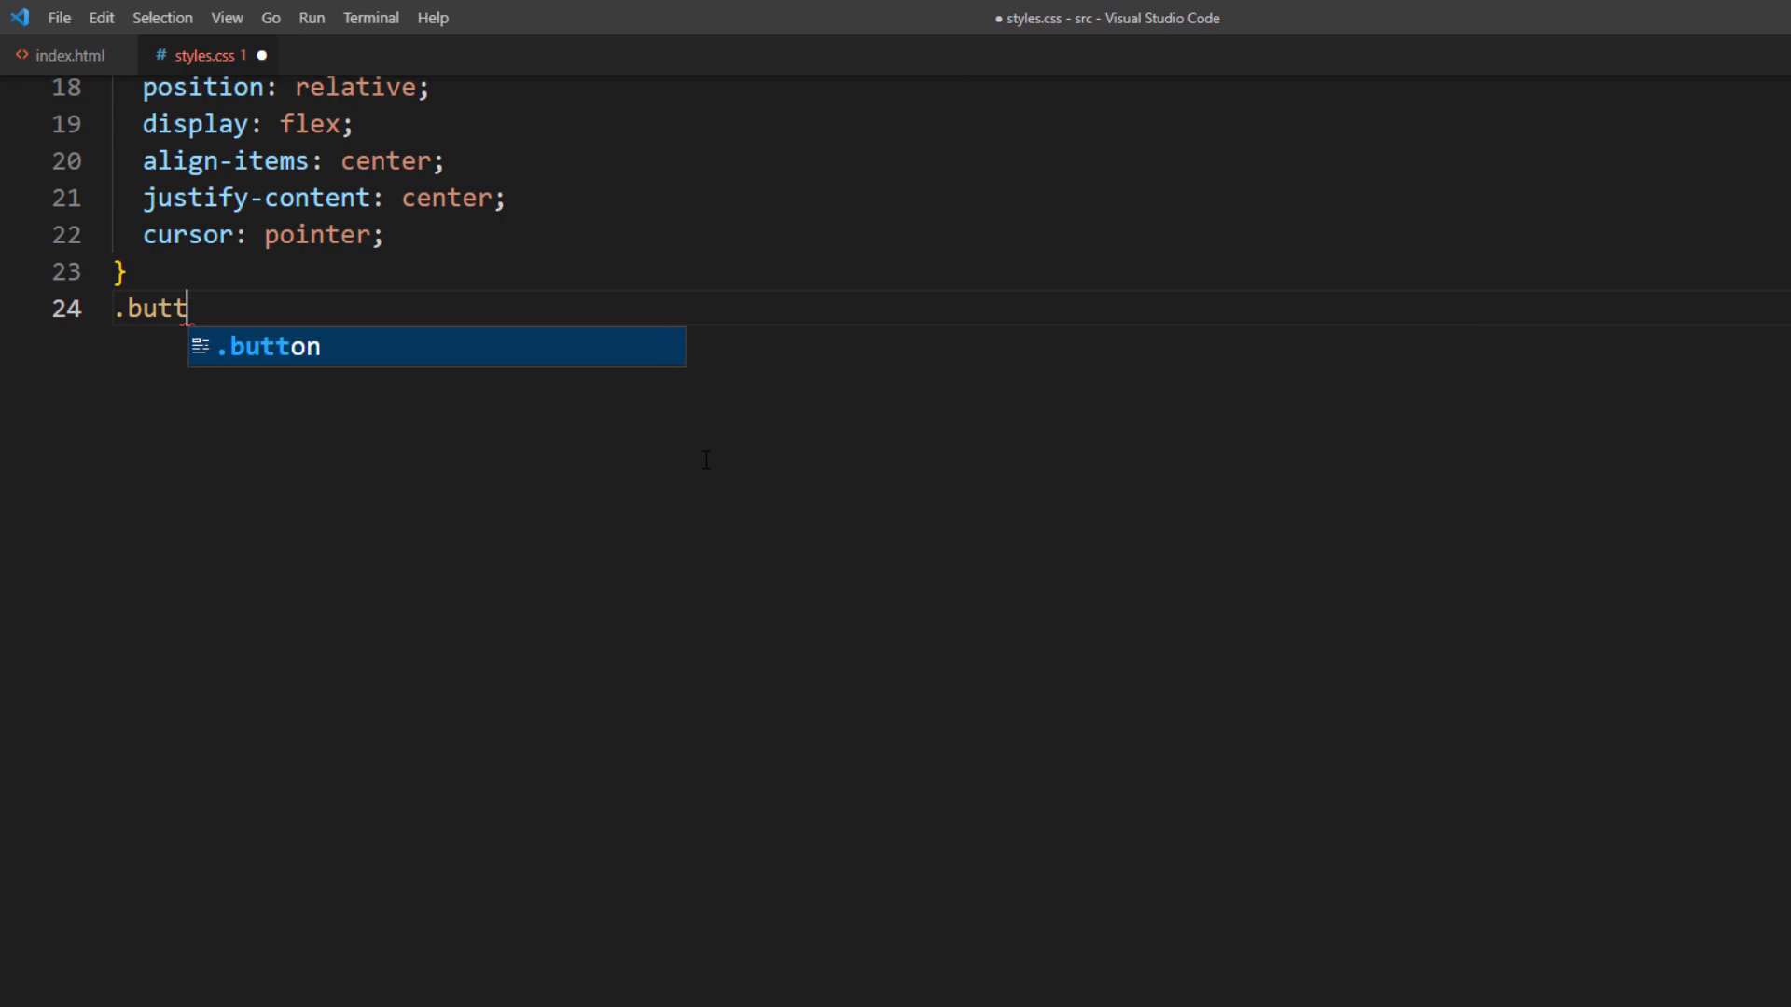
Step: Write .button:before: empty, absolute at top-left, zero size, 2px solid white top border
text(on:before {)
text(content: ":";)
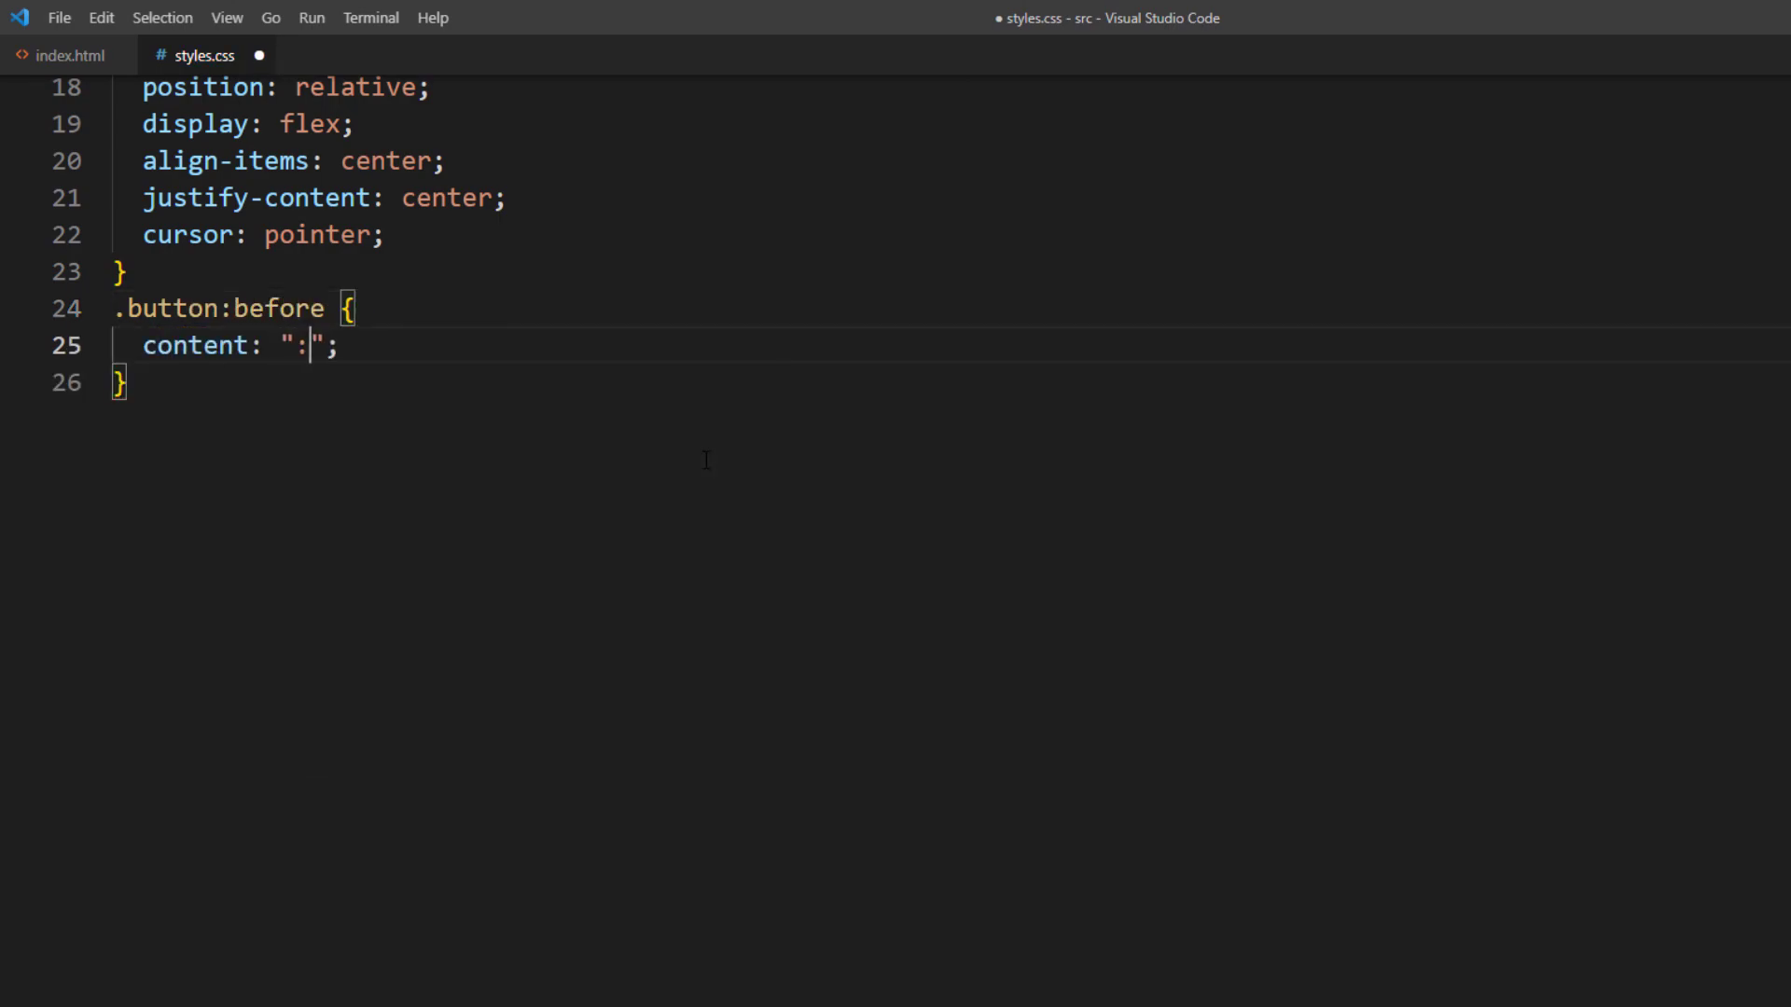
text(position: absolute;)
text(height: ;)
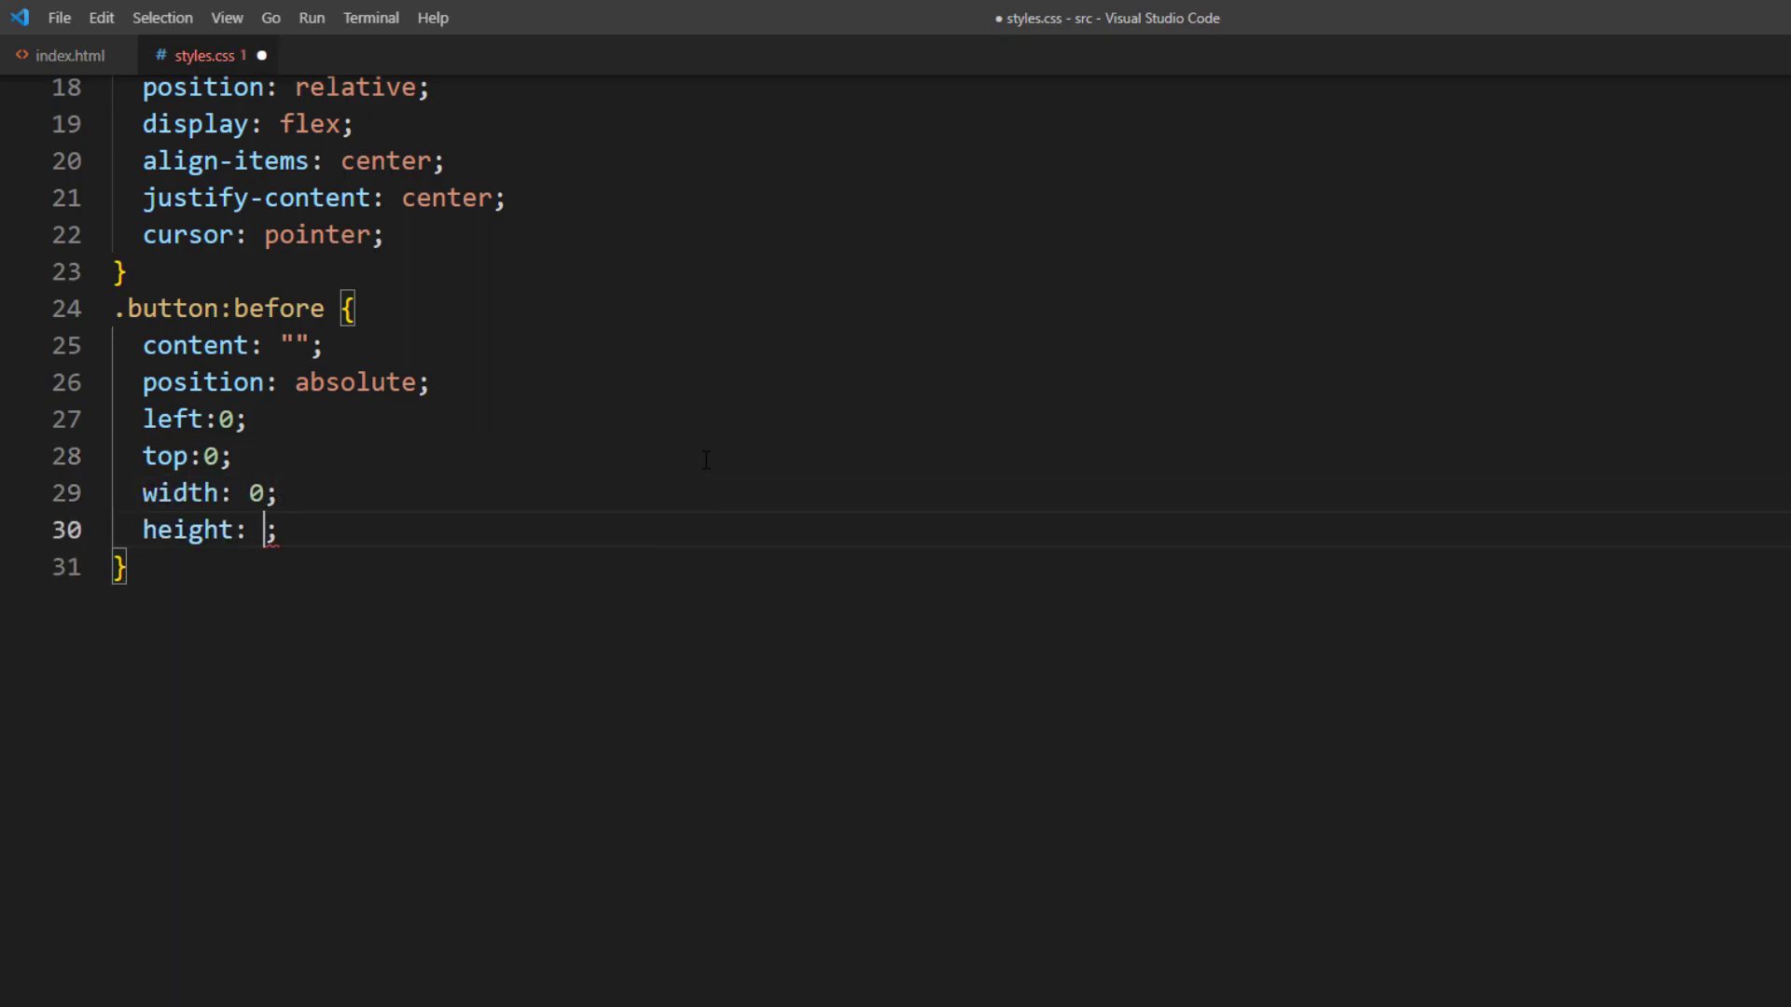
text(0;)
text(border-top:2)
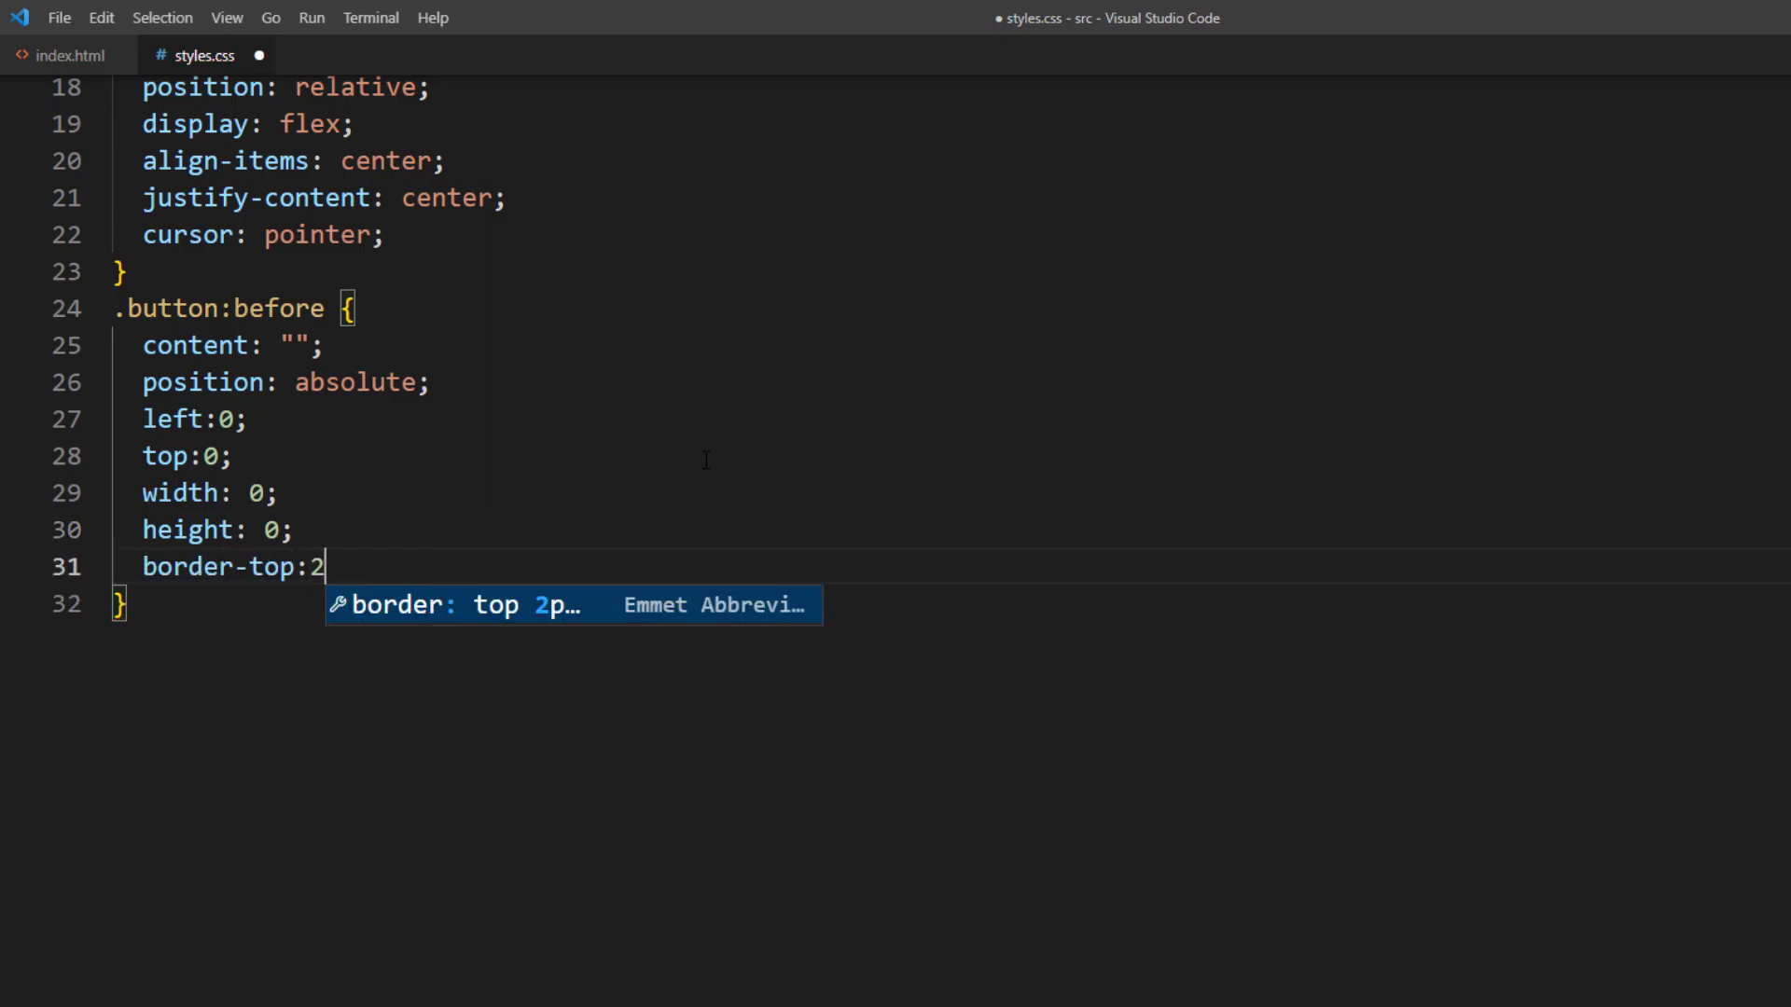
text(px solid white;)
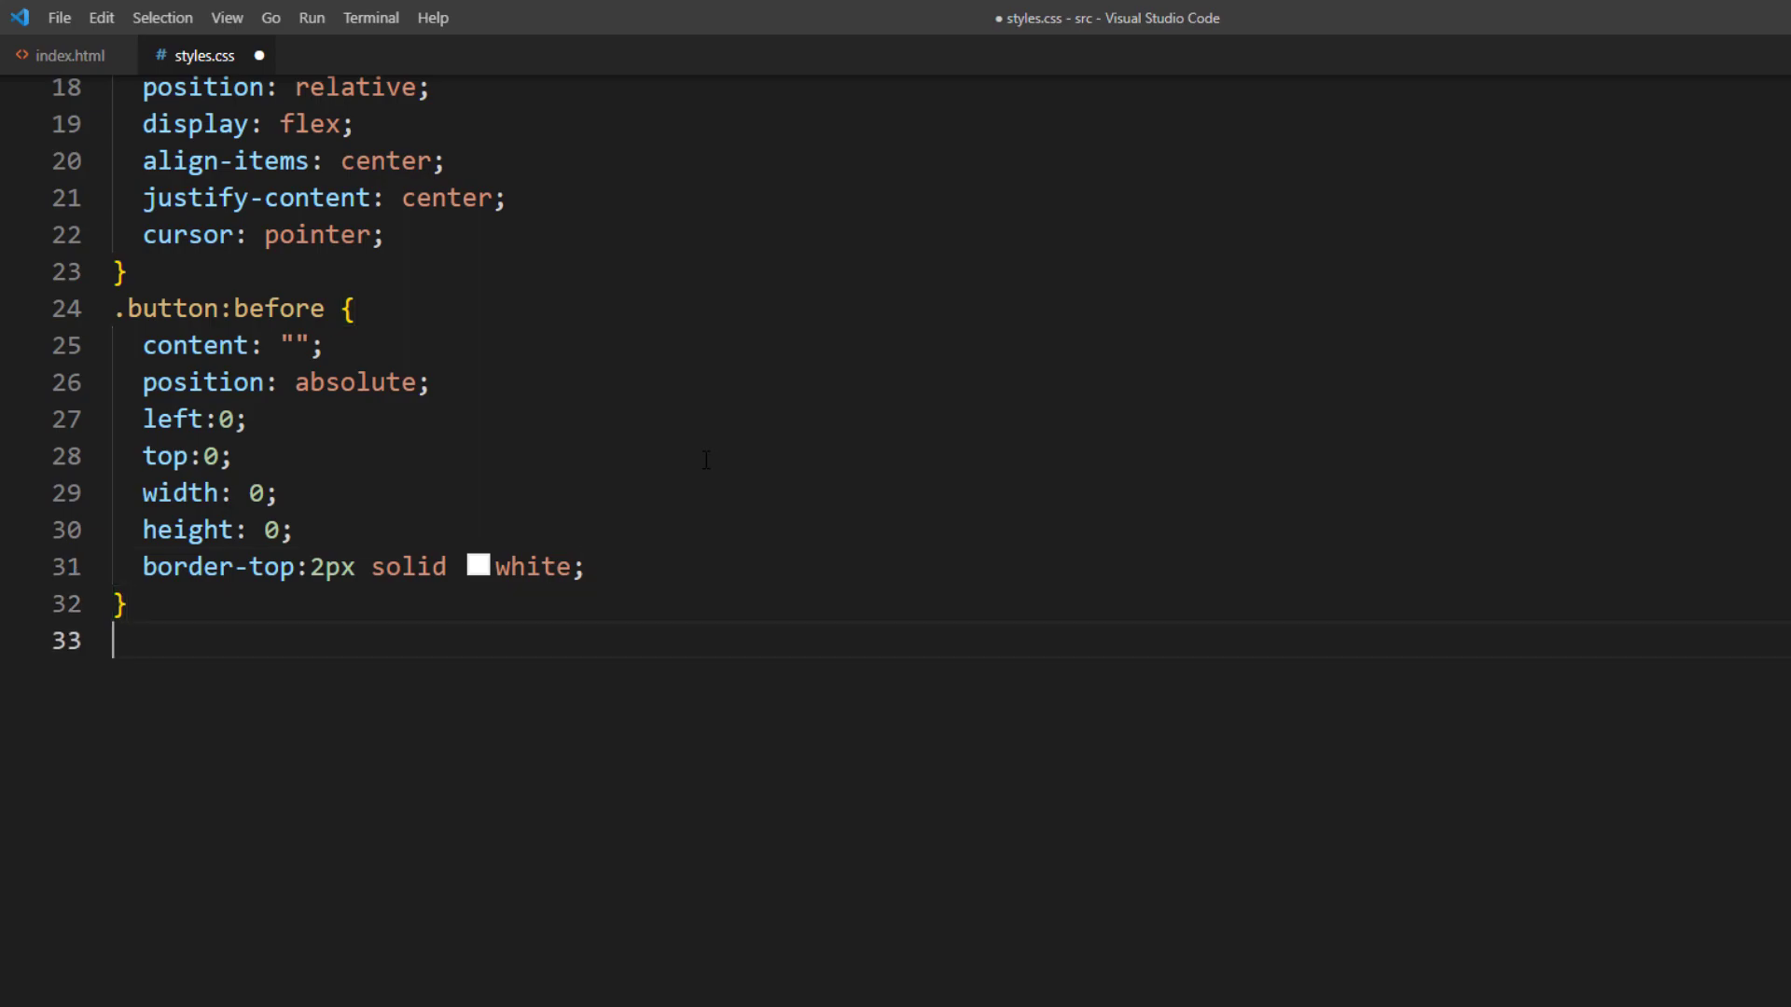
text(@keyframes)
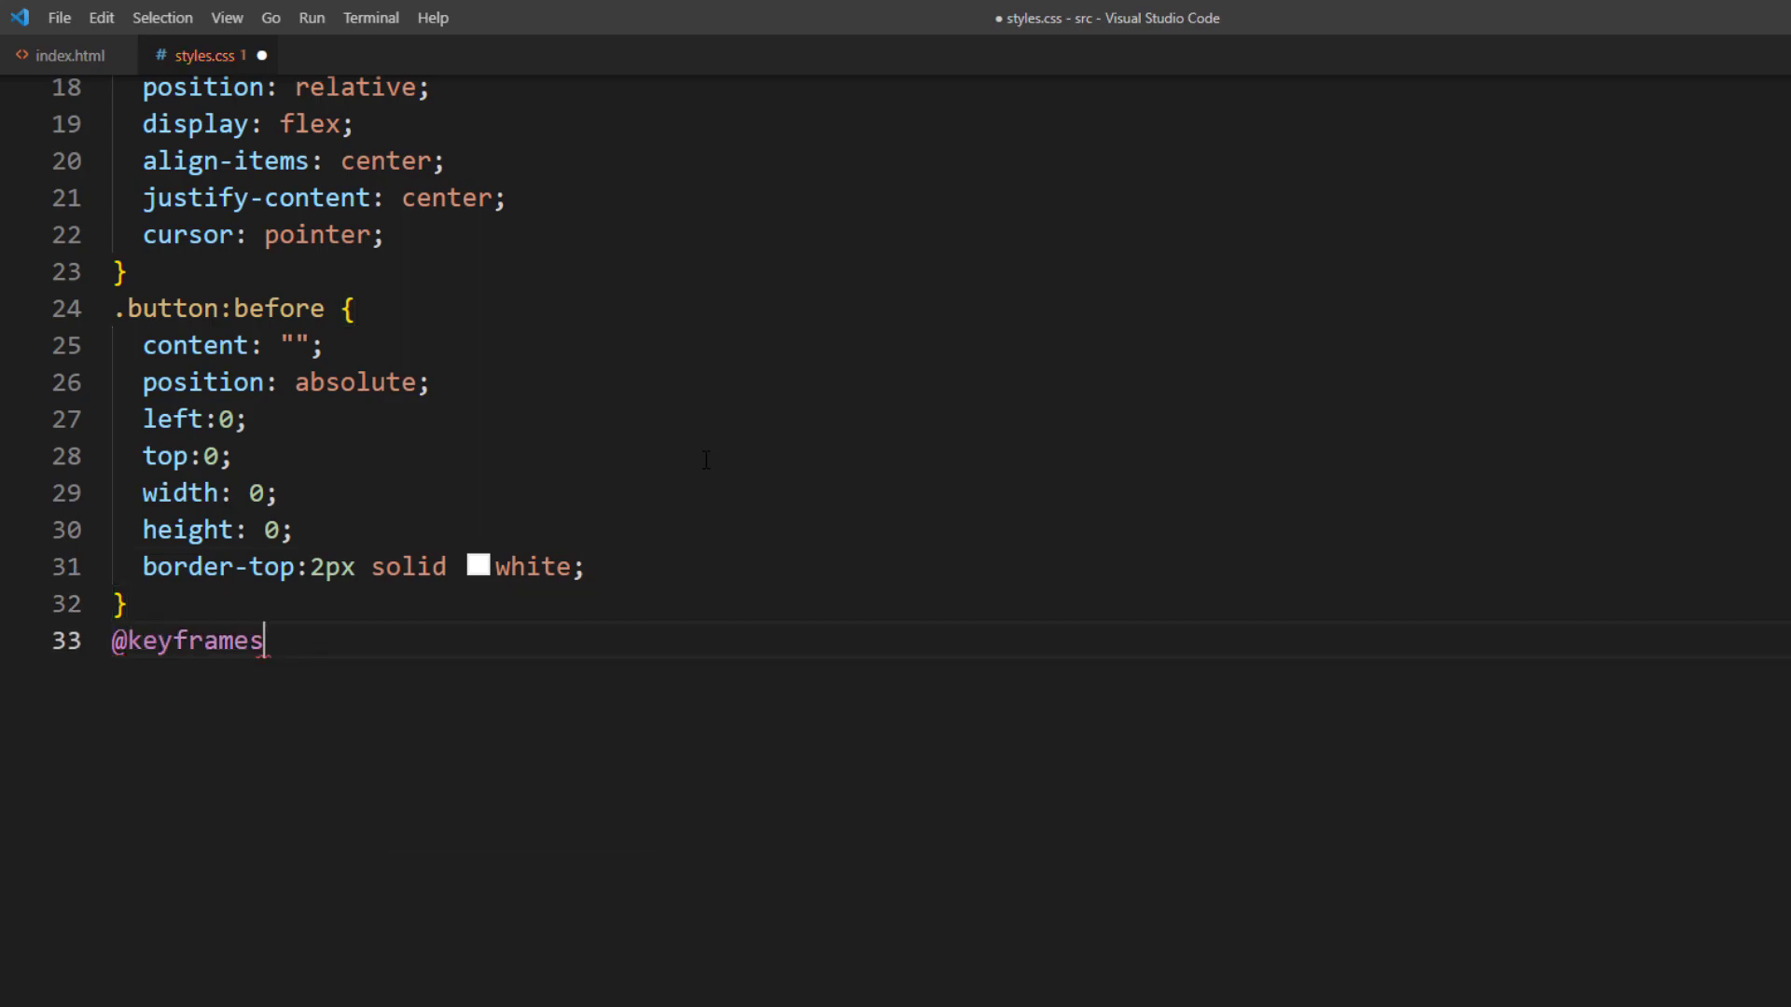
text(border-top)
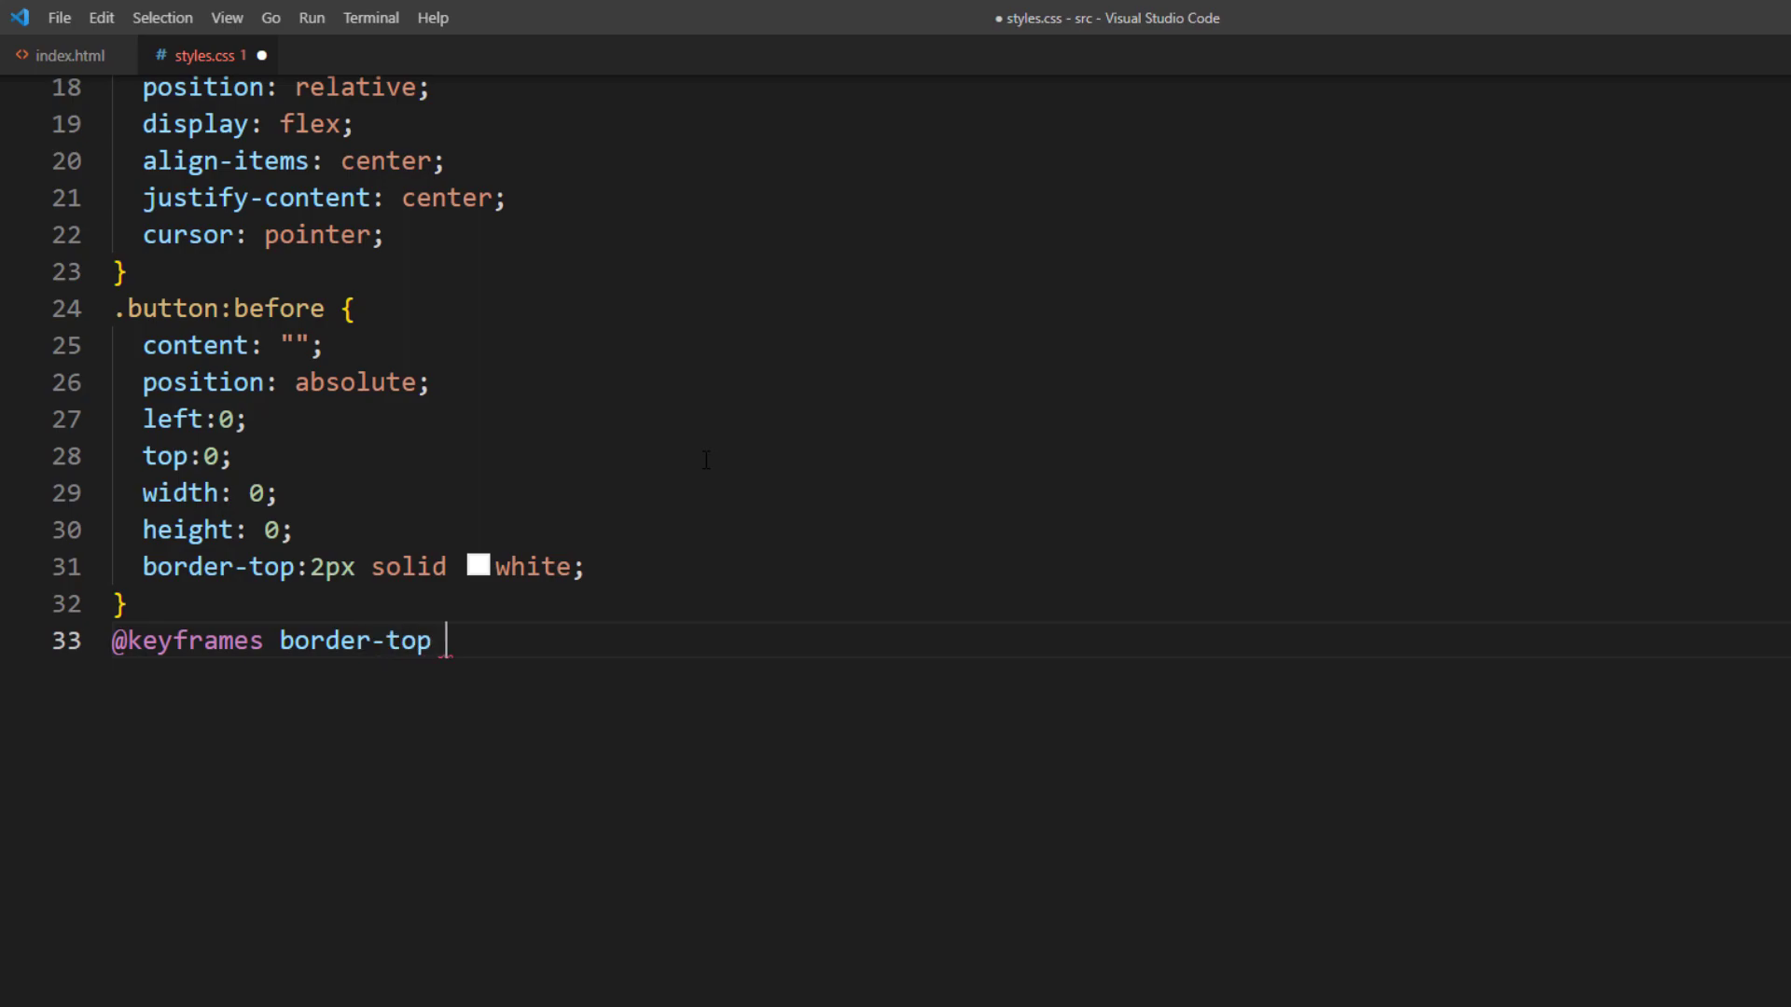
text({)
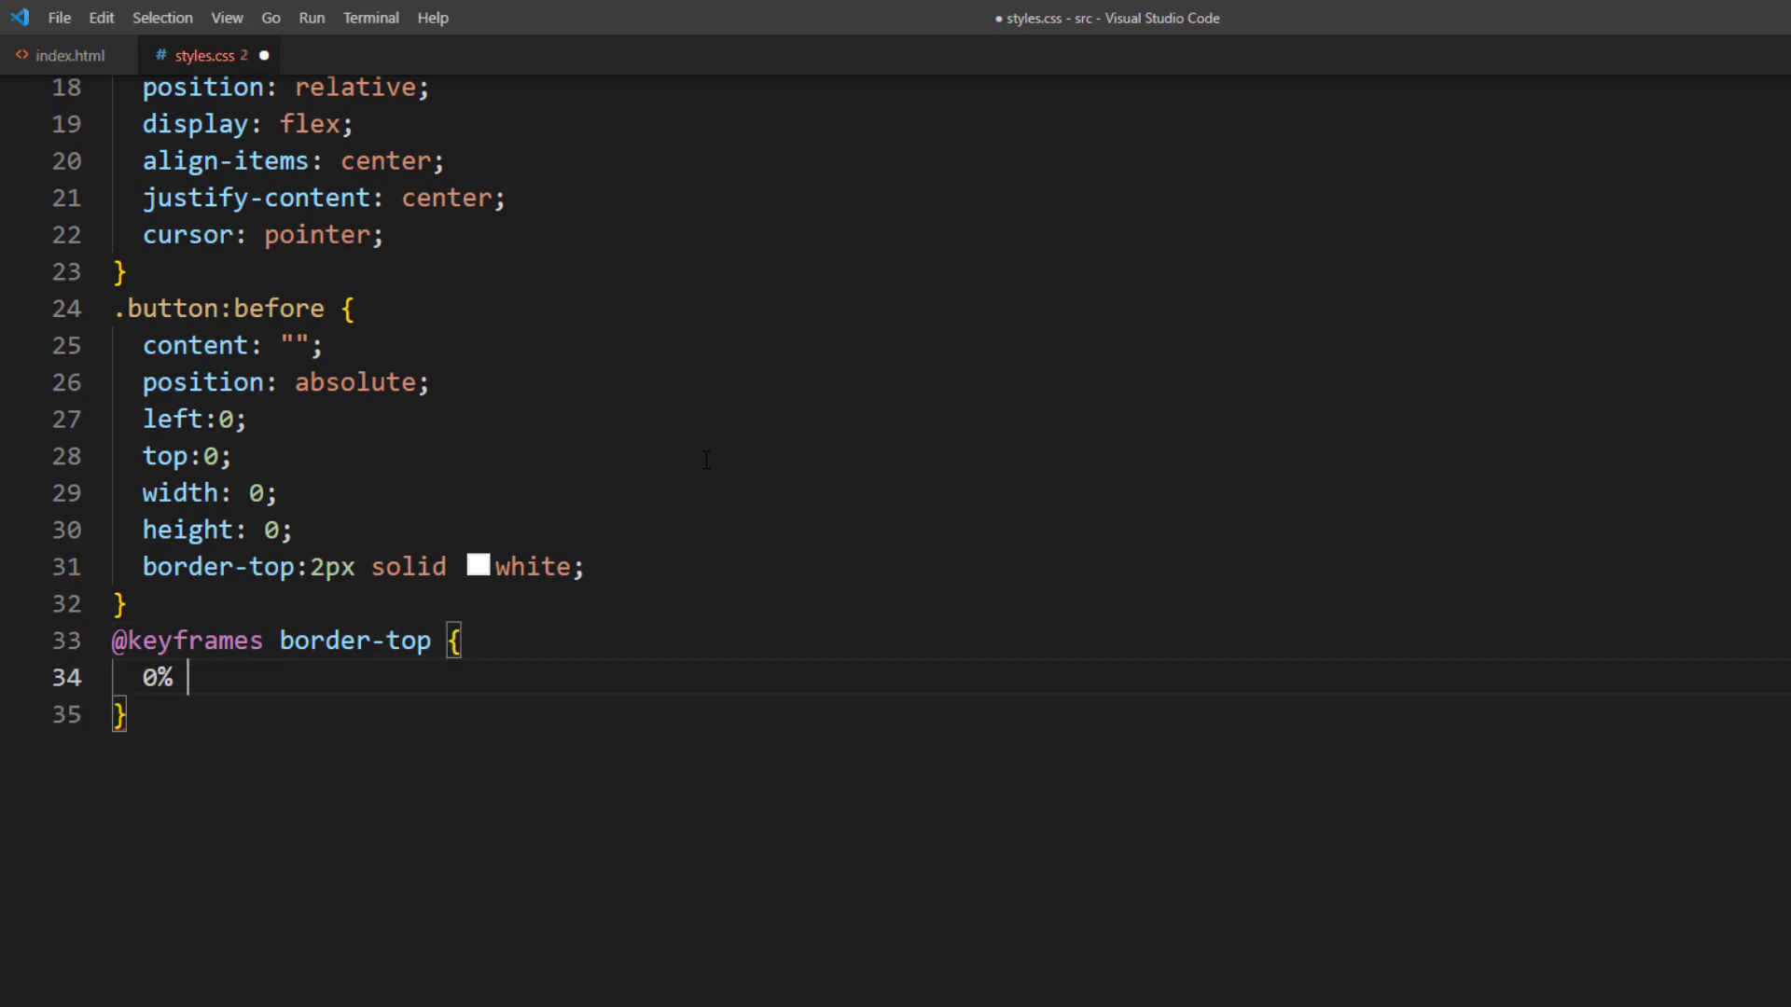
text({width:0px;  h)
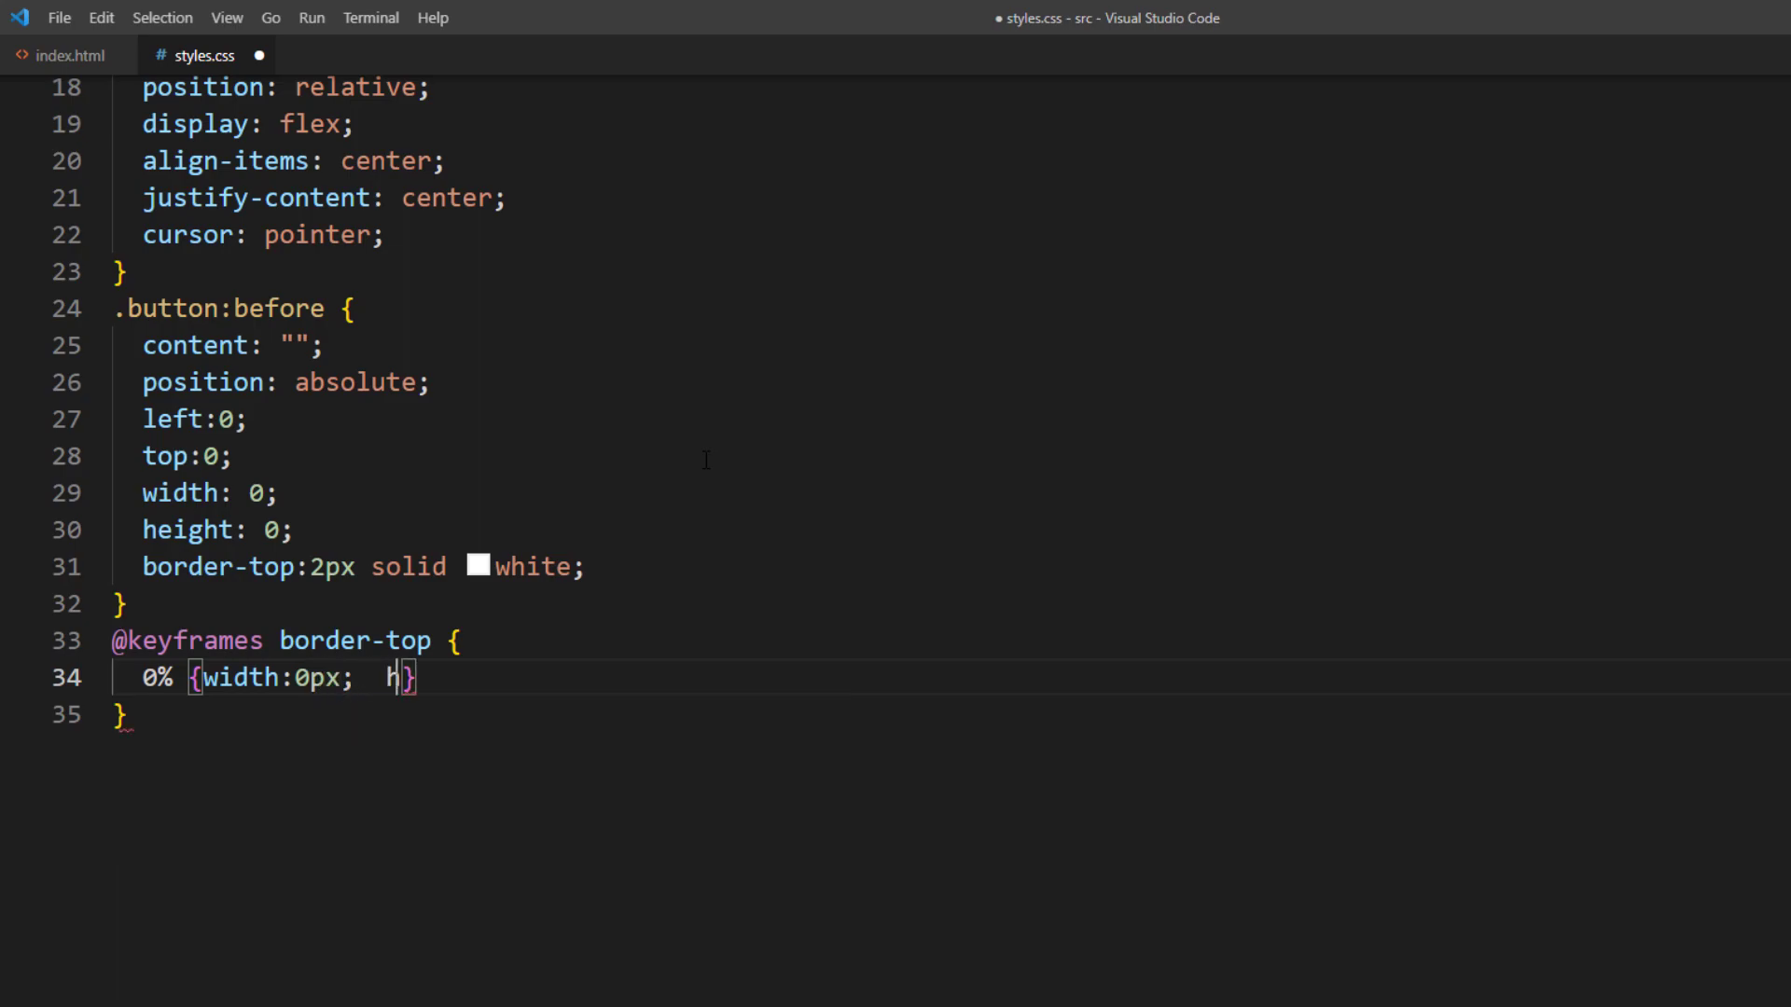
text(eight: 0px)
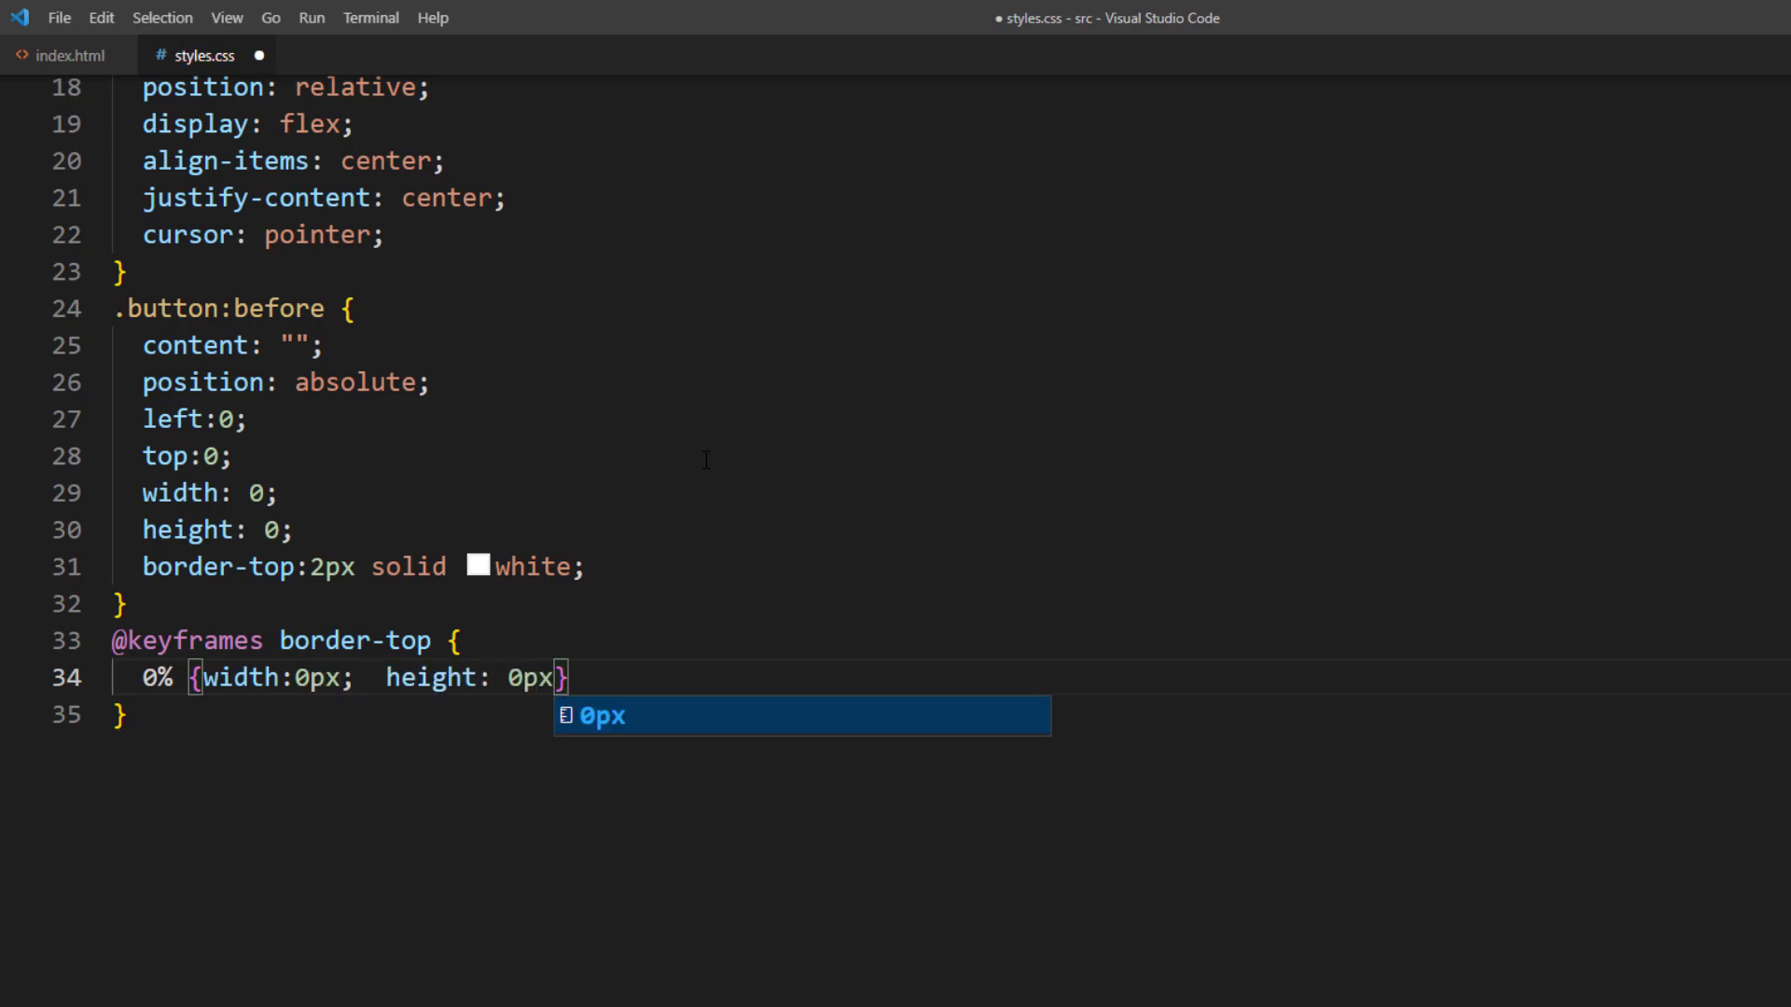
text(100)
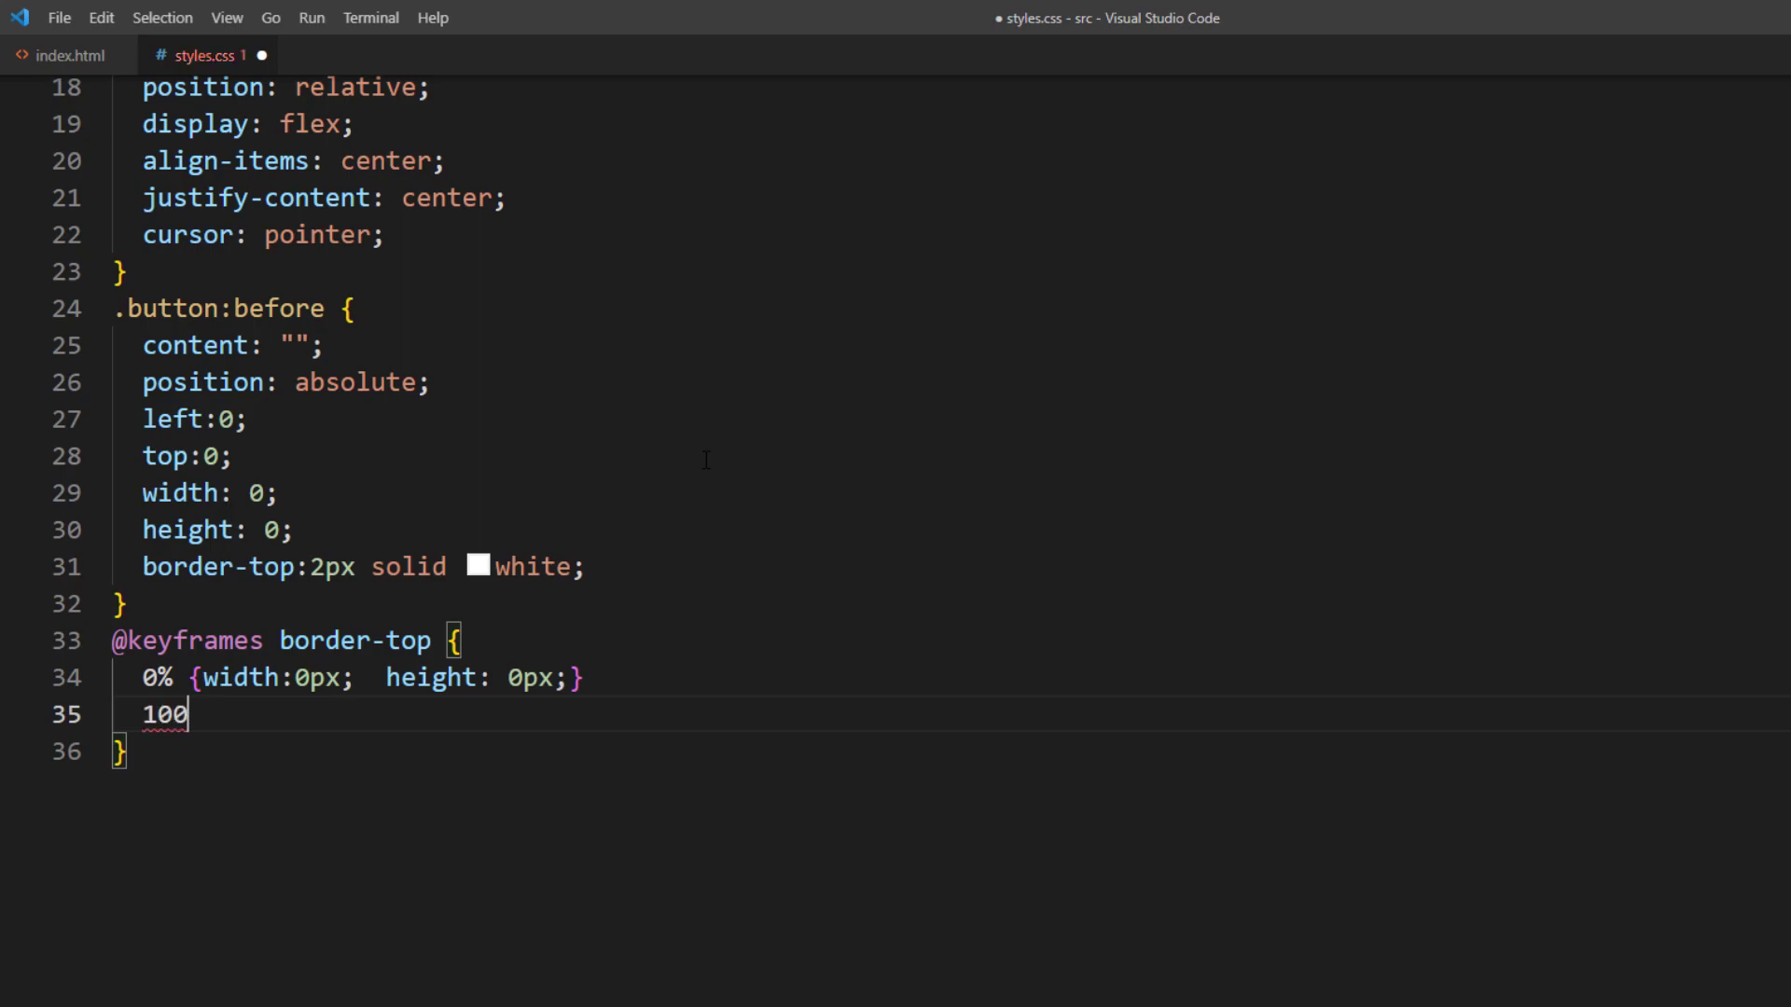
text(% {width:)
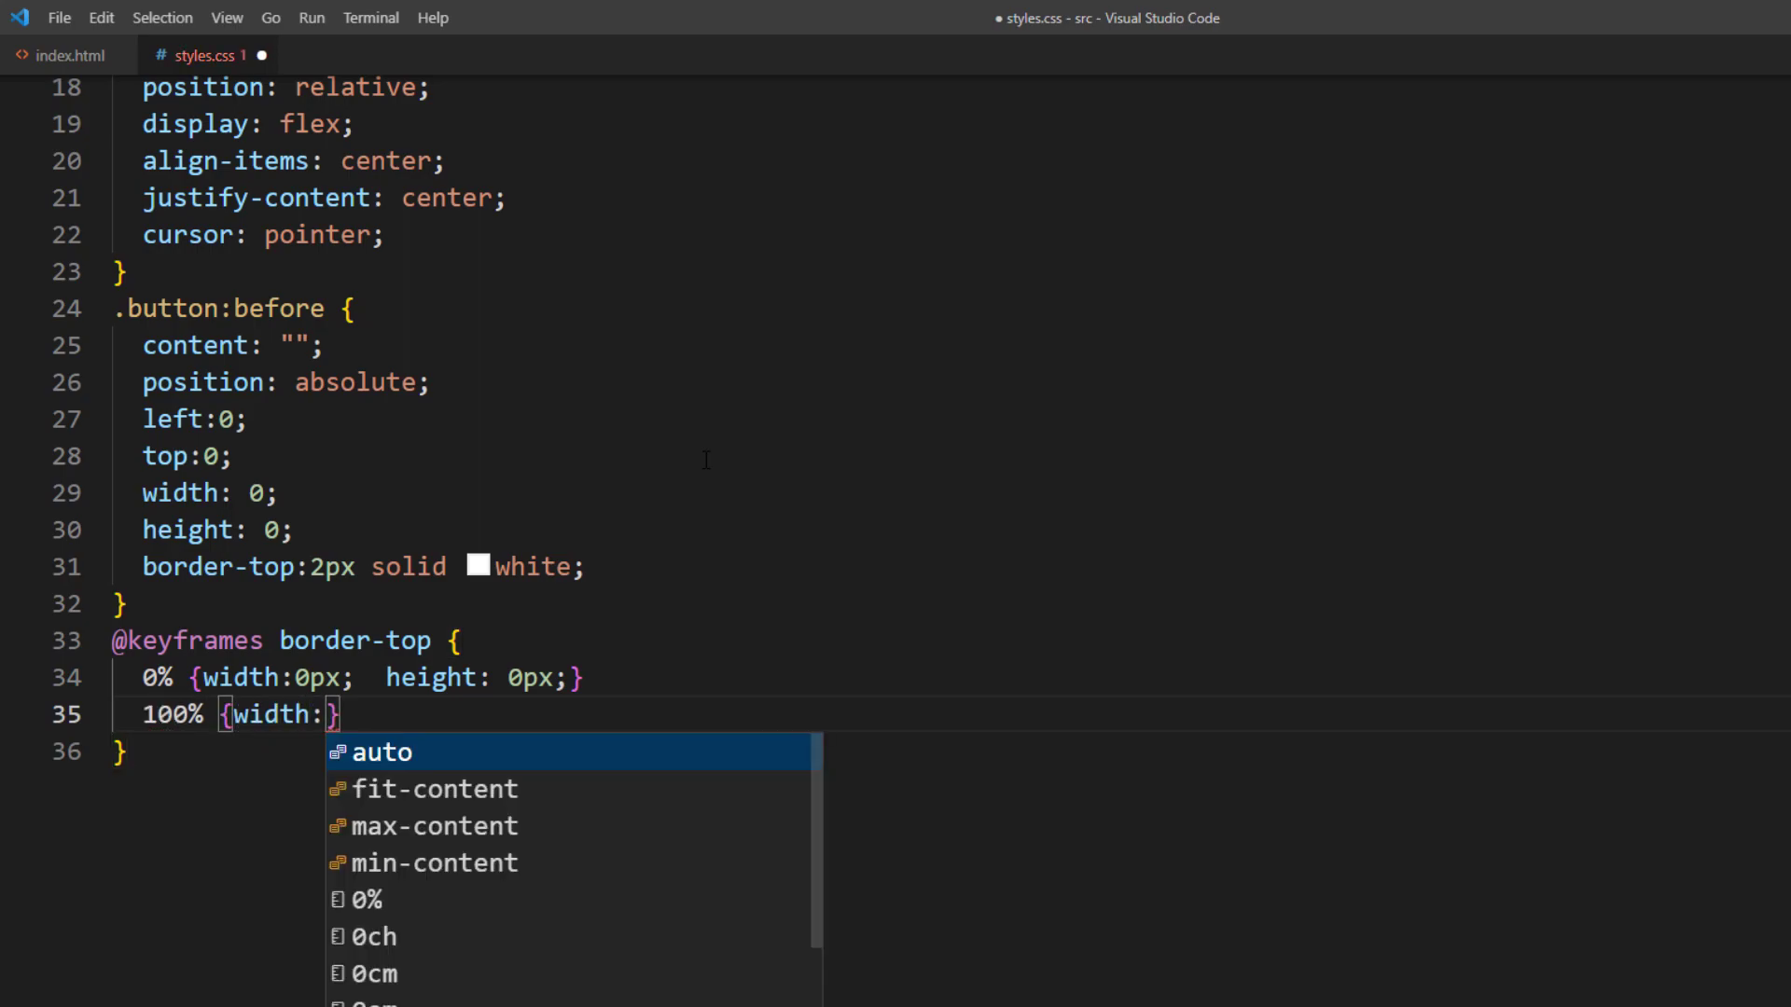
text(200px; height)
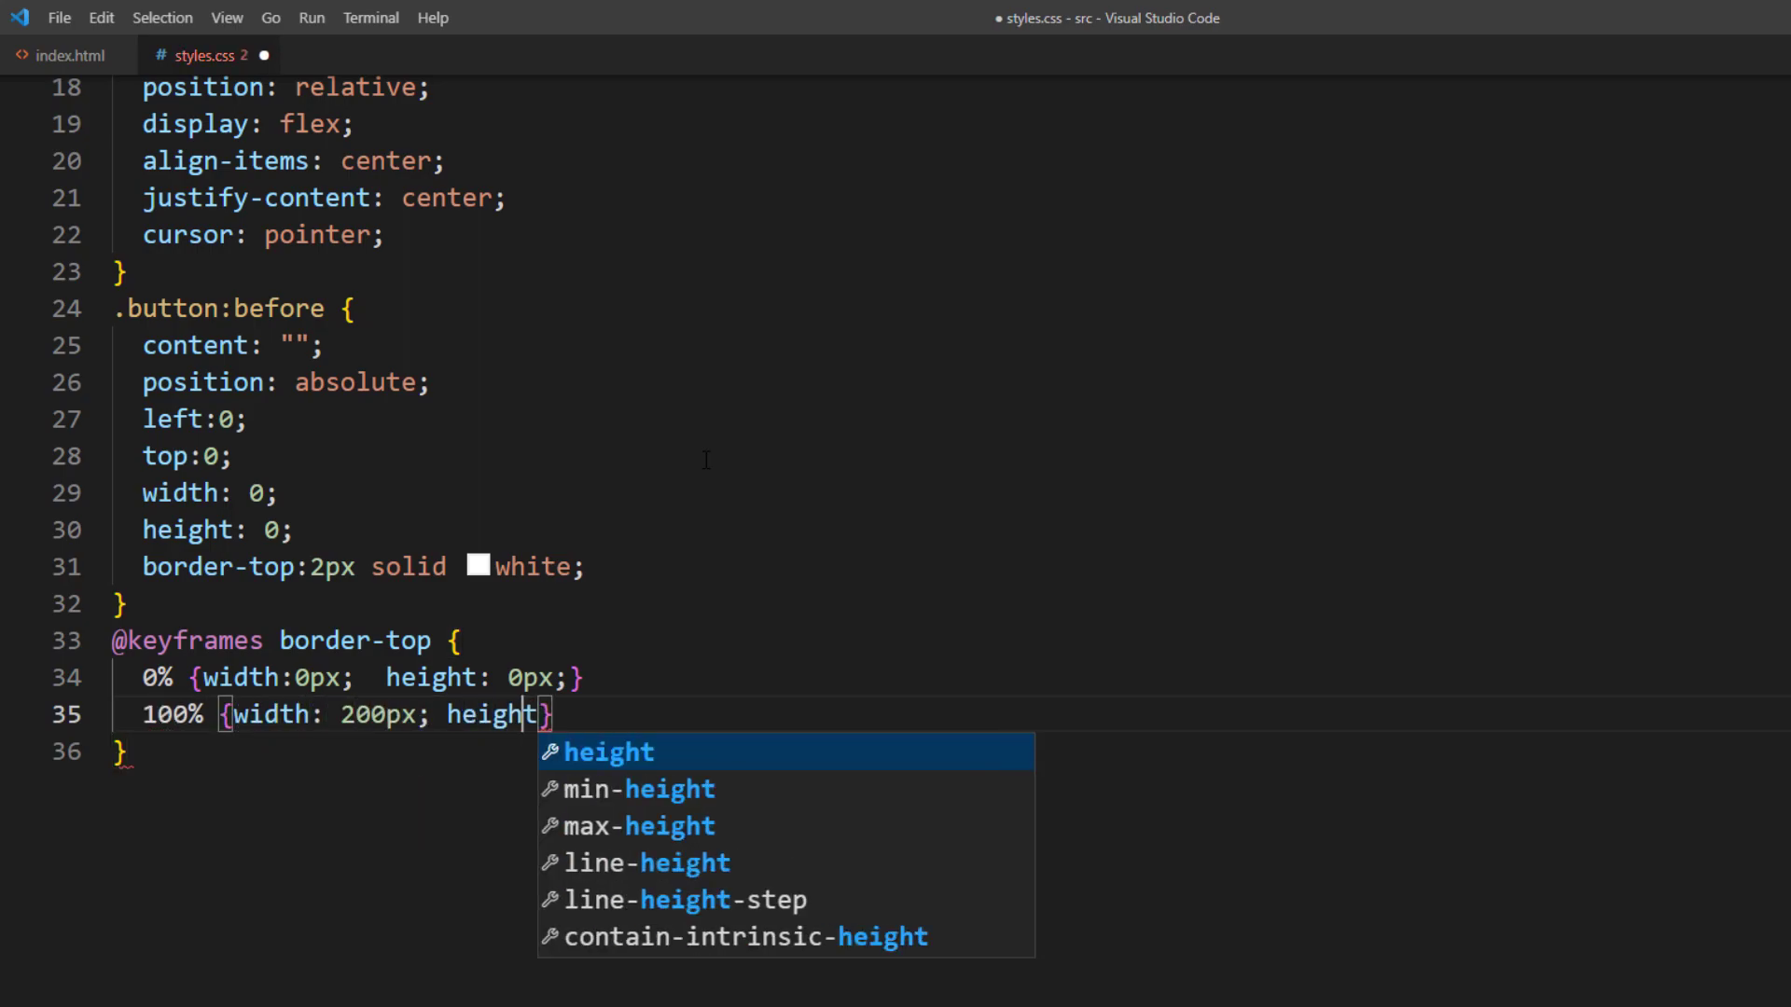
text(:0px;)
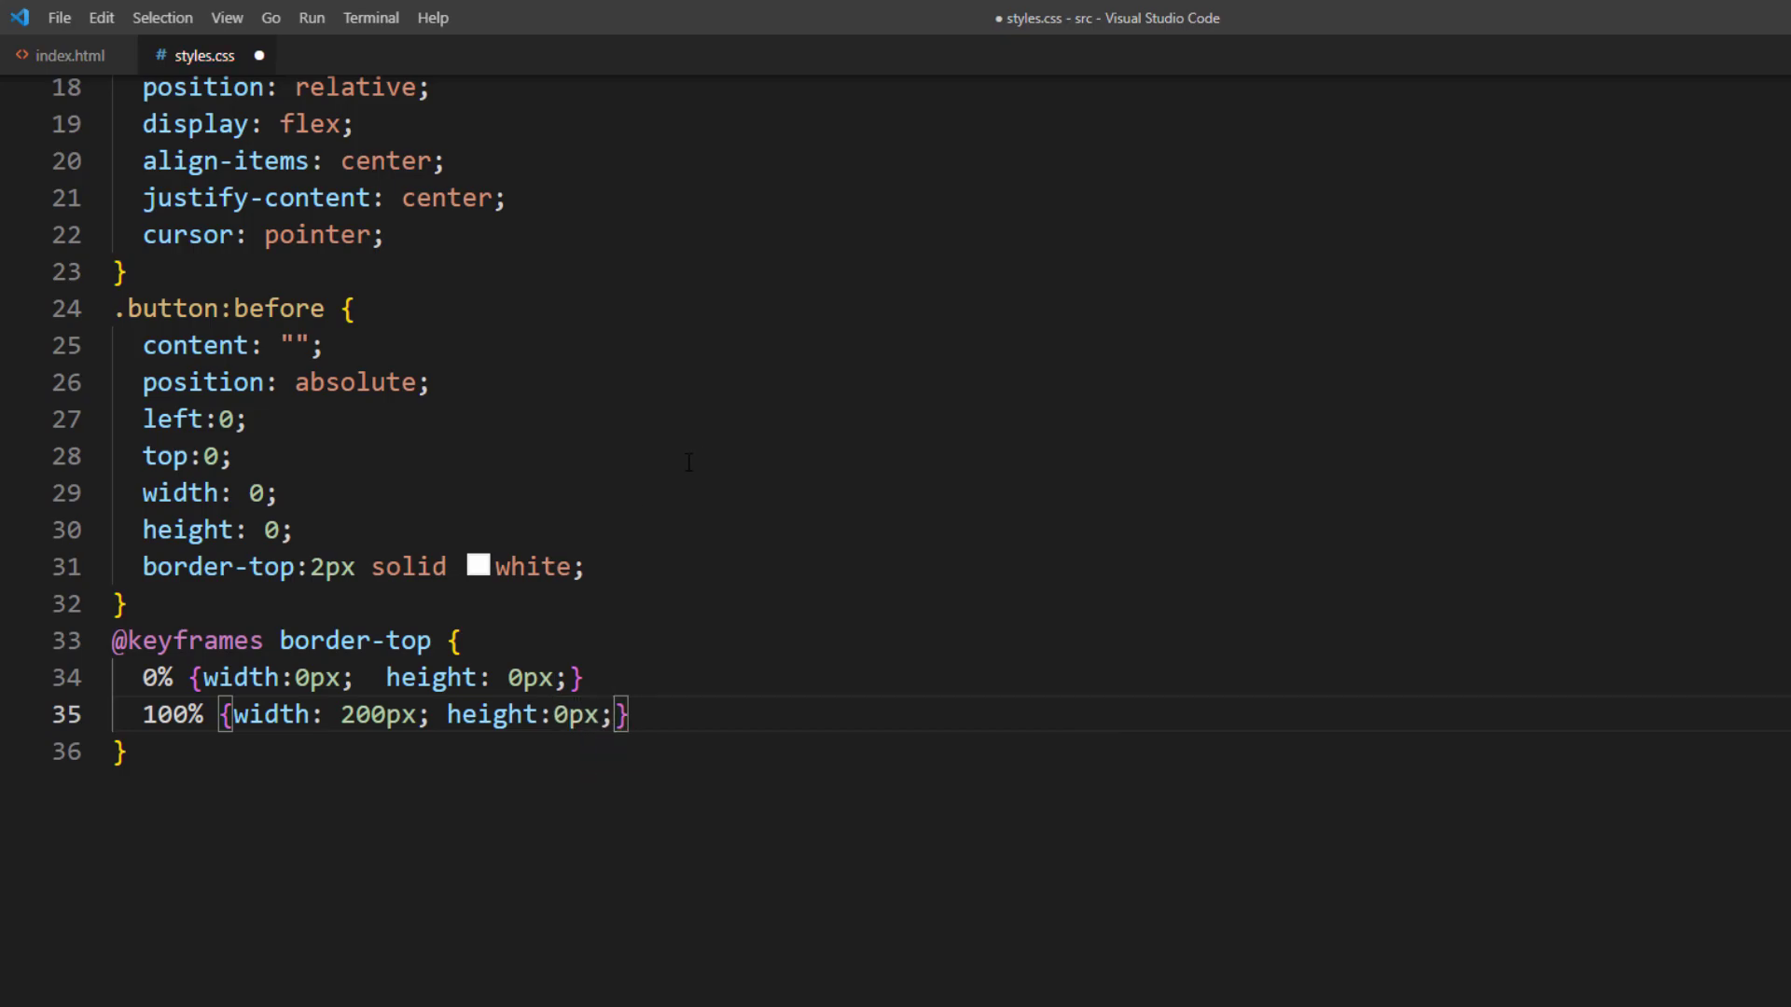
Step: Apply 'animation: border-top 3s infinite alternate' to .button:before
text(animation)
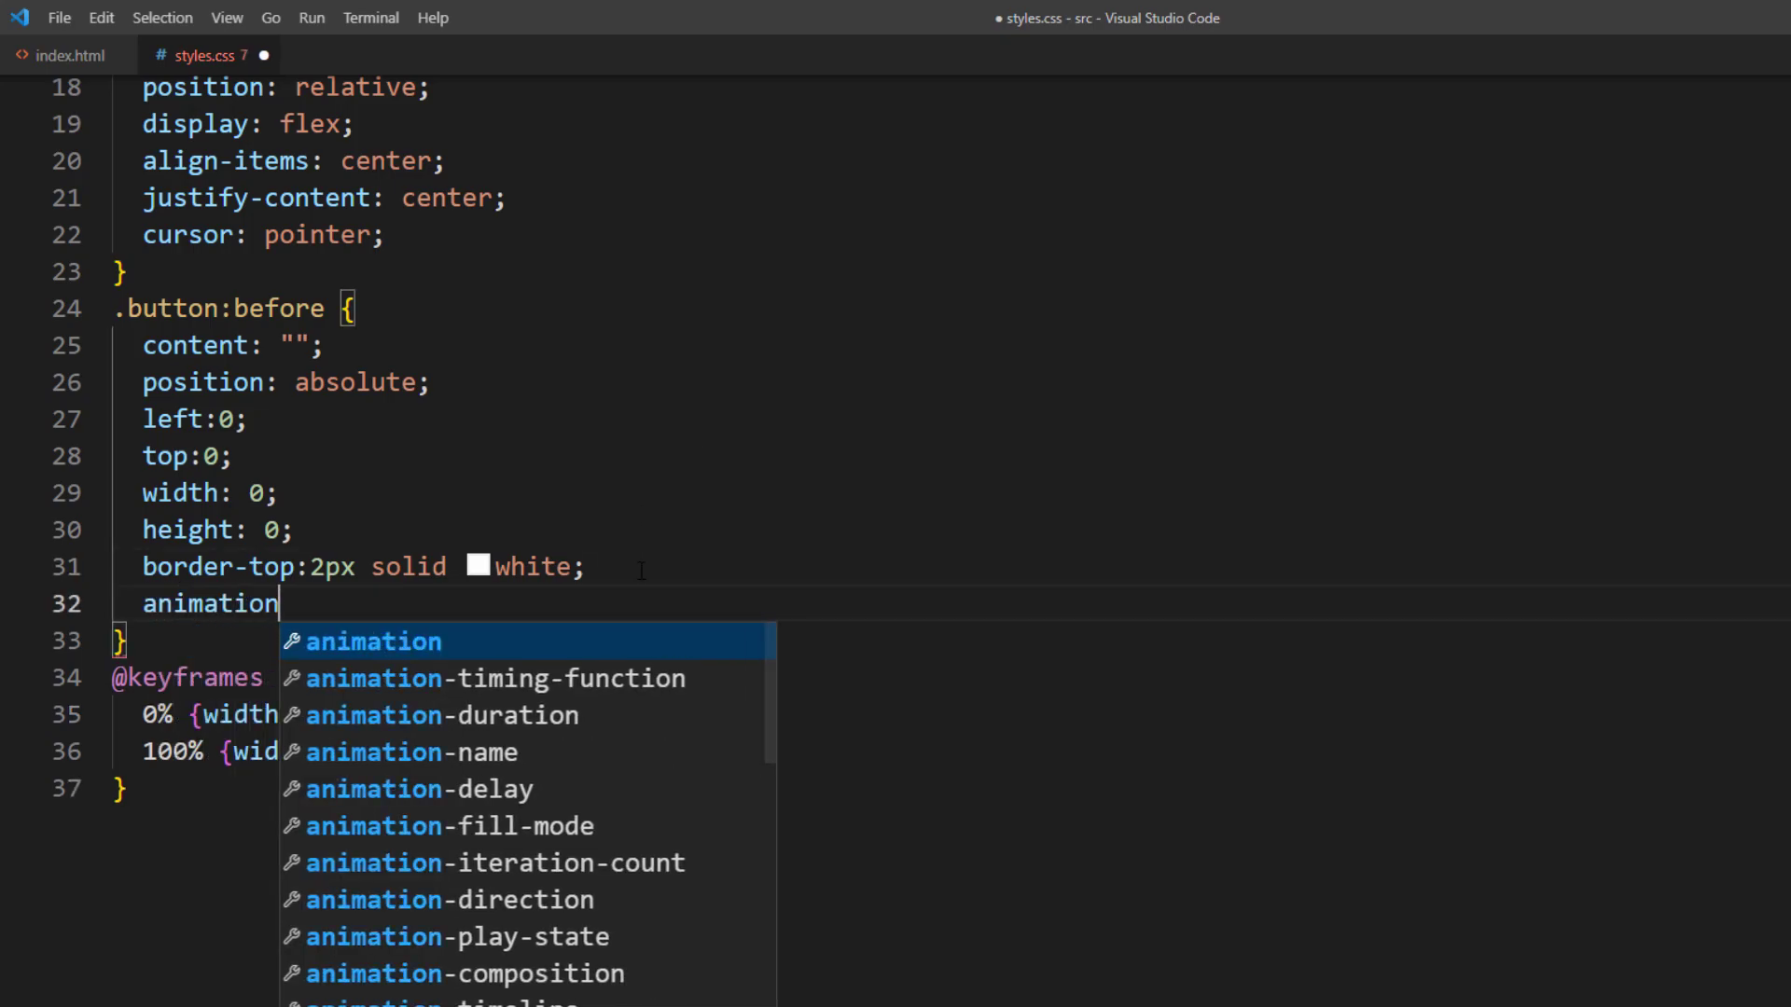
text(: border-top)
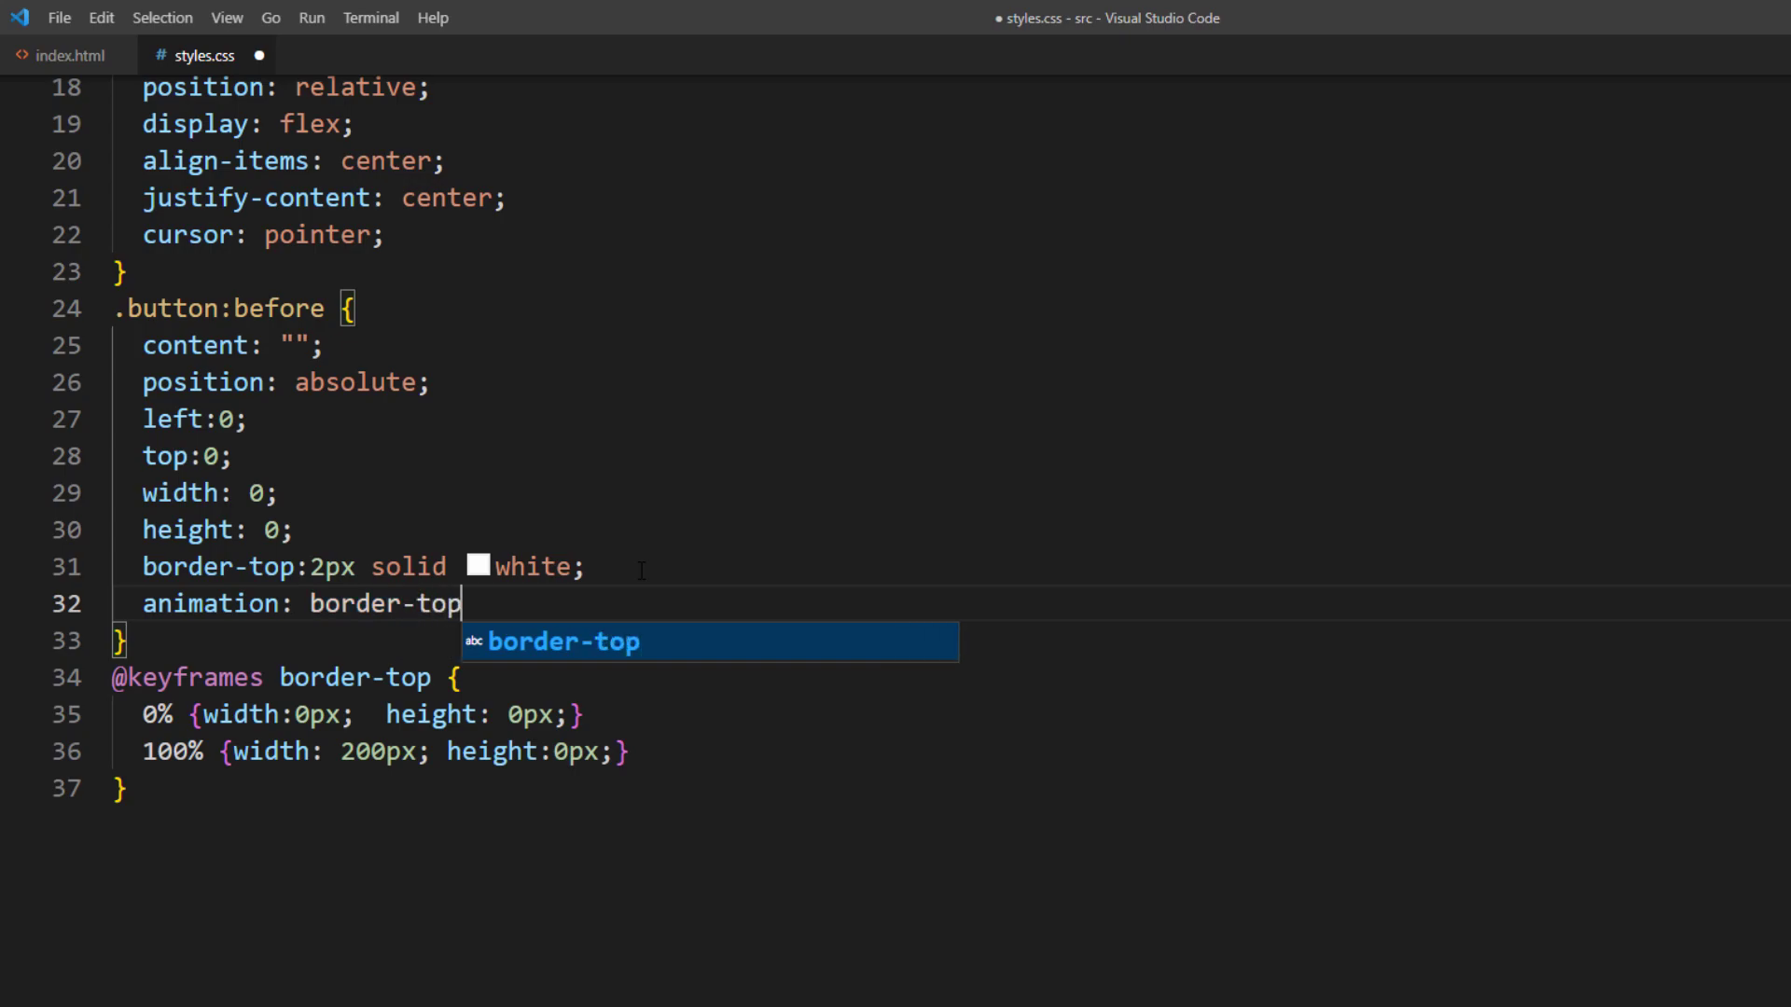
text(3s infinite alternate;)
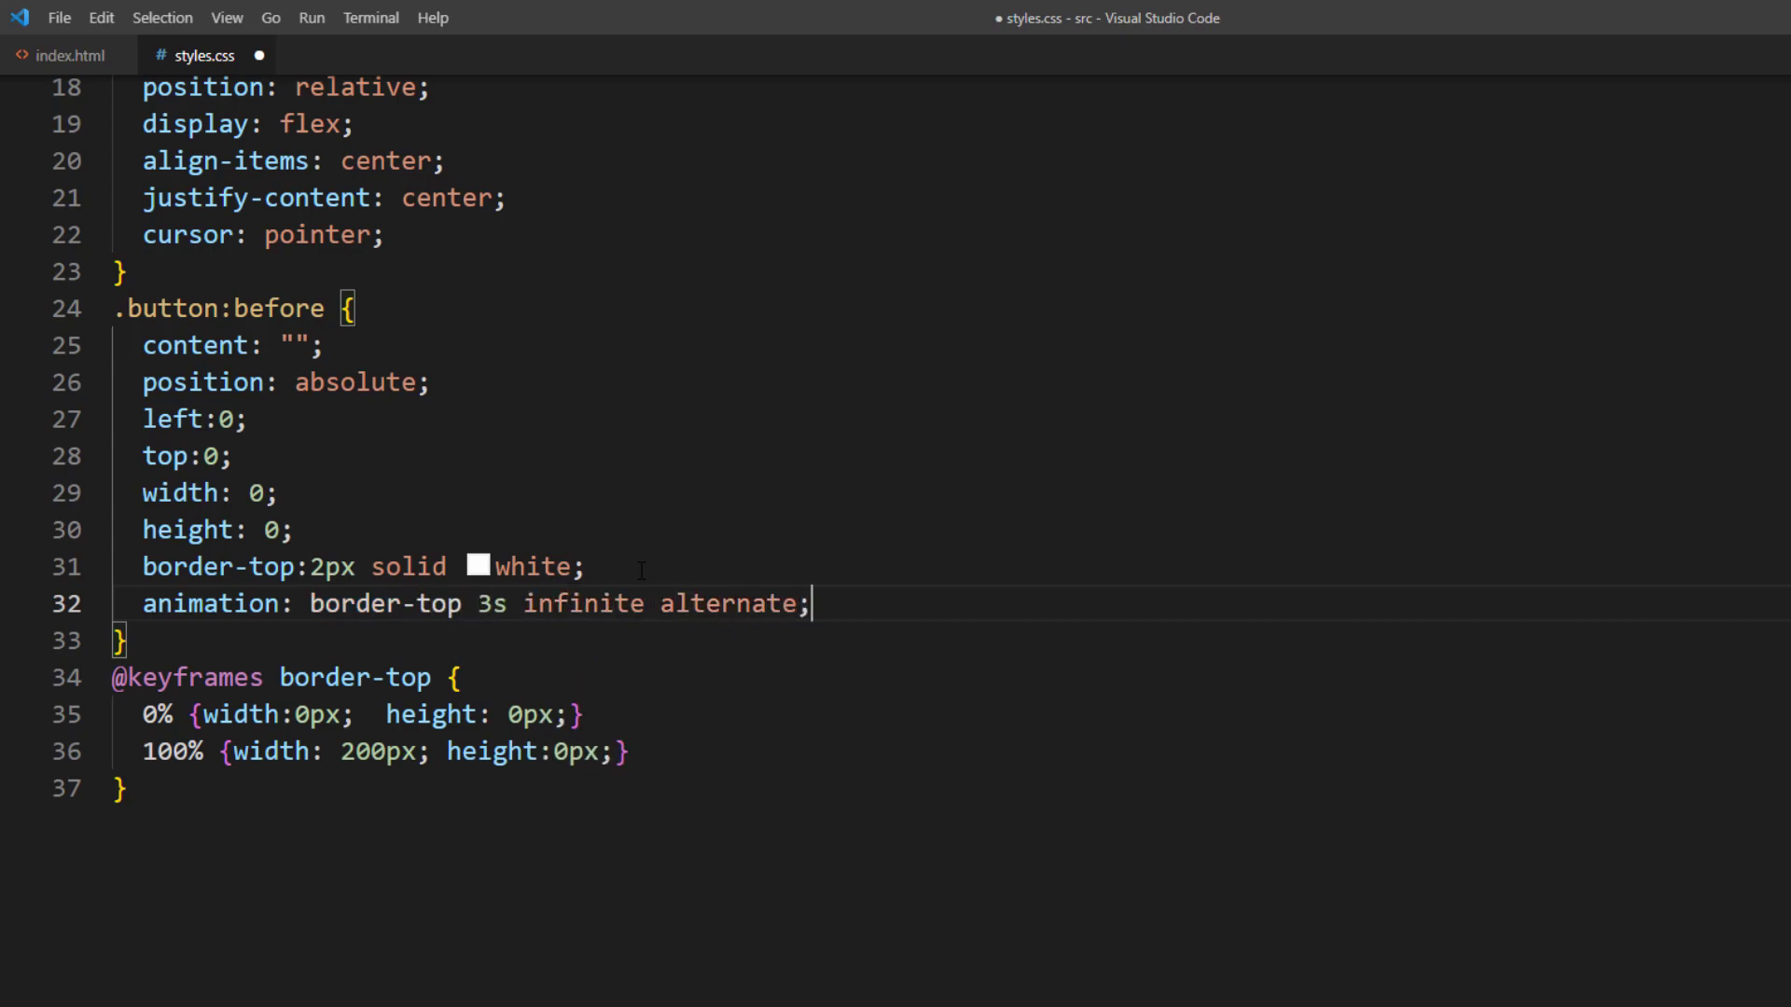
Step: Add a 2px solid white right border to .button:before
key(Enter)
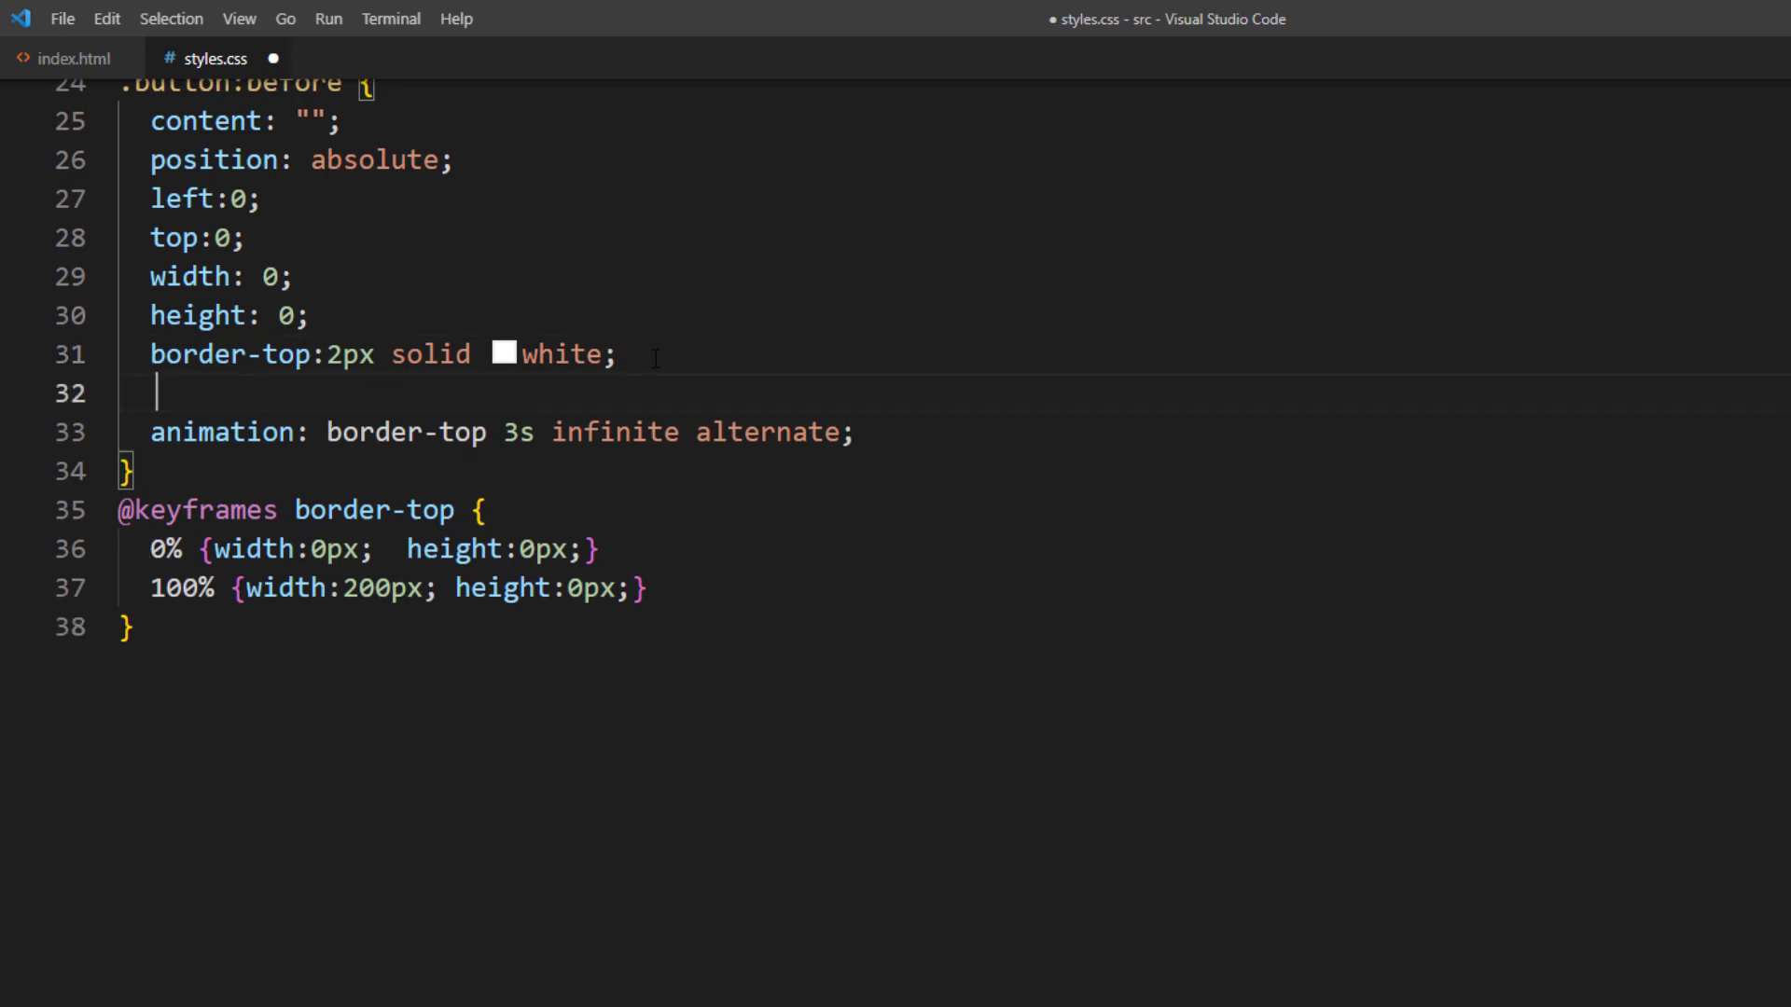
text(border-right: ;)
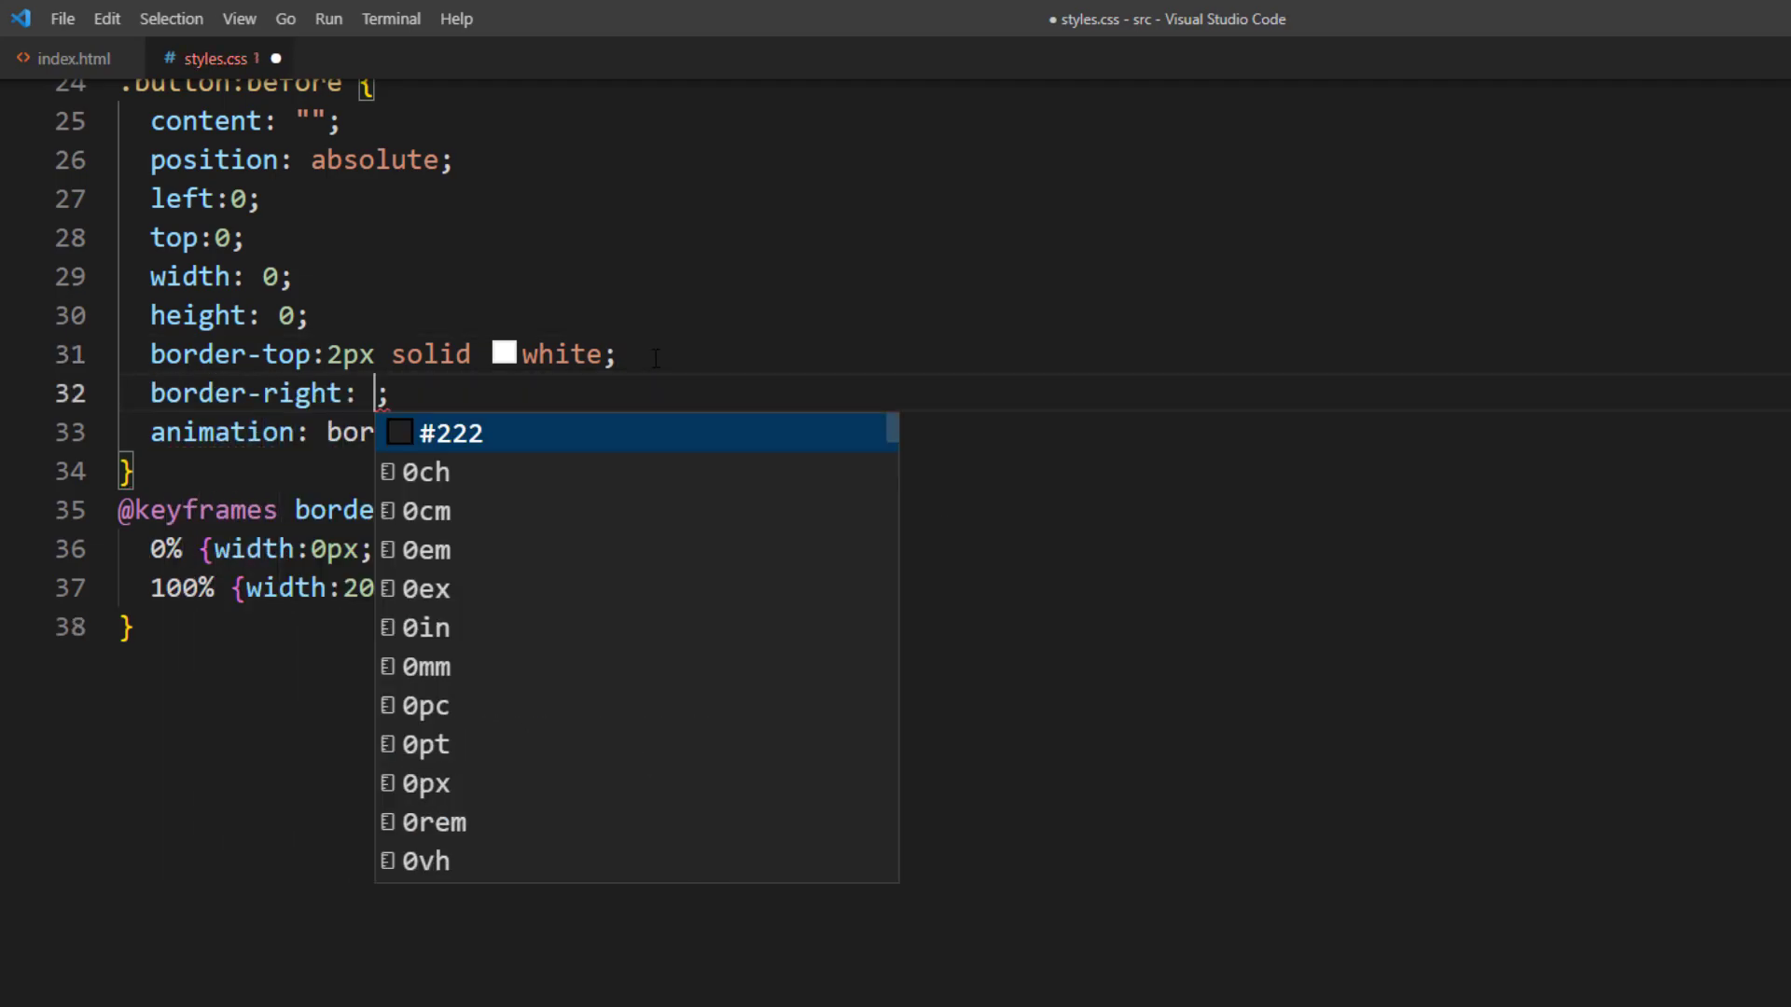
text(2px solid white)
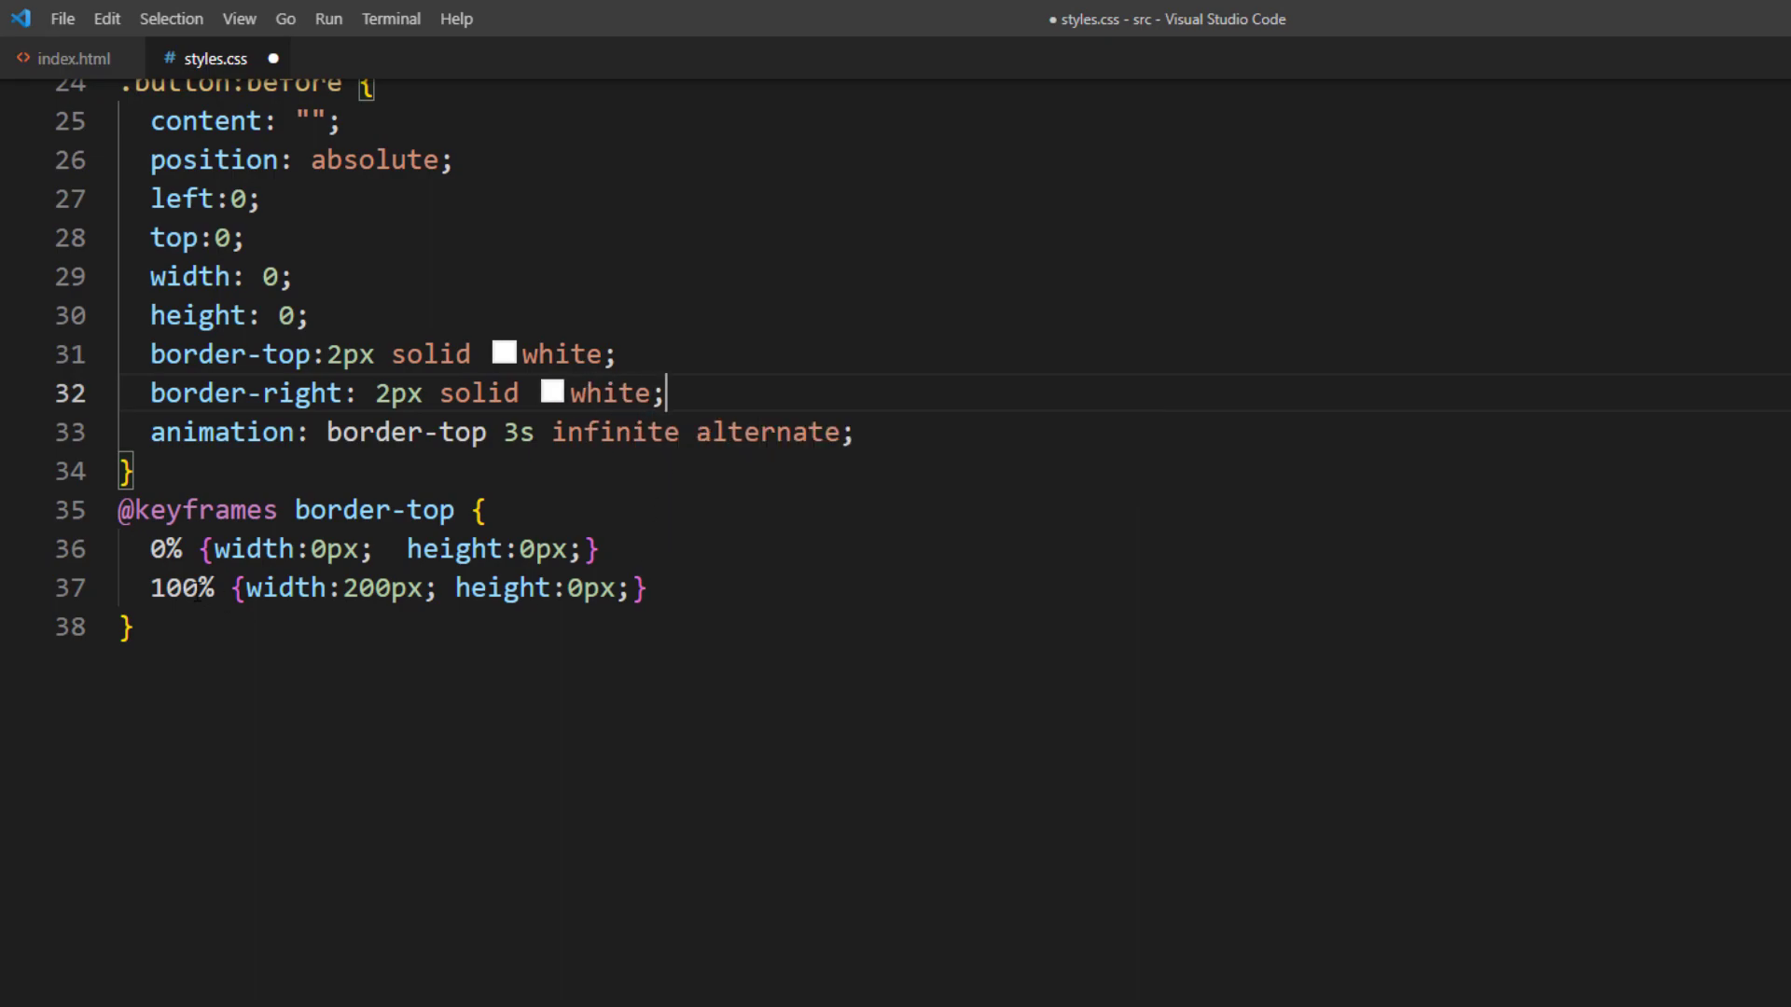
Step: Change the keyframes to 50% width 200px, then 100% width 200px, height 48px
text(50%)
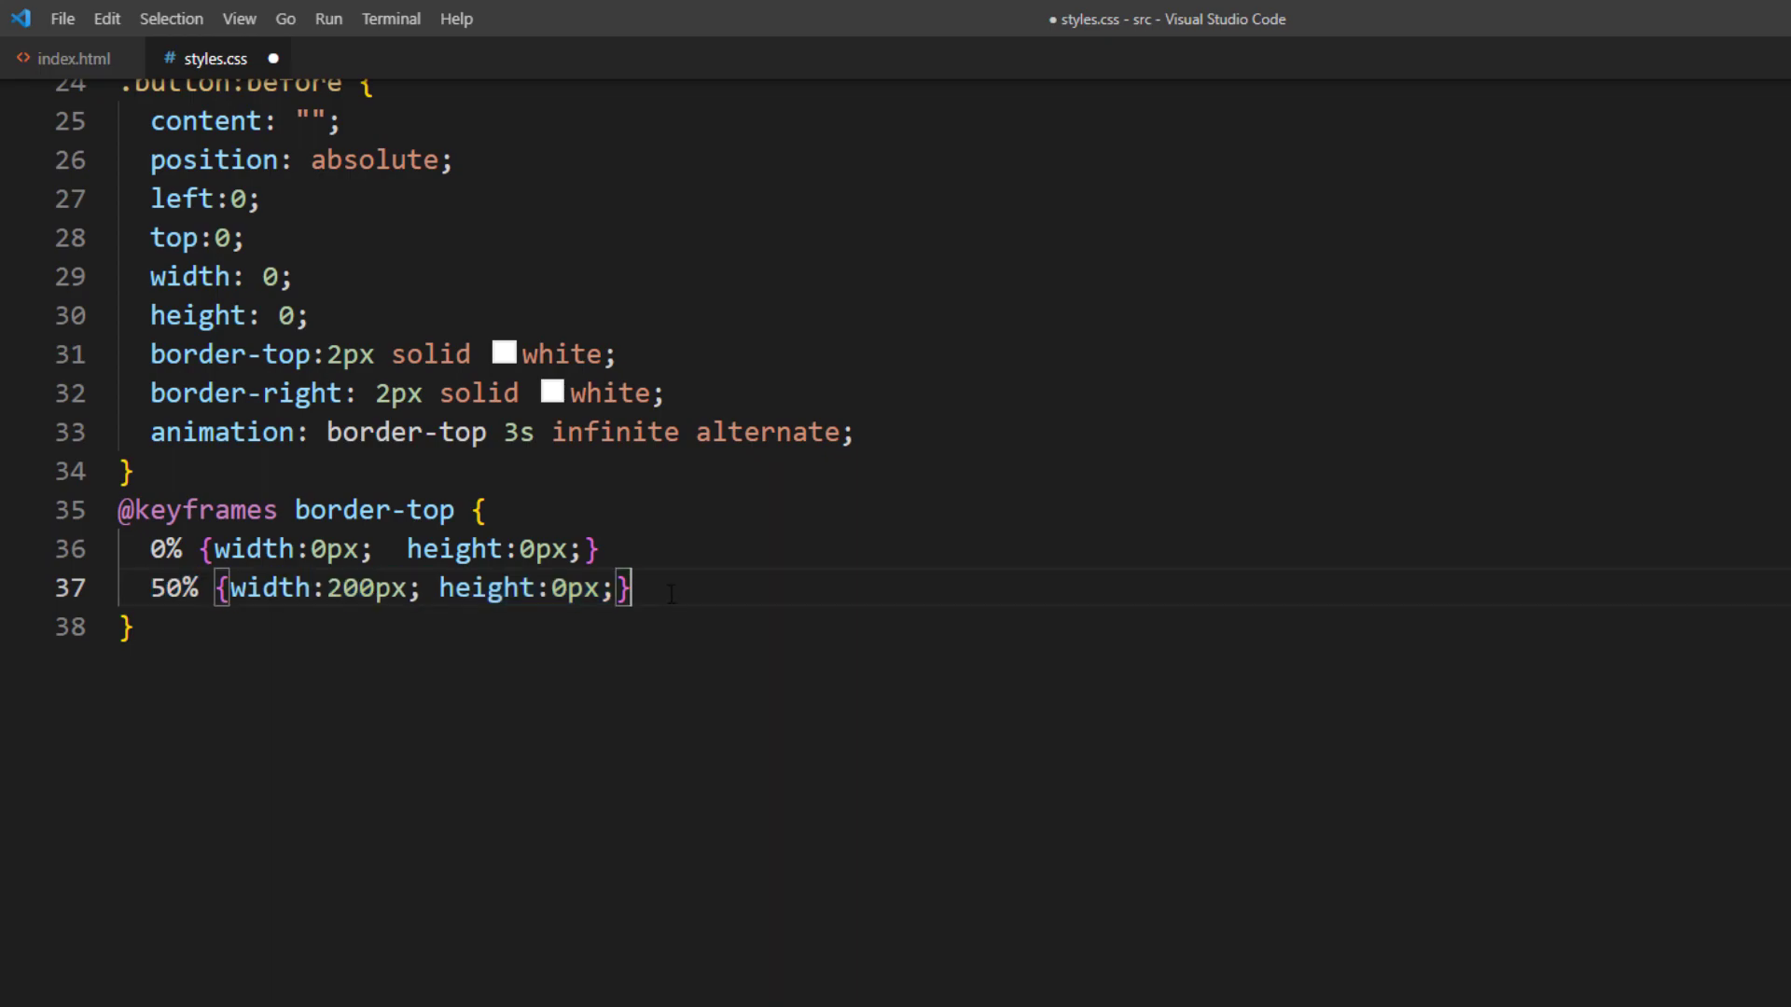
text(10% {width:200px; height:0px;})
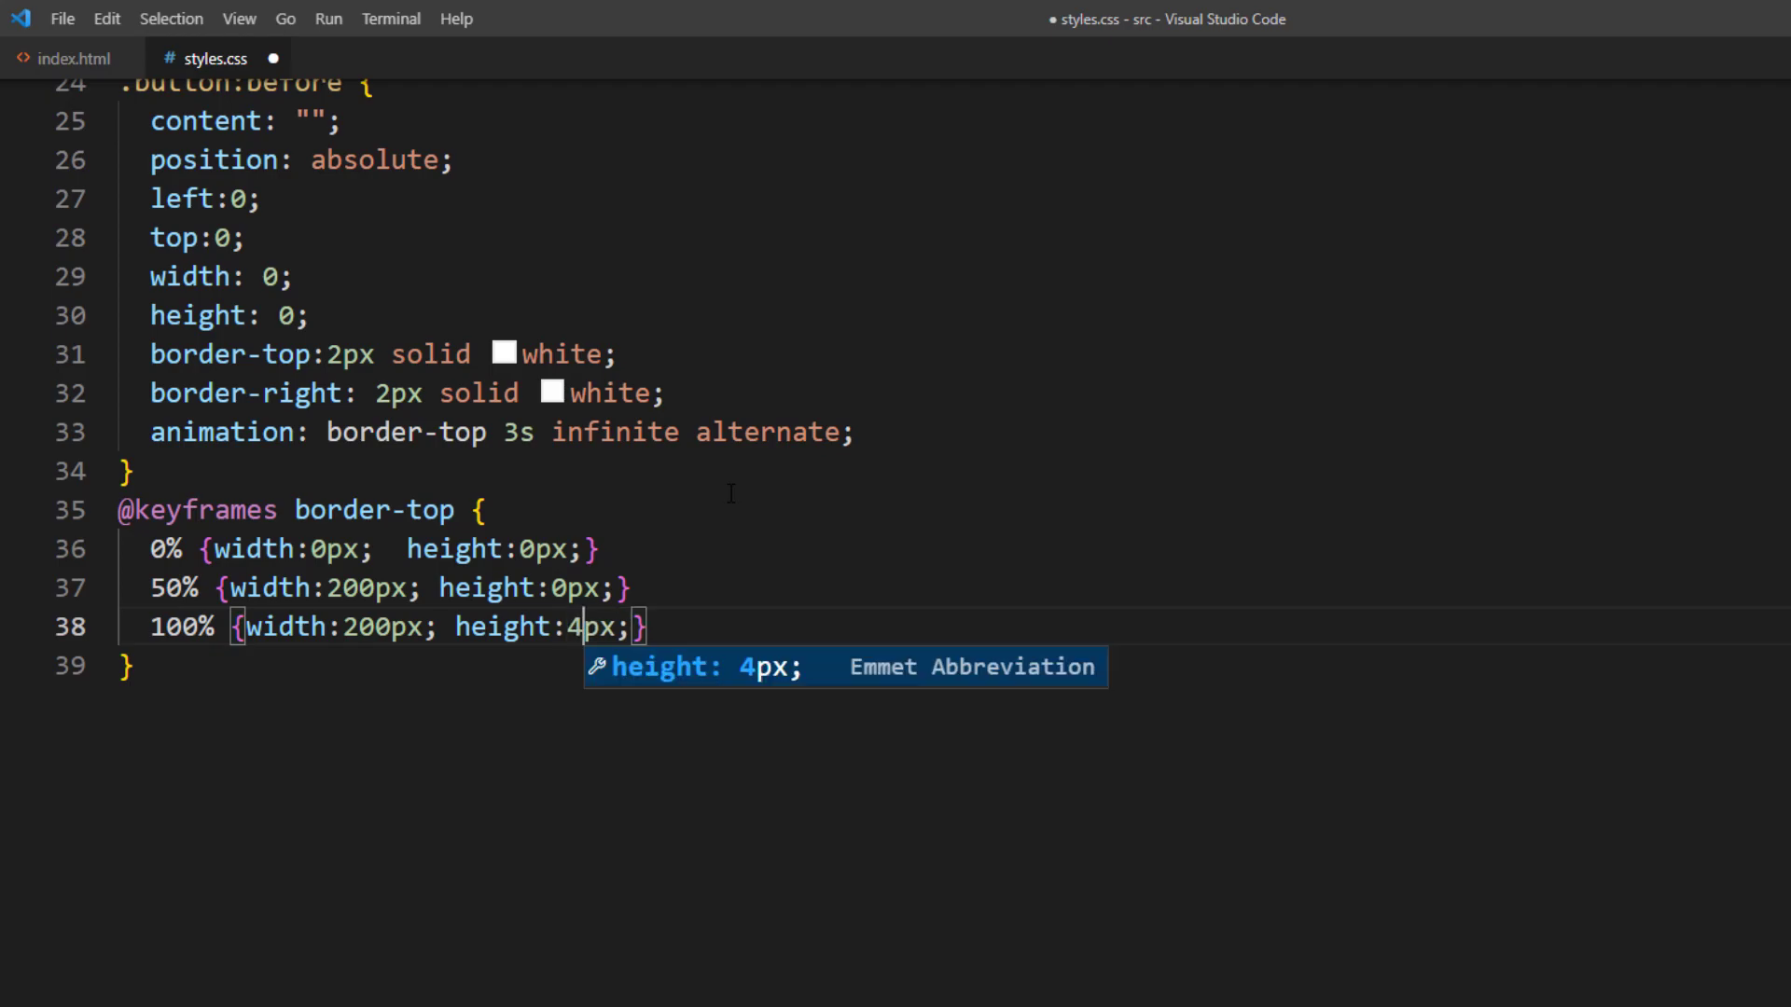
text(8)
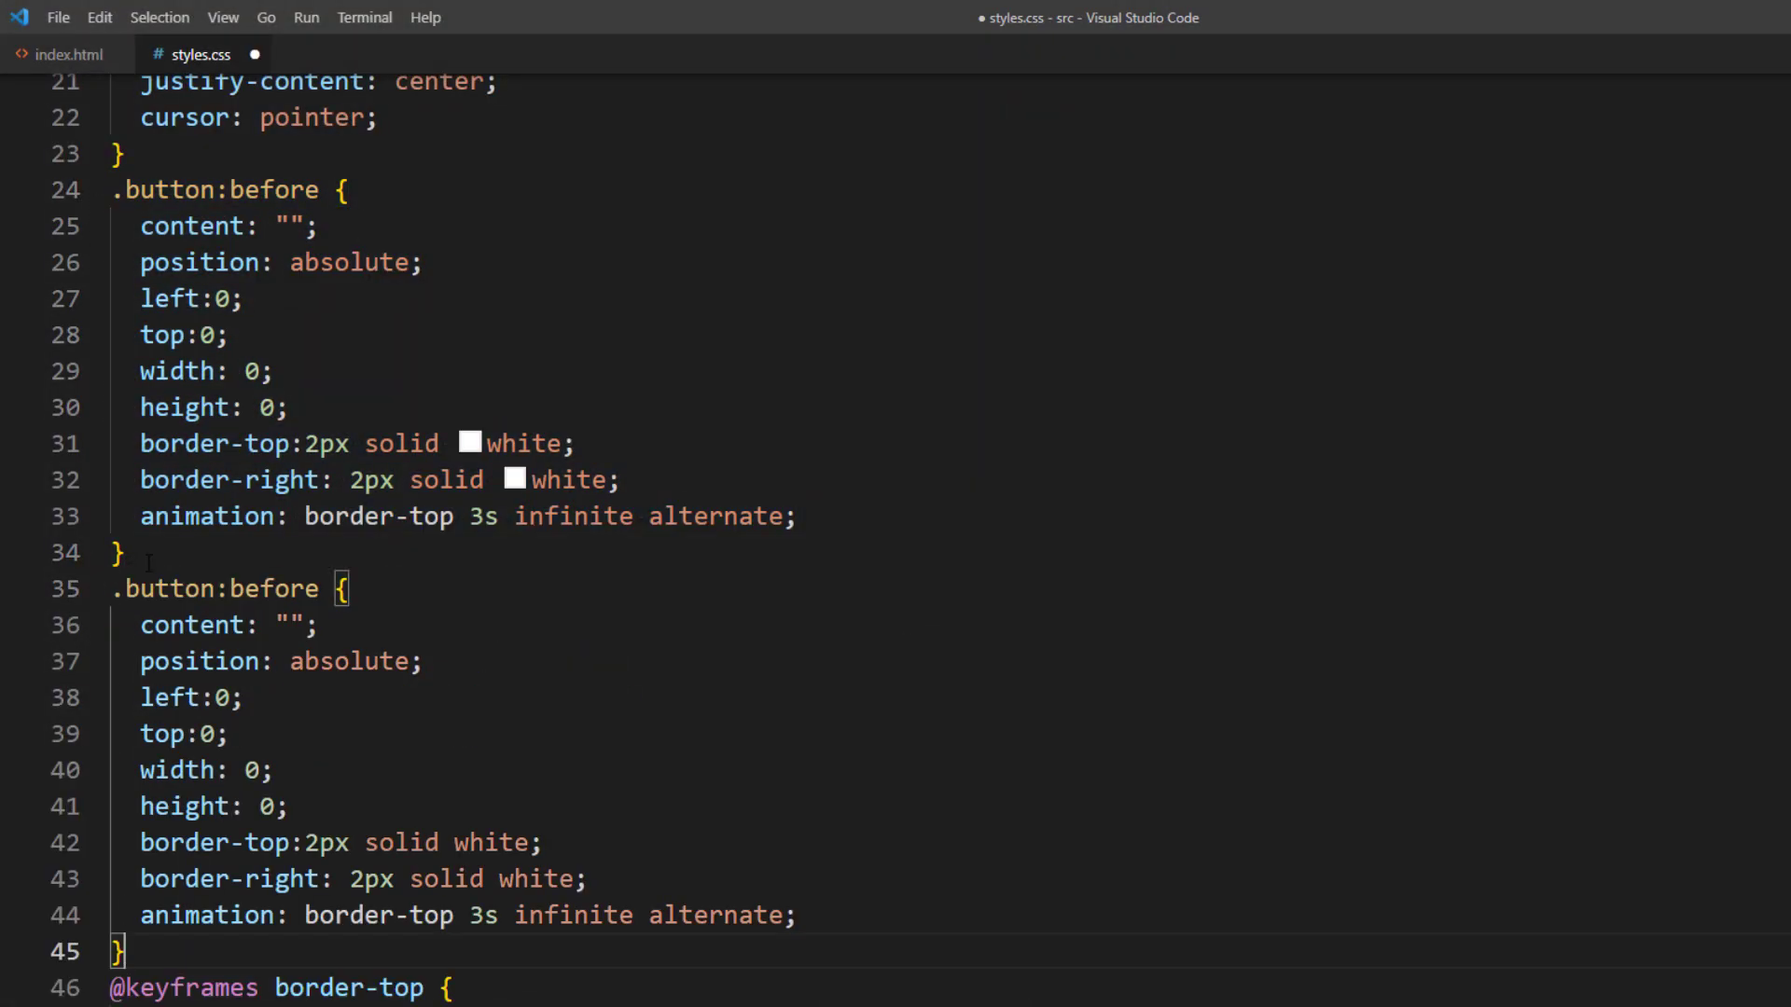
Step: Turn the duplicate into .button:after at bottom-right and rename the keyframes border-top-right
text(afte)
click(476, 734)
text(bo)
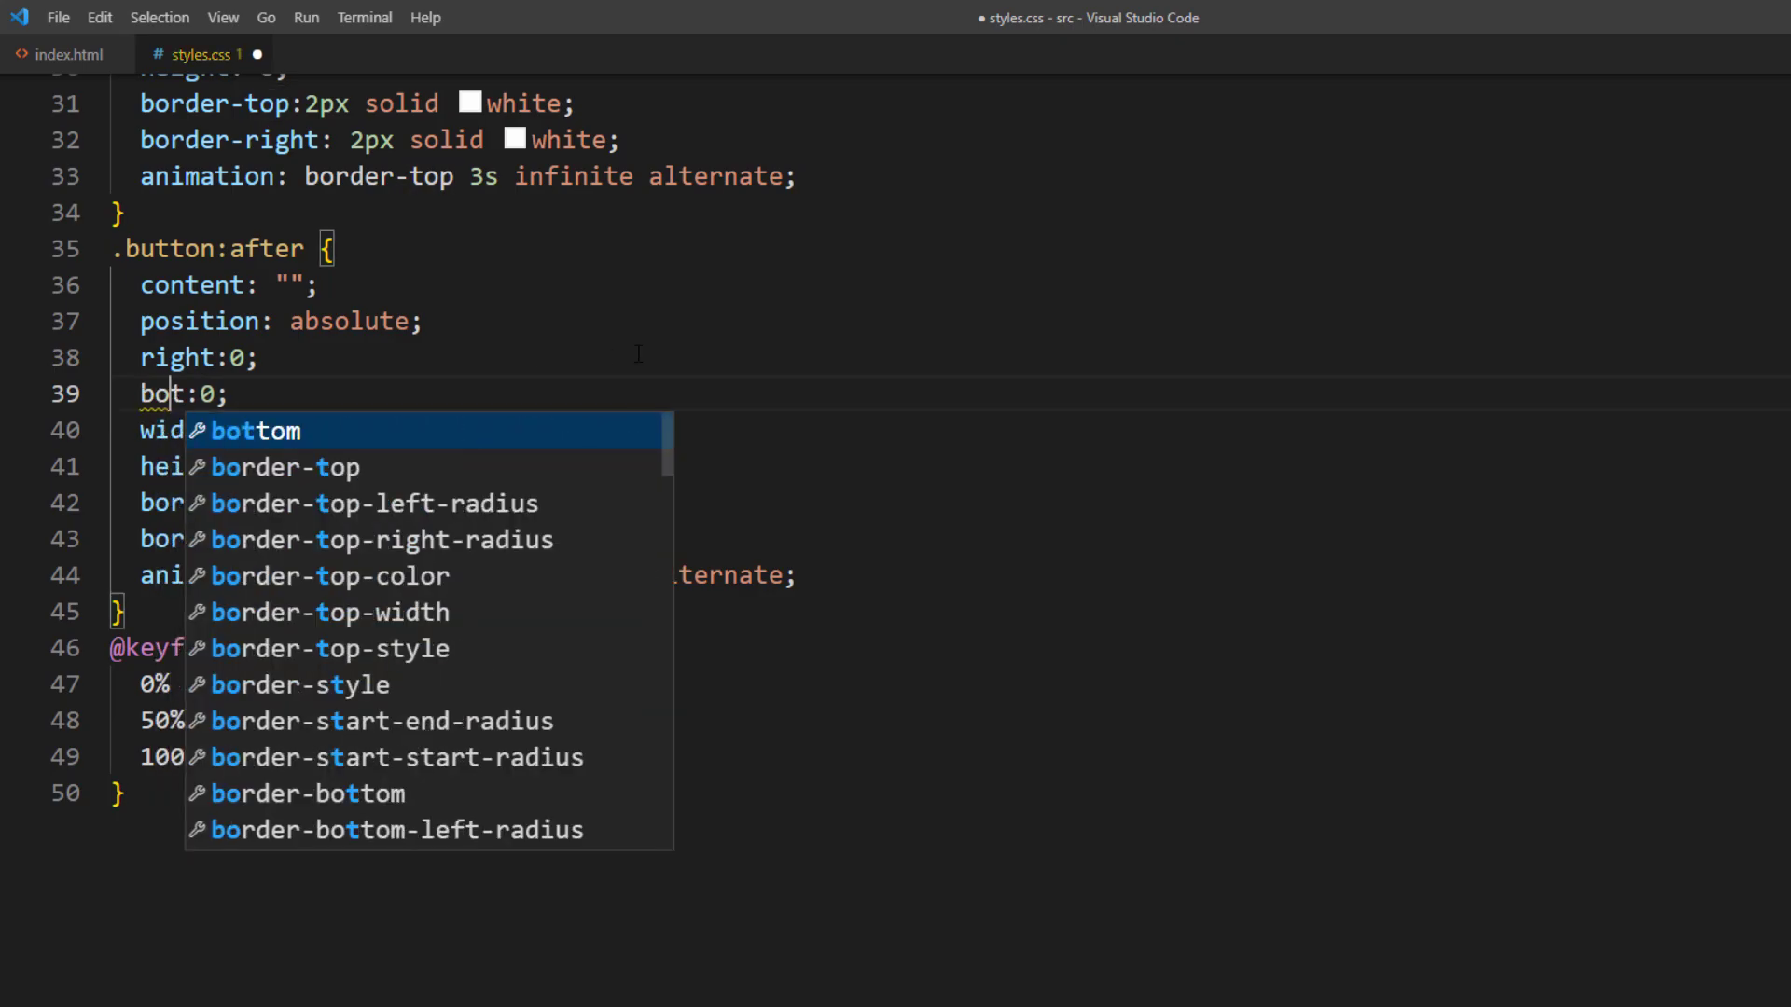
key(Tab)
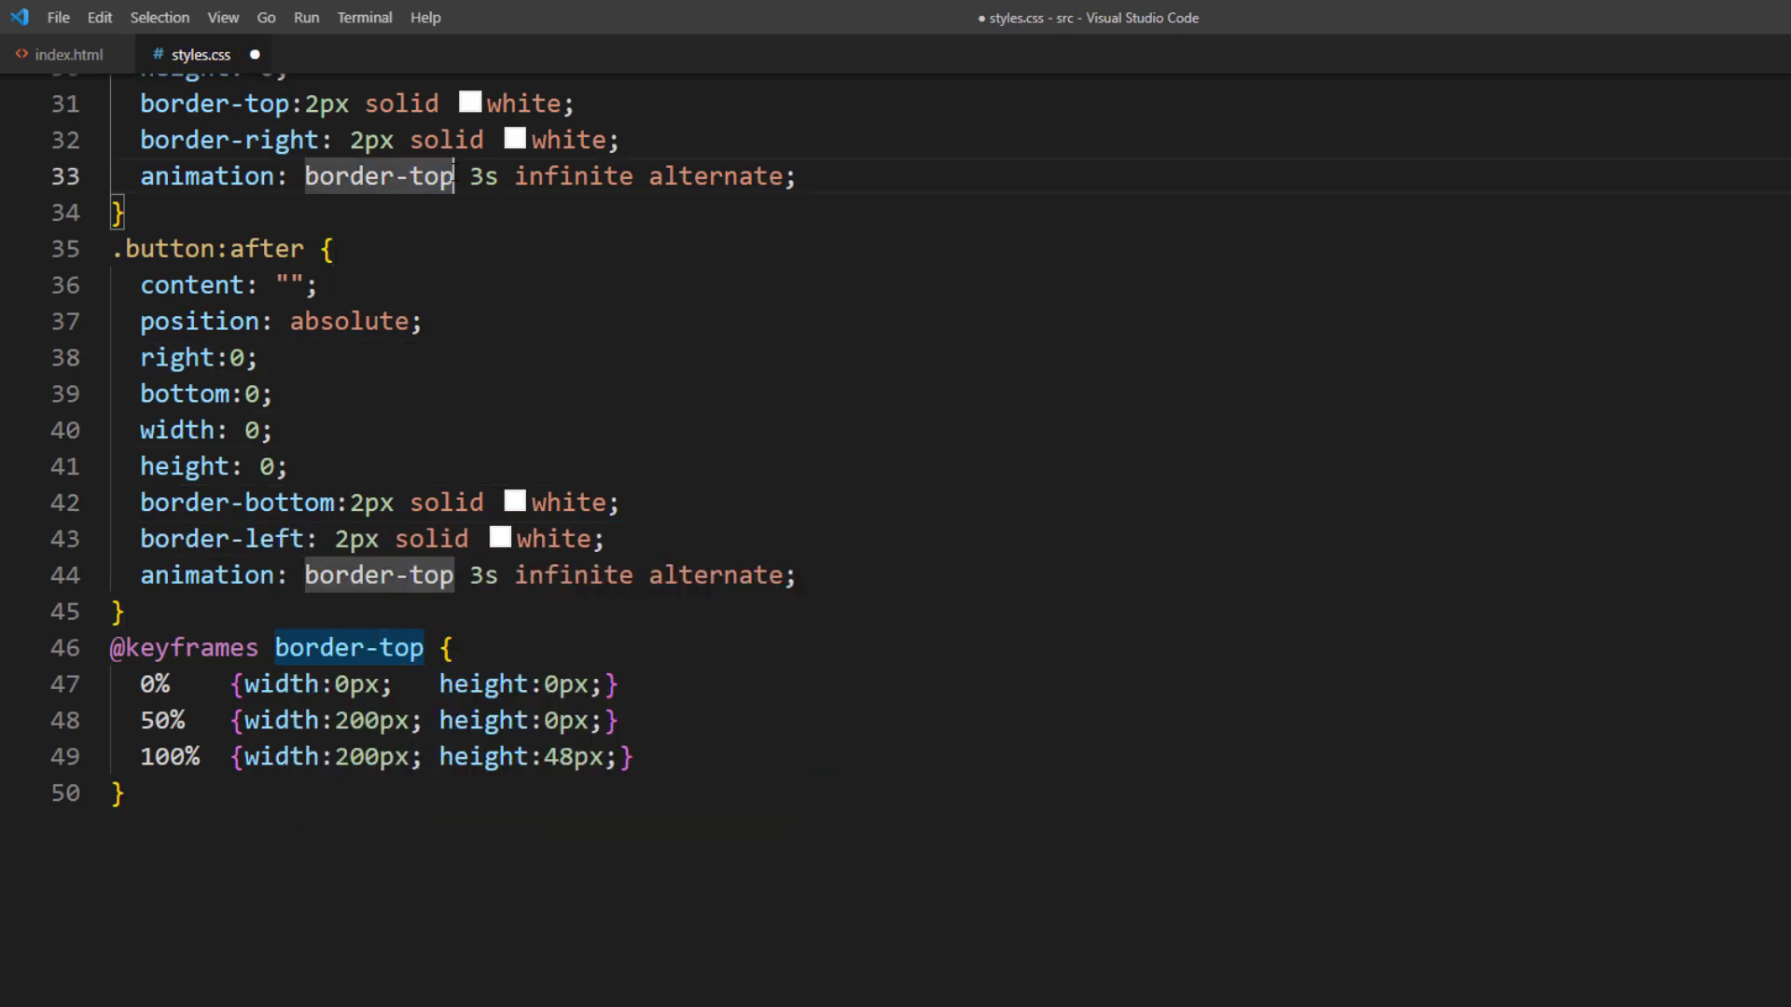
text(-right)
click(468, 574)
text(bottom-left)
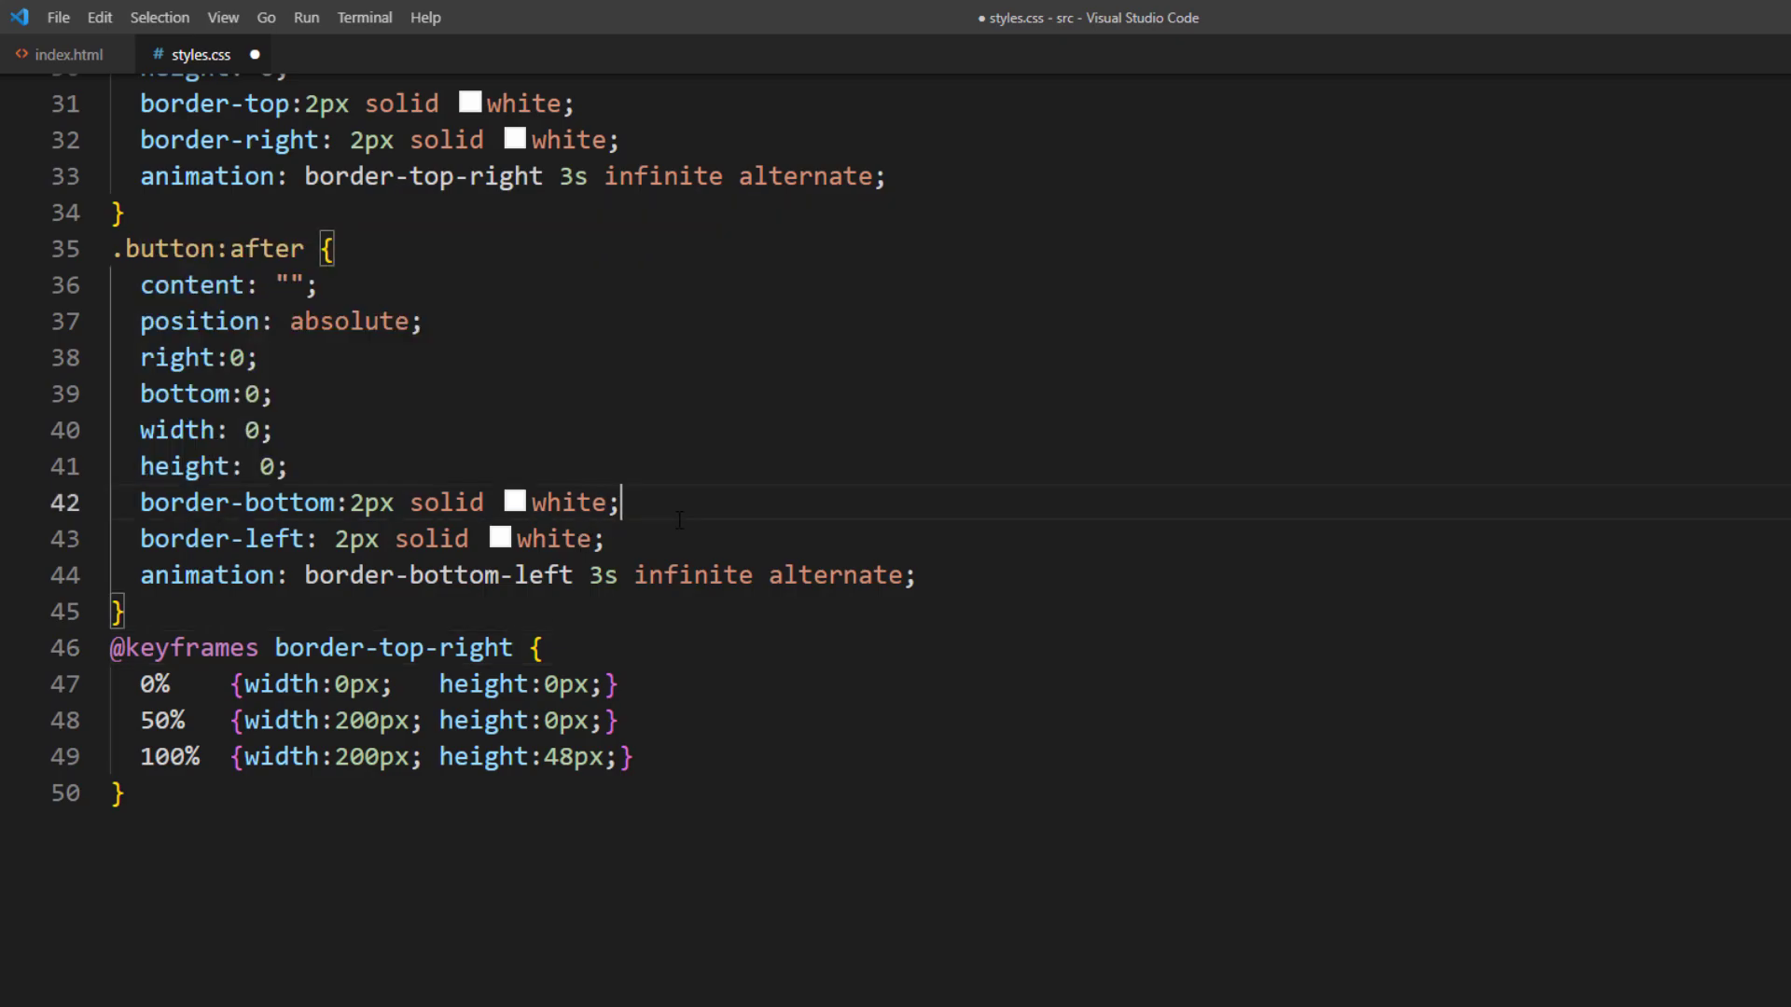
Step: Duplicate the border-top-right keyframes block as a border-bottom-left copy below it
drag(110, 647, 159, 793)
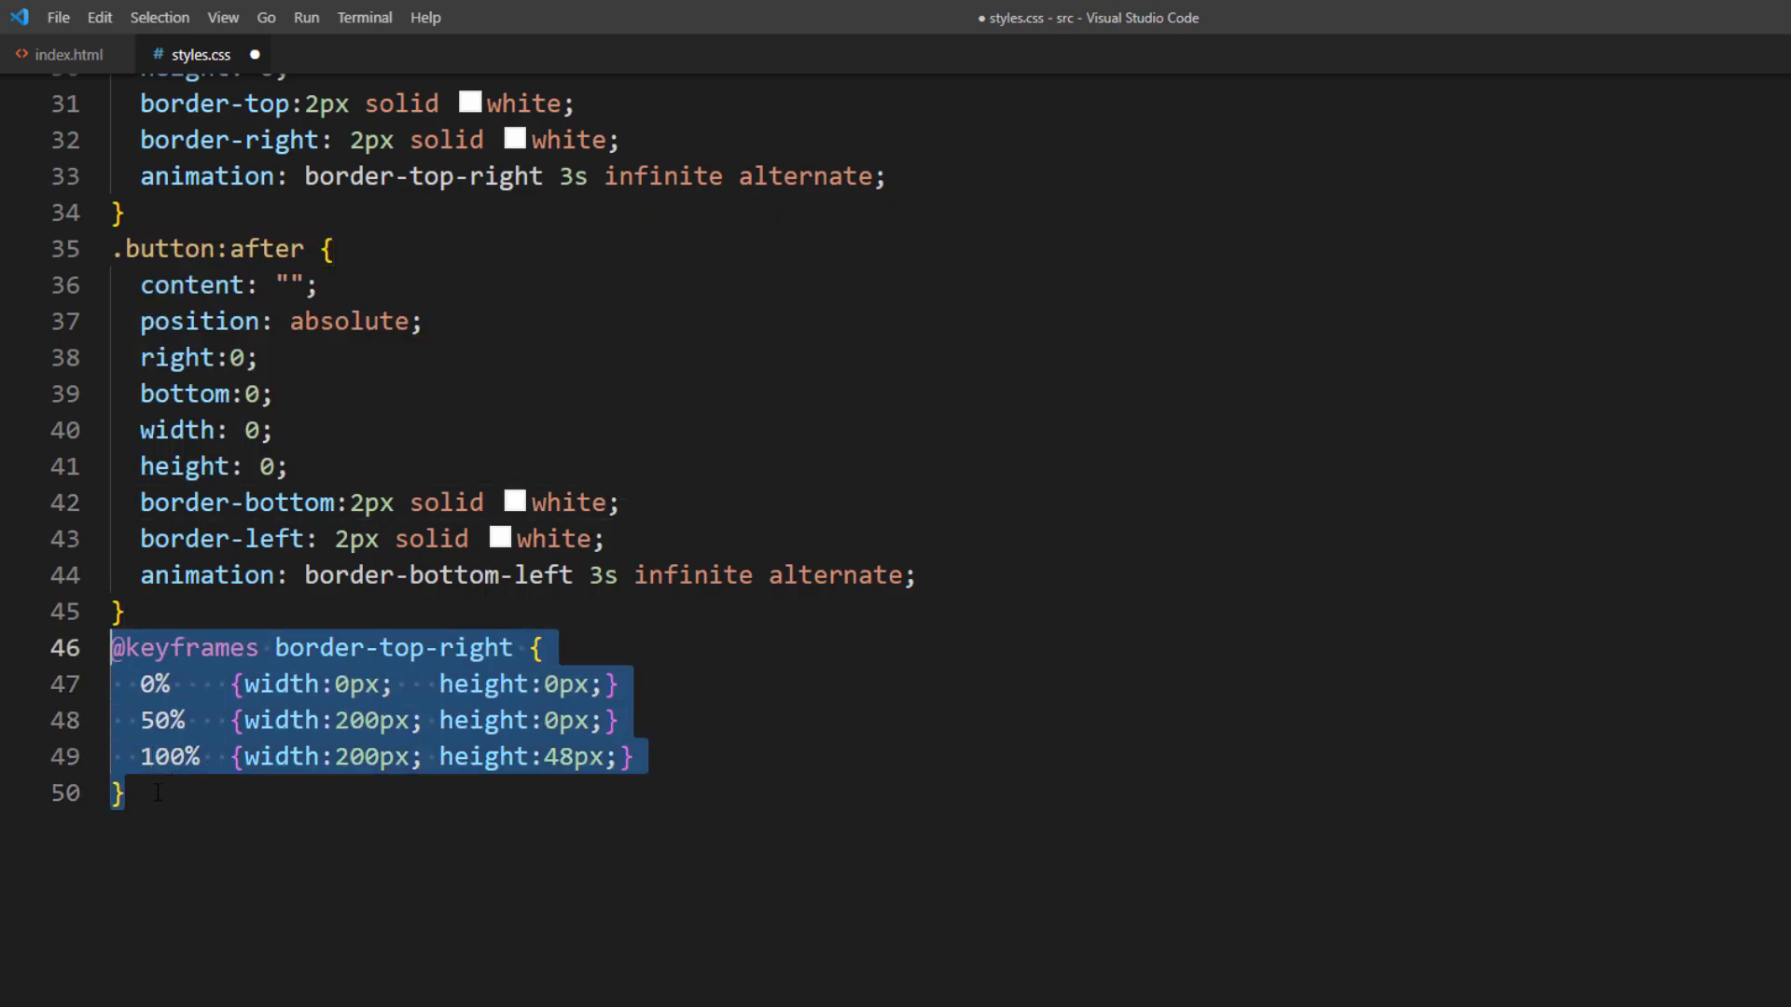
key(Ctrl+v)
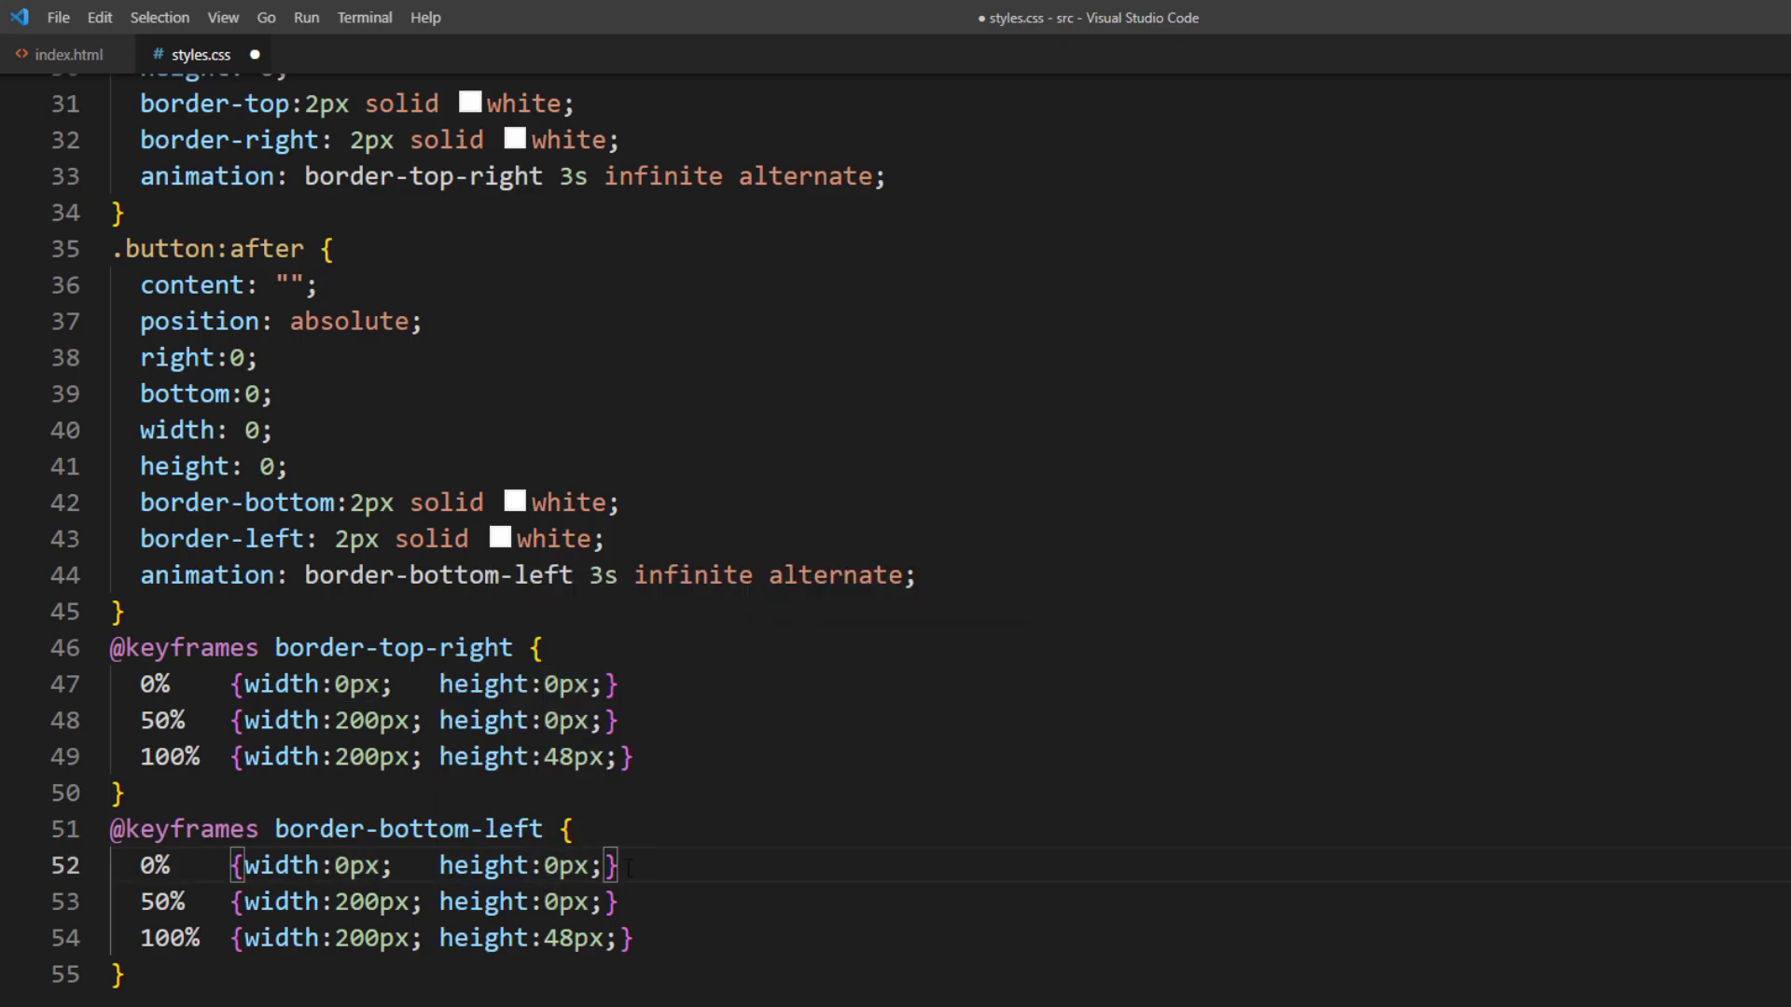
scroll(down, 3)
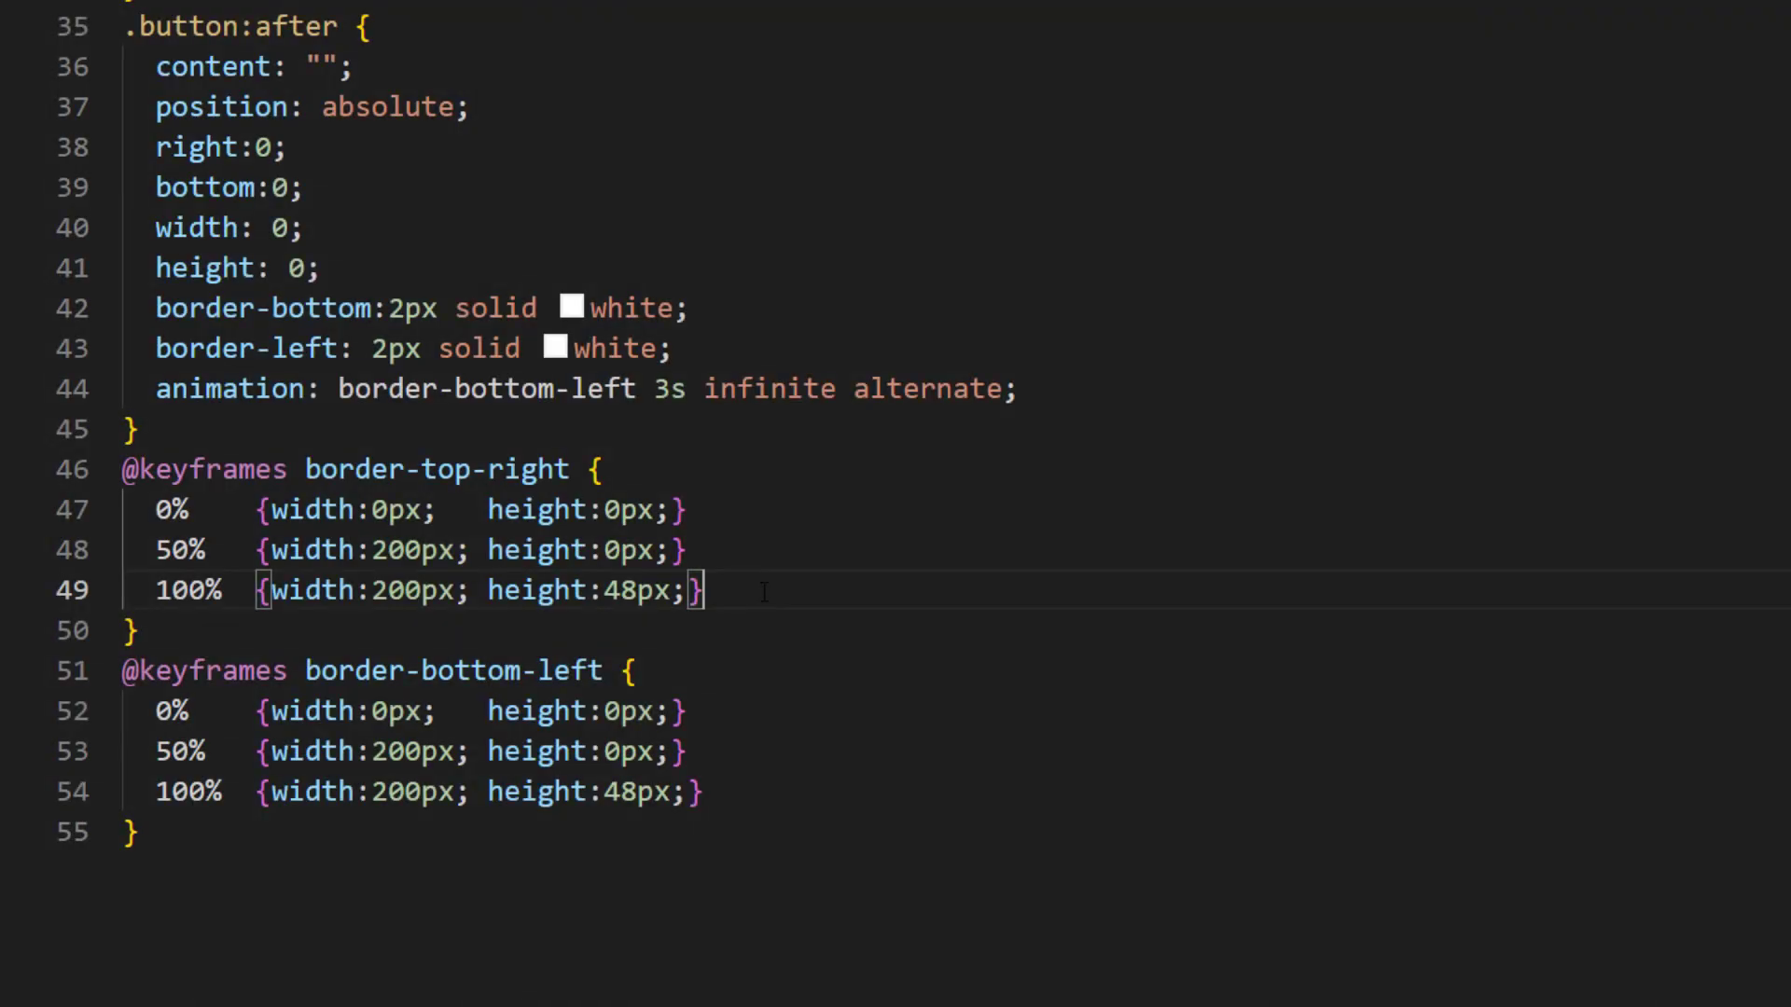
Step: Retime border-top-right to 0/25/50/100% and keep border-bottom-left at width 0 until 50%
scroll(down, 3)
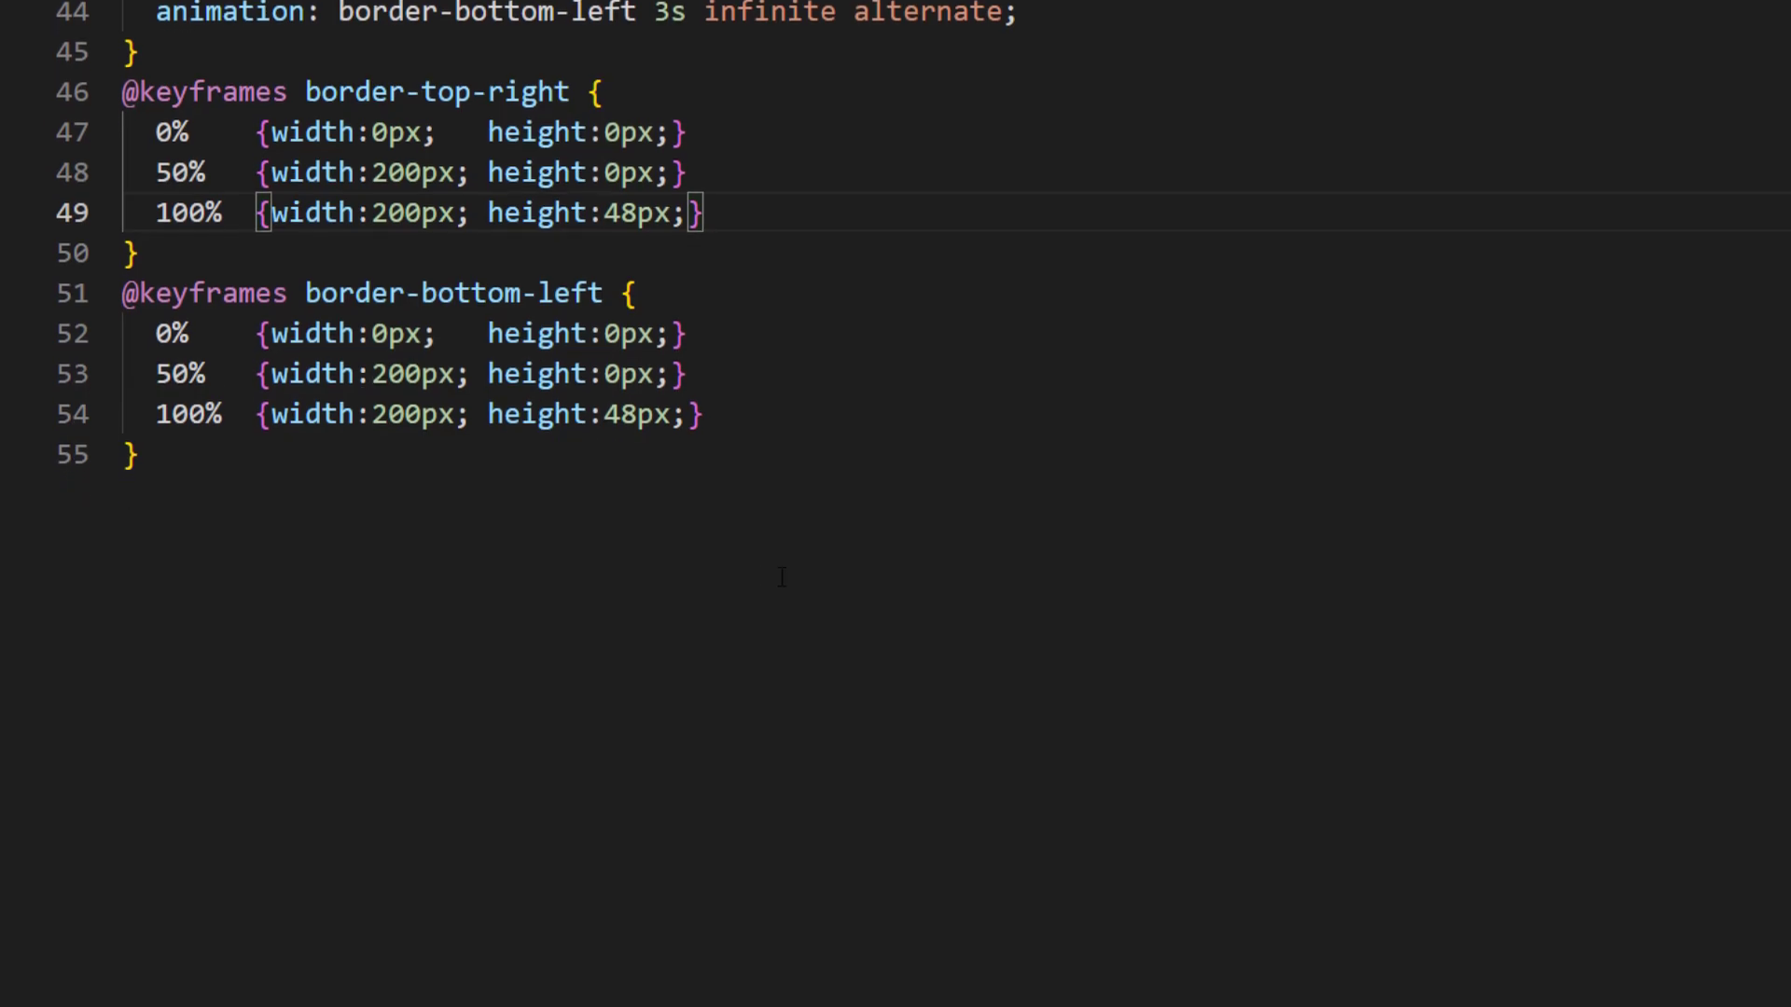
key(Backspace)
text(2)
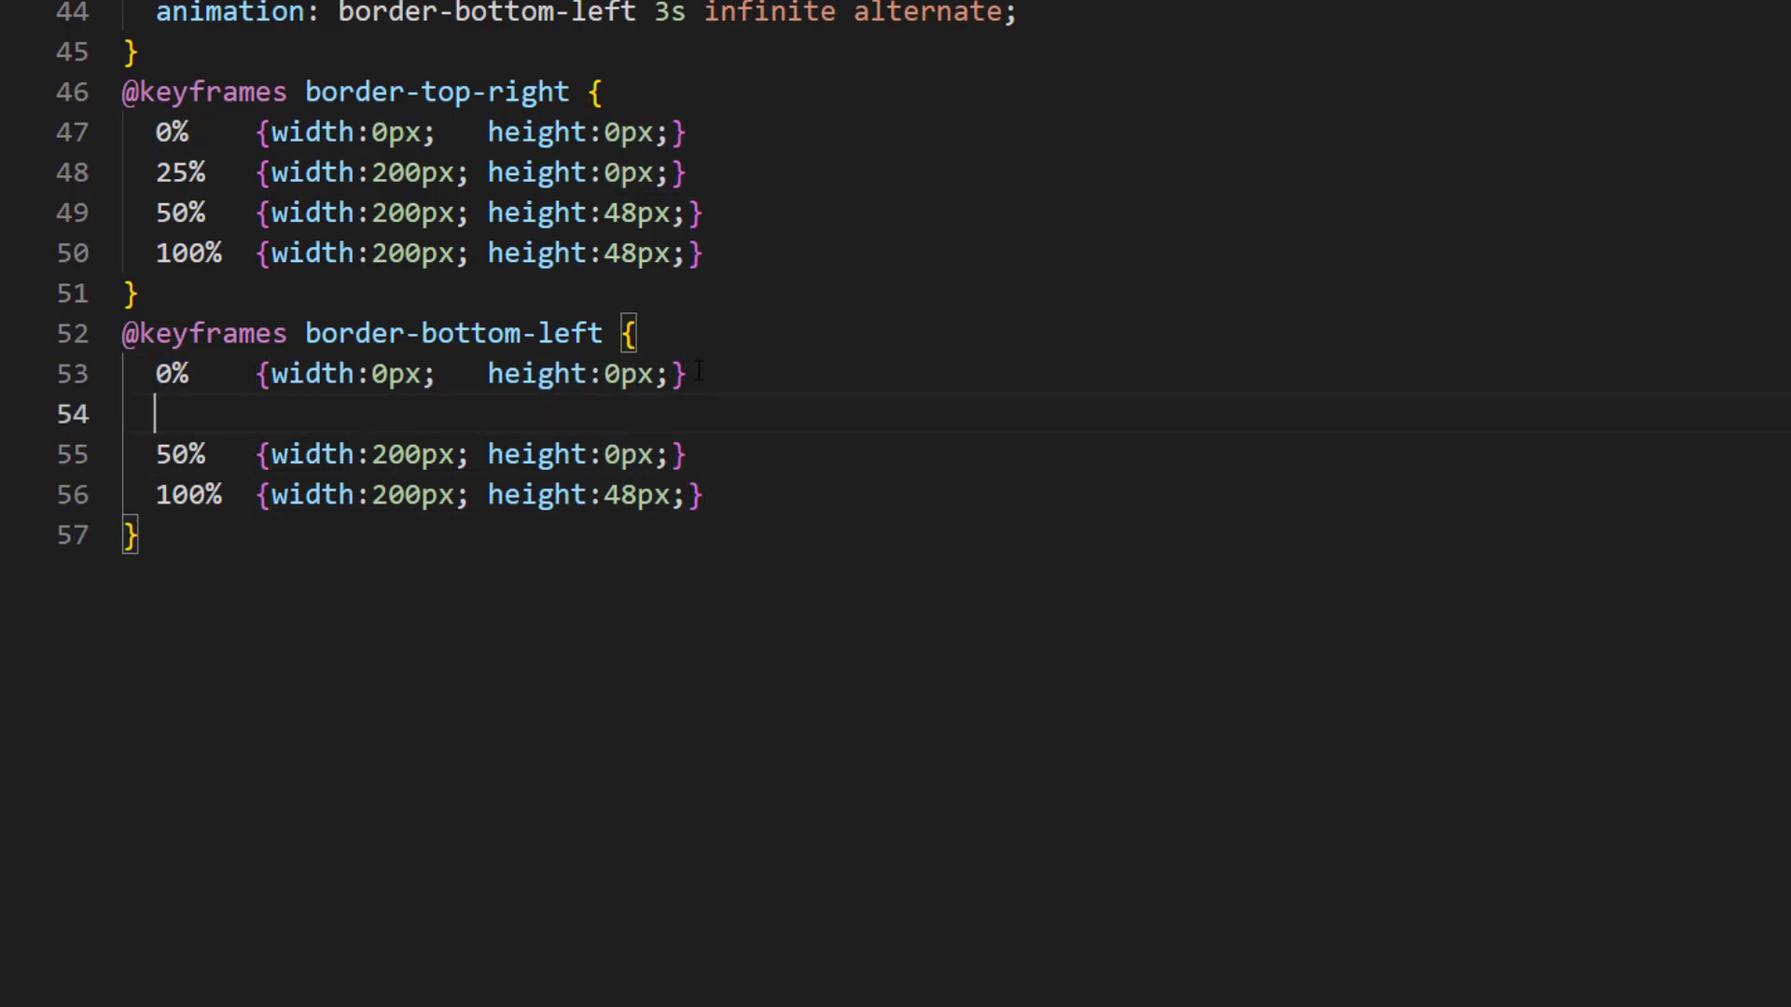
text(0%    {width:0px;   height:0px;})
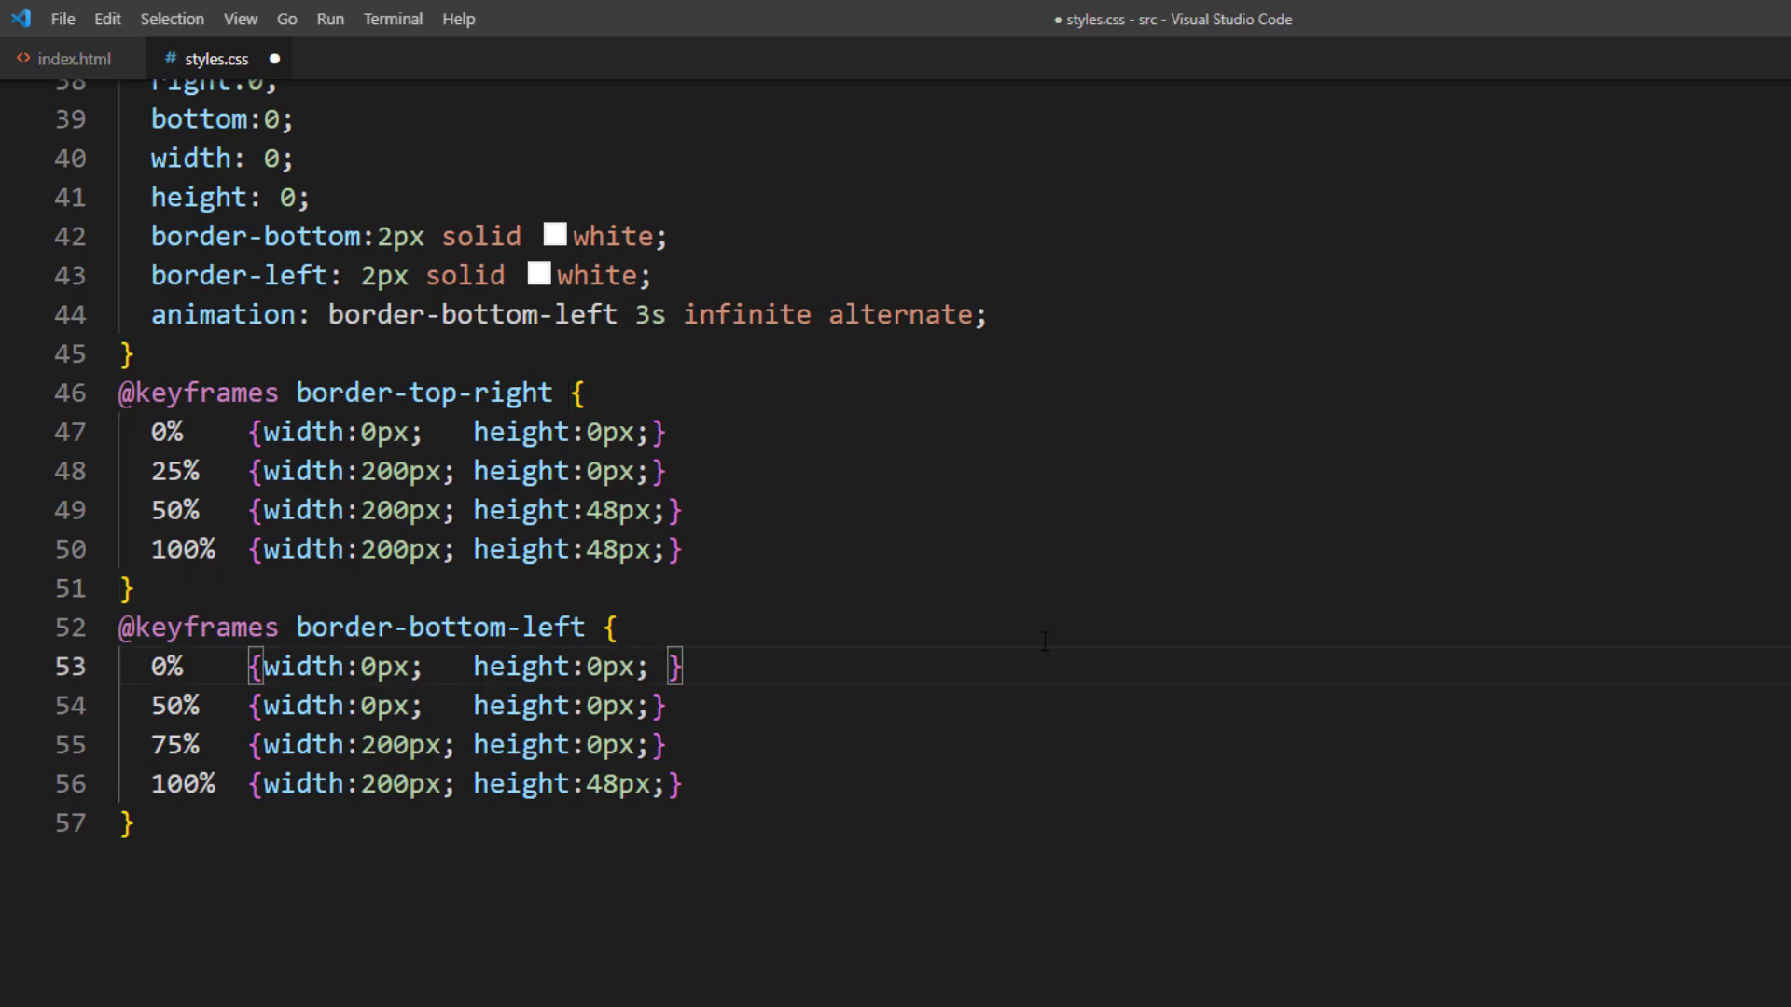
Step: Add opacity 0 to the early border-bottom-left keyframes and opacity 1 to 75% and 100%
text(opacity: ;)
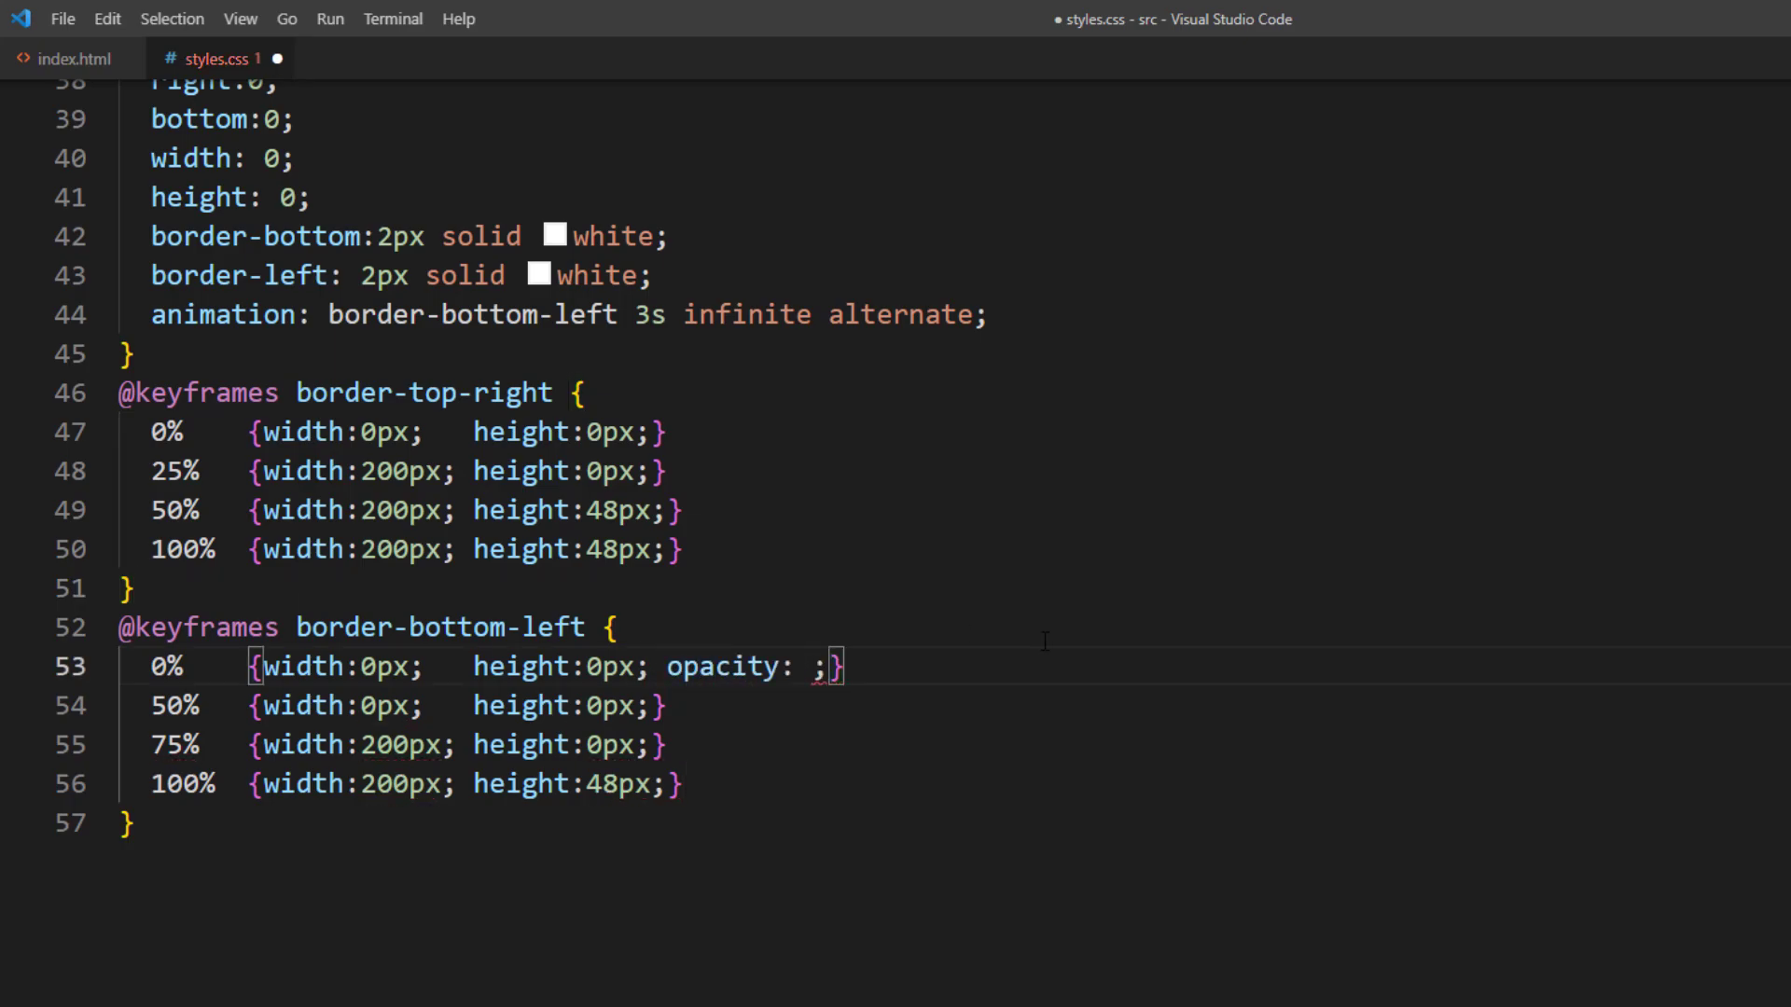
text(0)
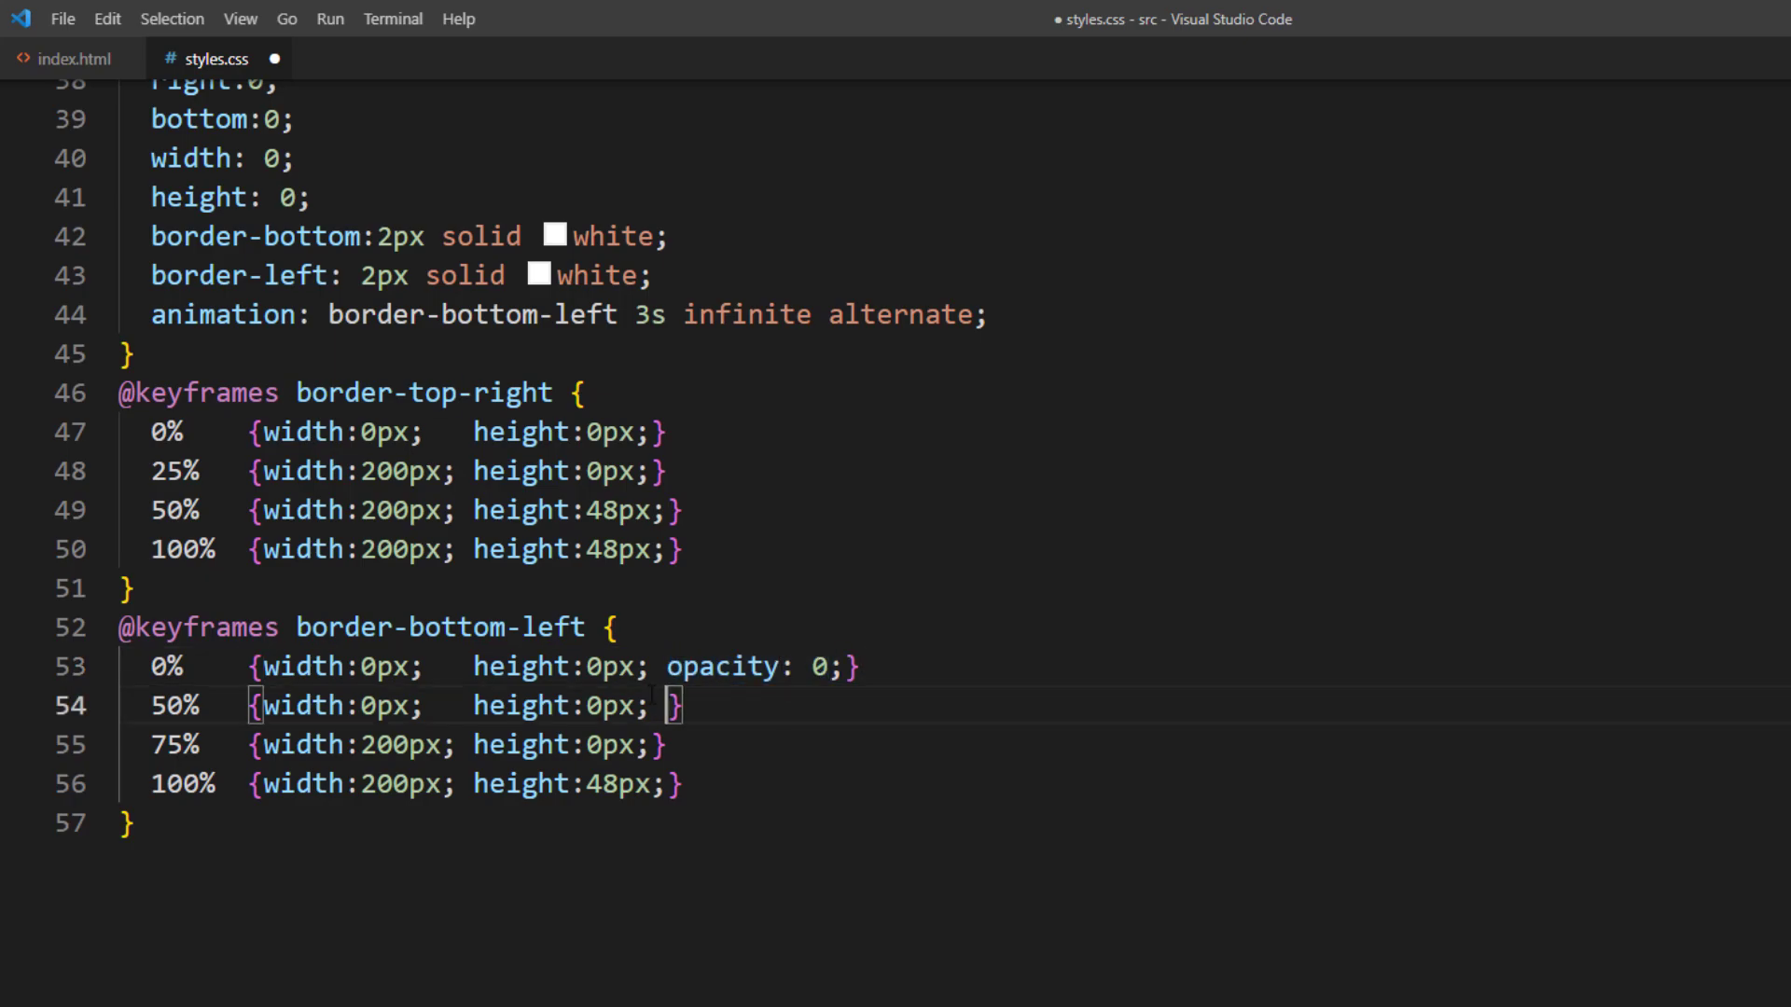
text(opacity: 0;)
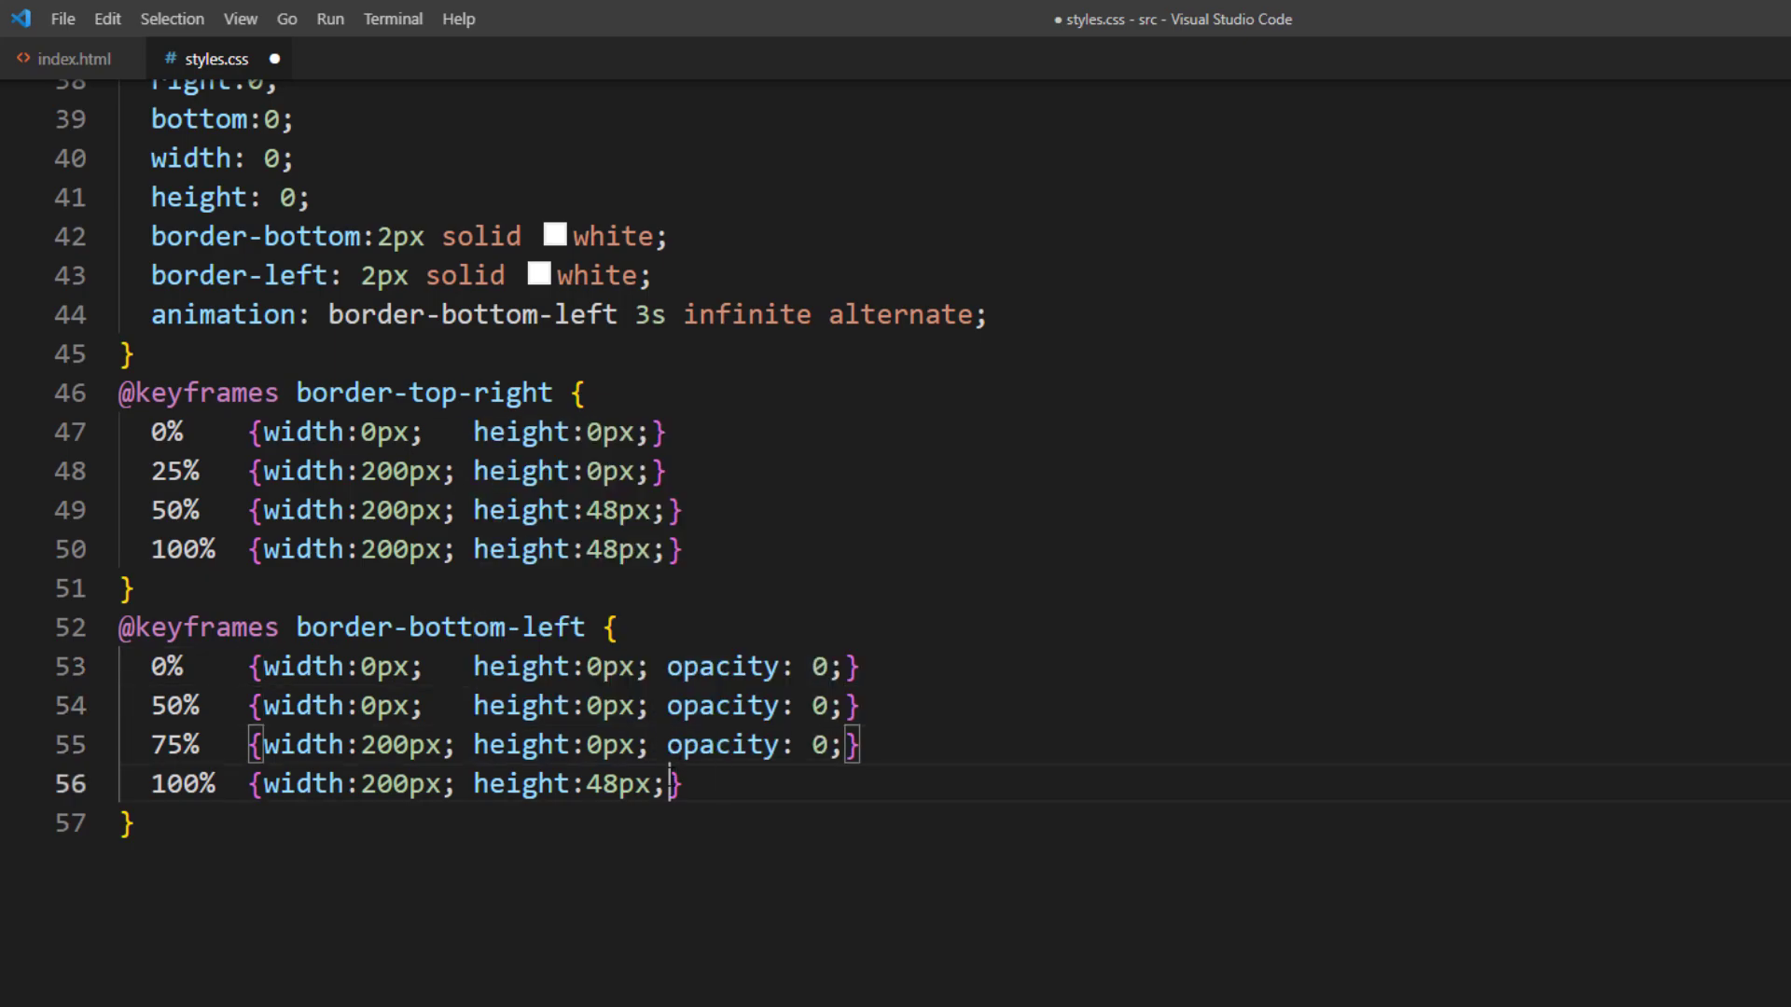
text(opacity: 1;)
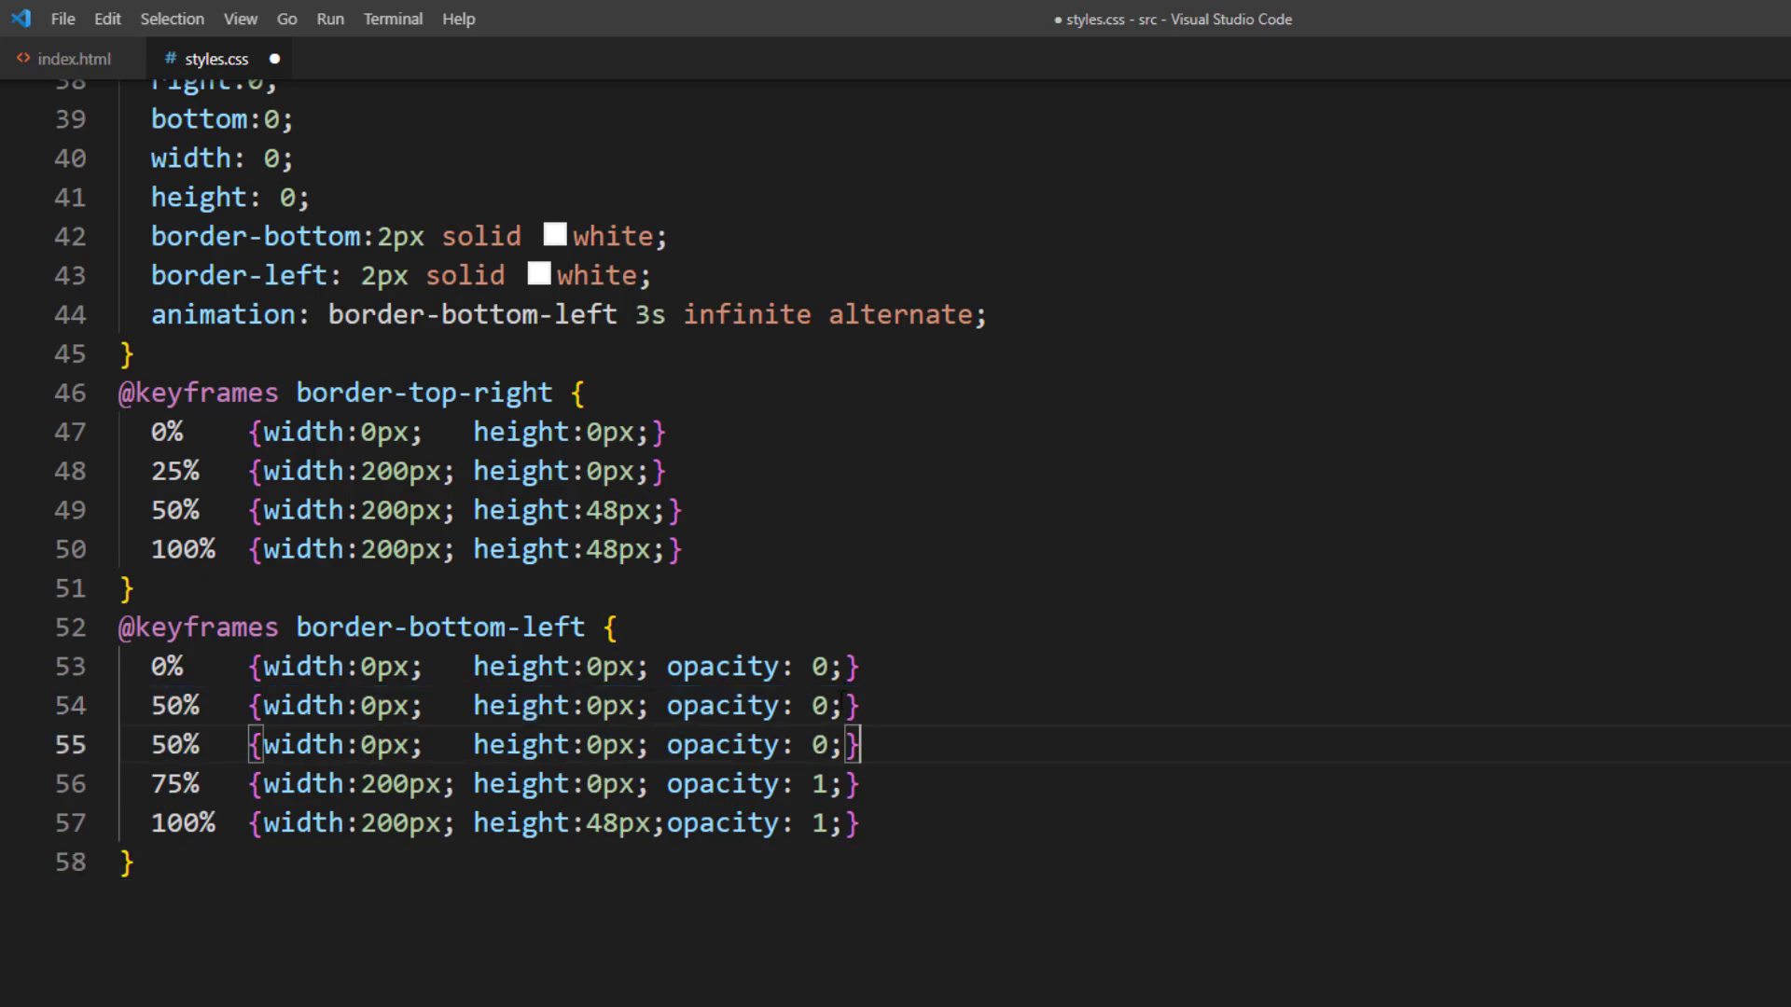
text(.1)
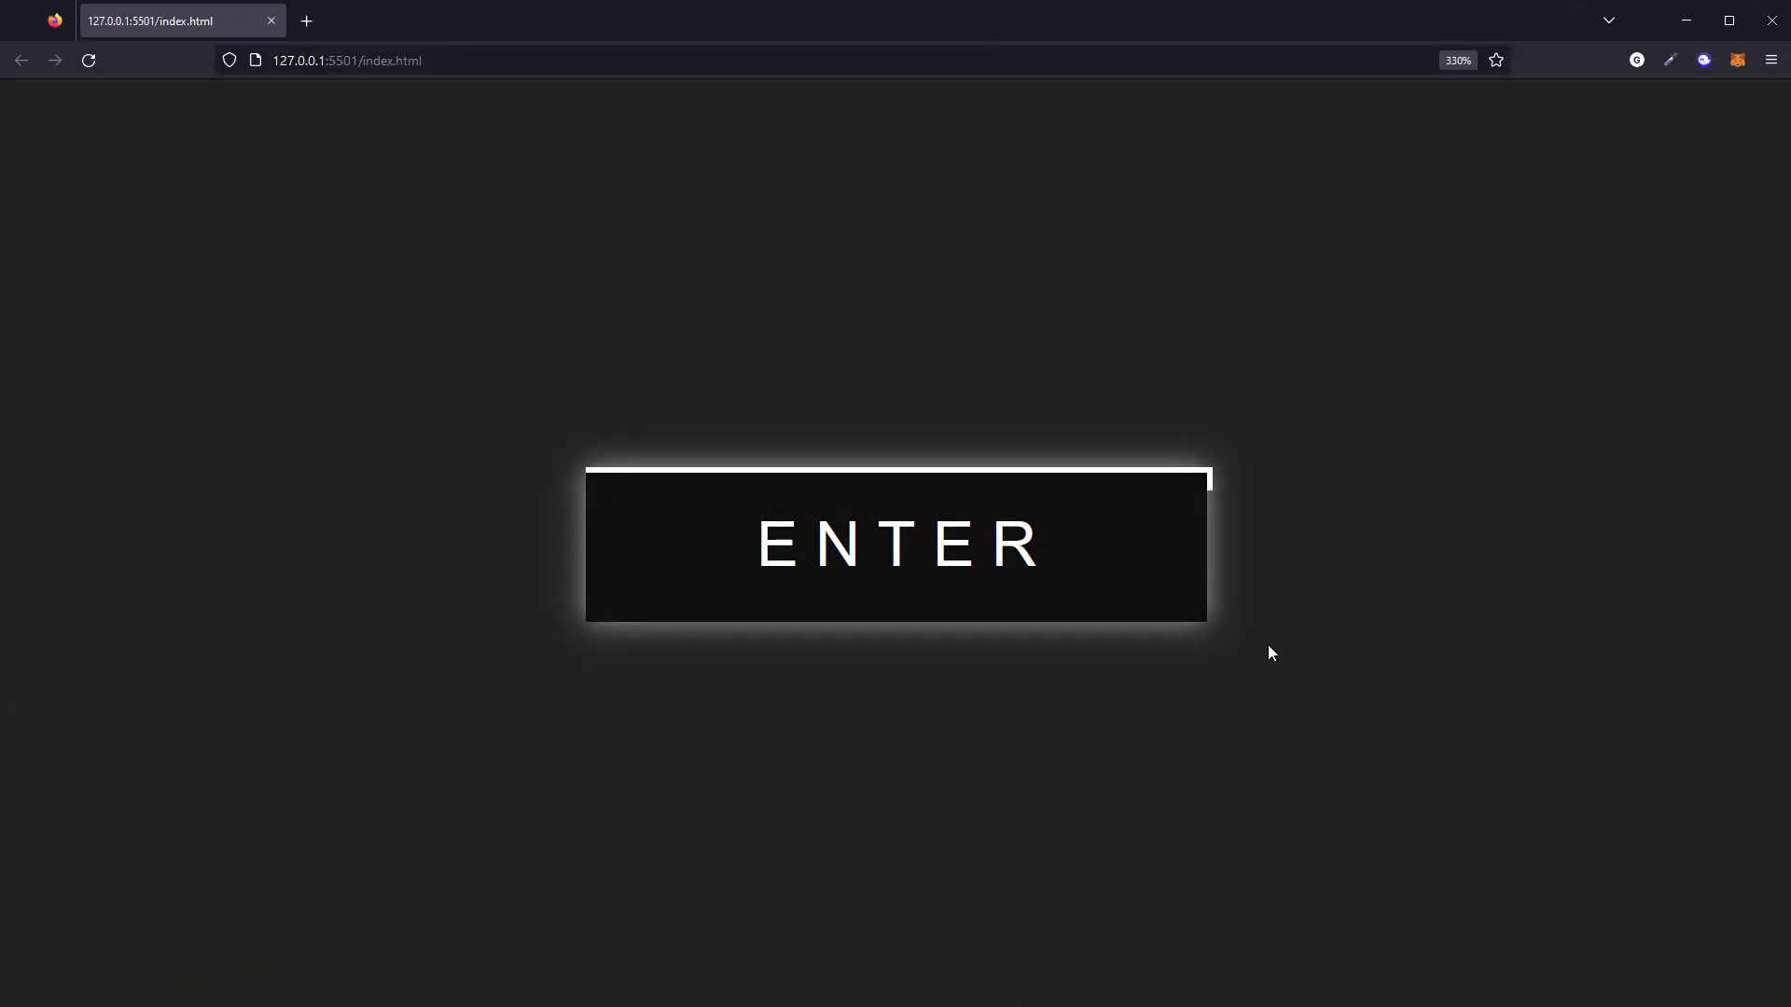
mouse_move(1078, 578)
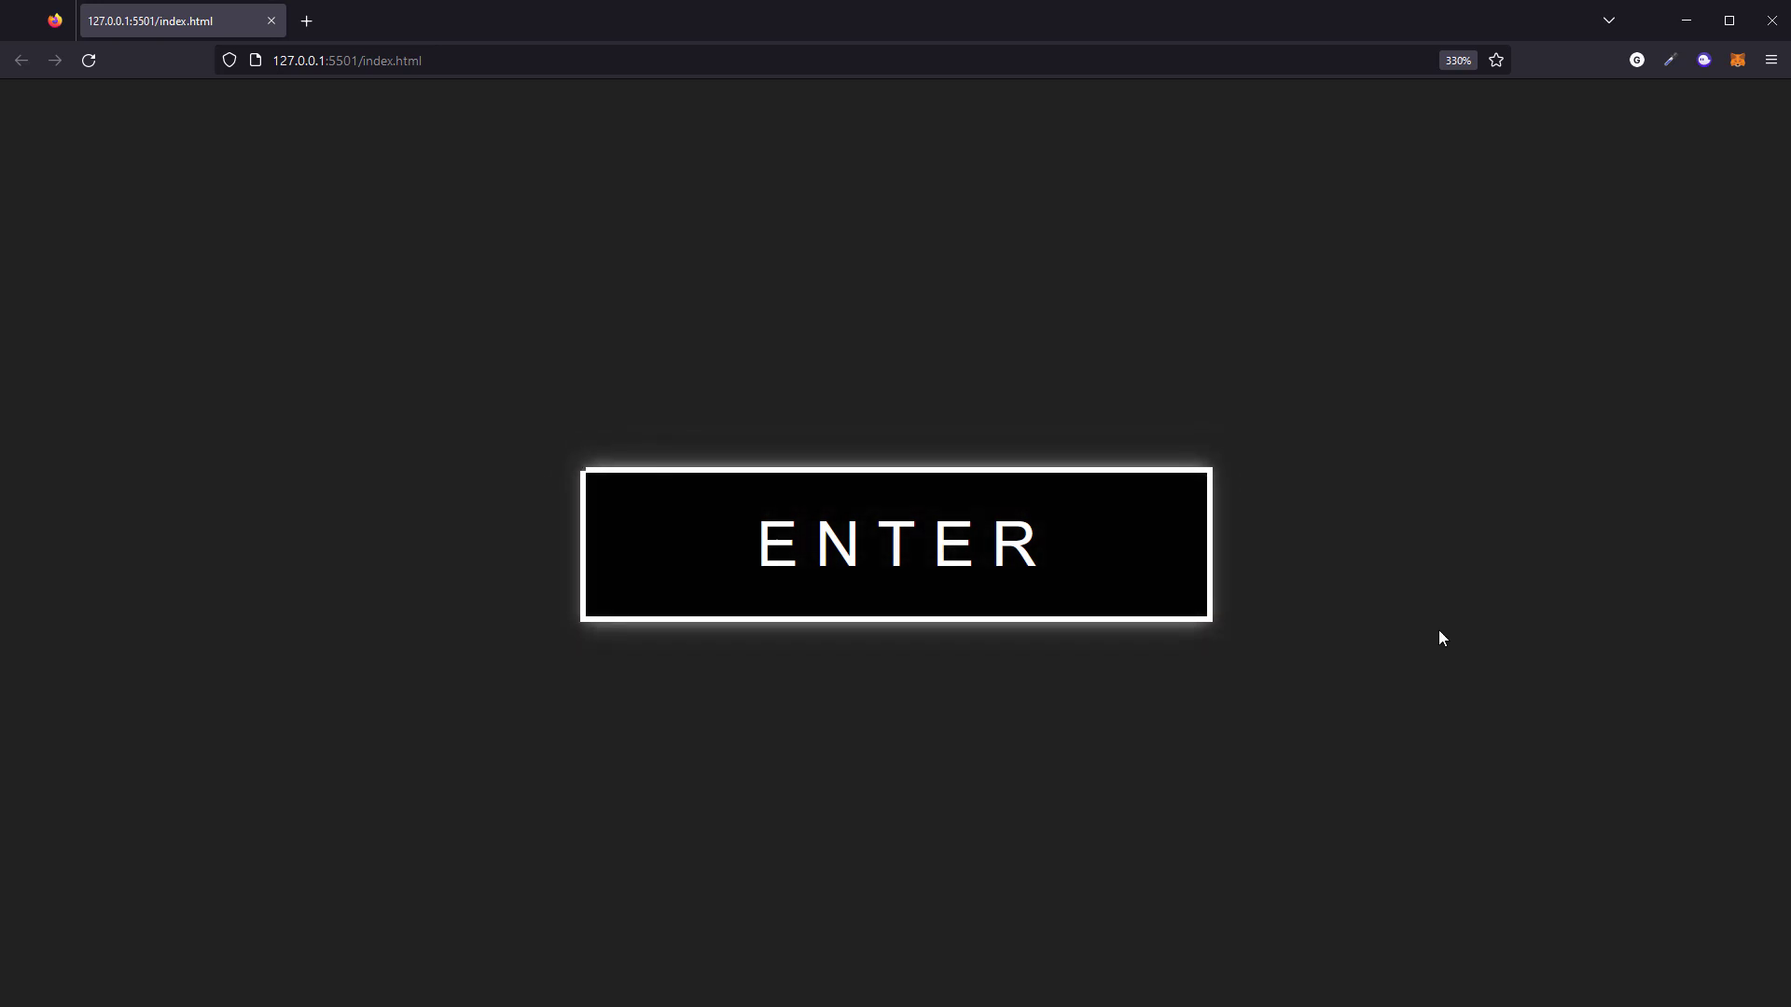
mouse_move(1150, 568)
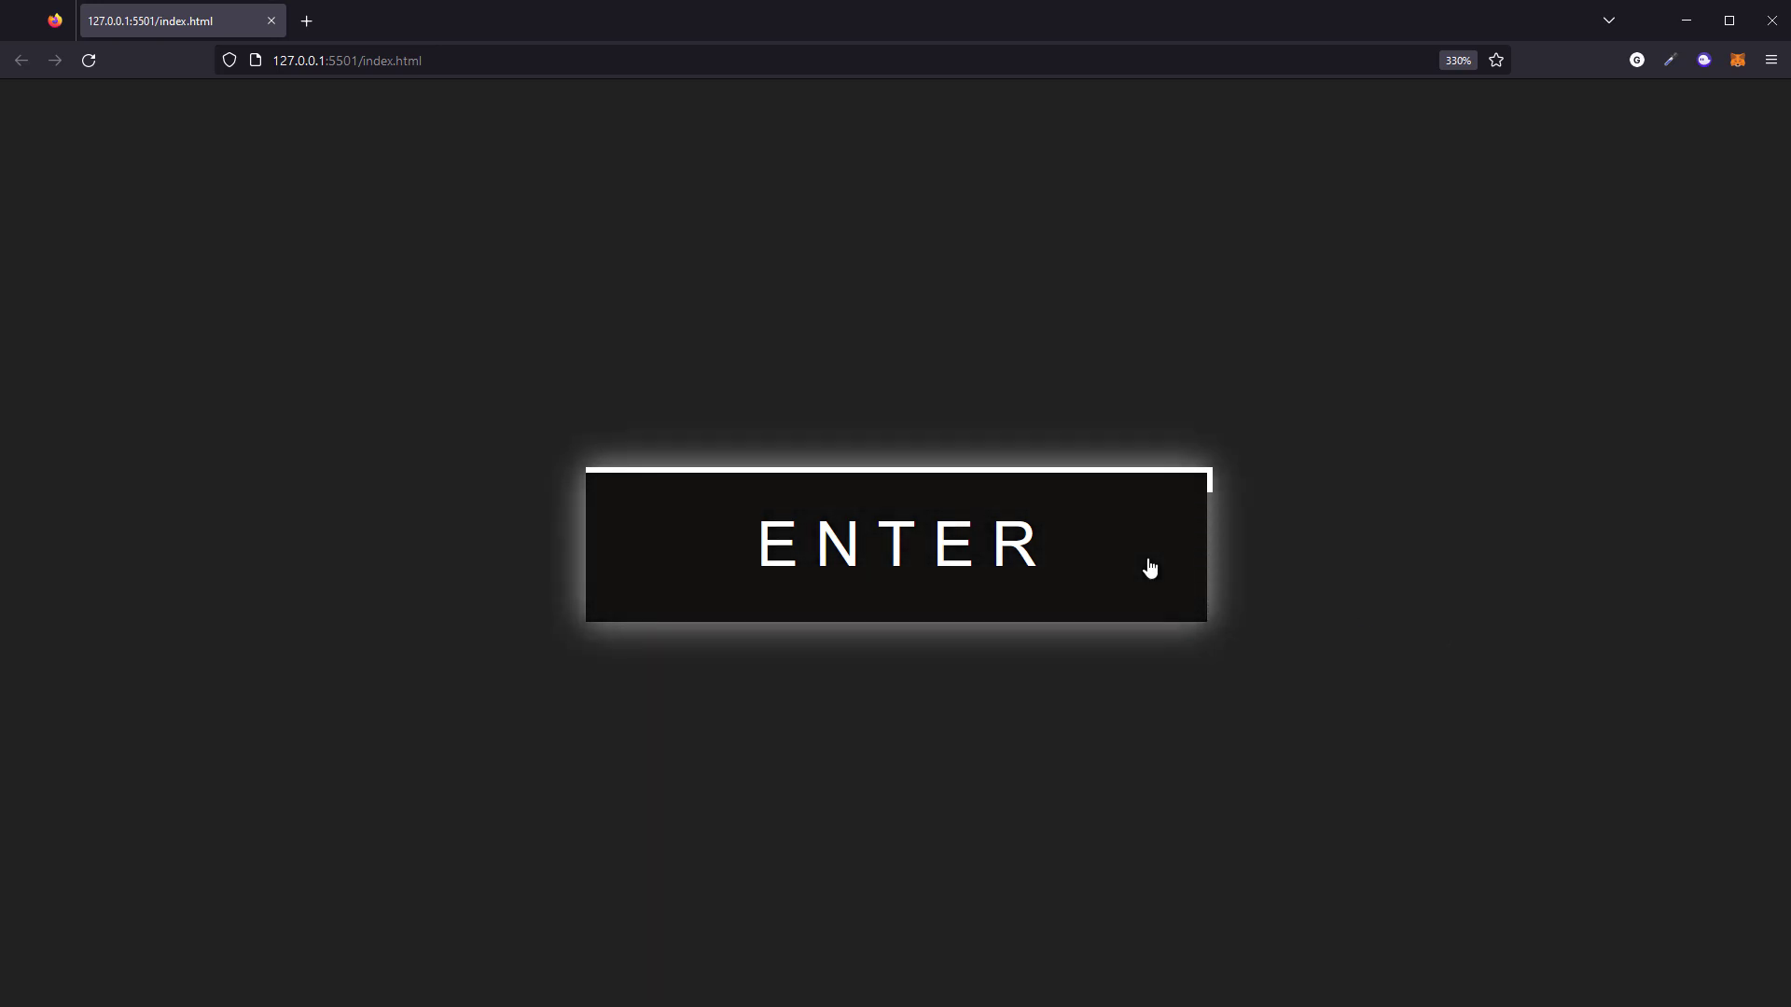